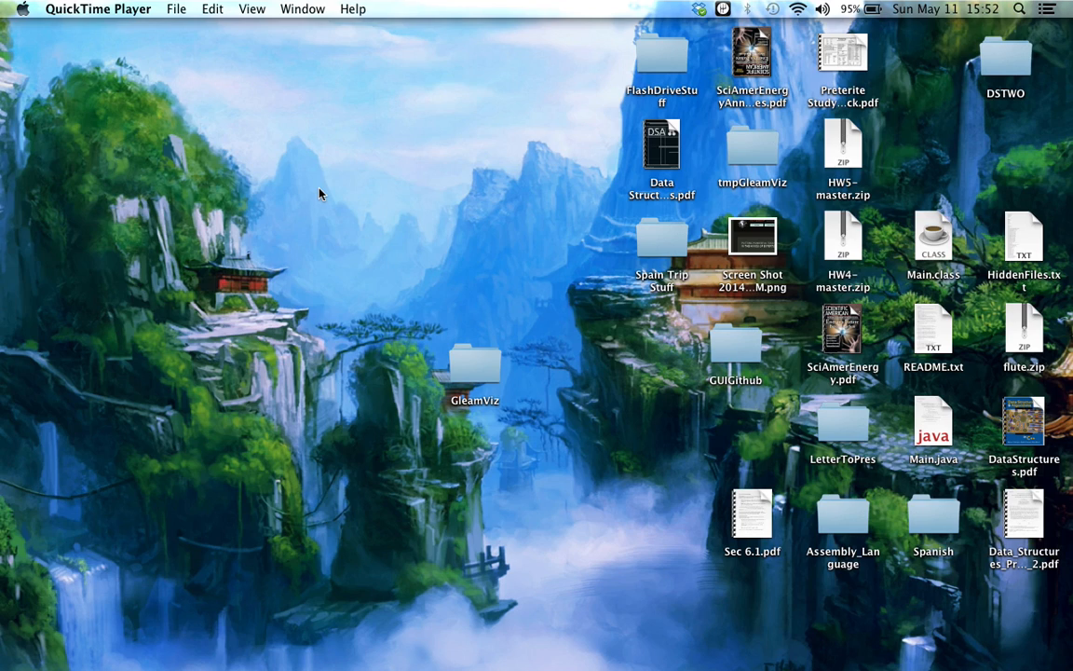
- Launch Terminal from Spotlight by searching "ter", getting a fresh bash prompt
text(quic)
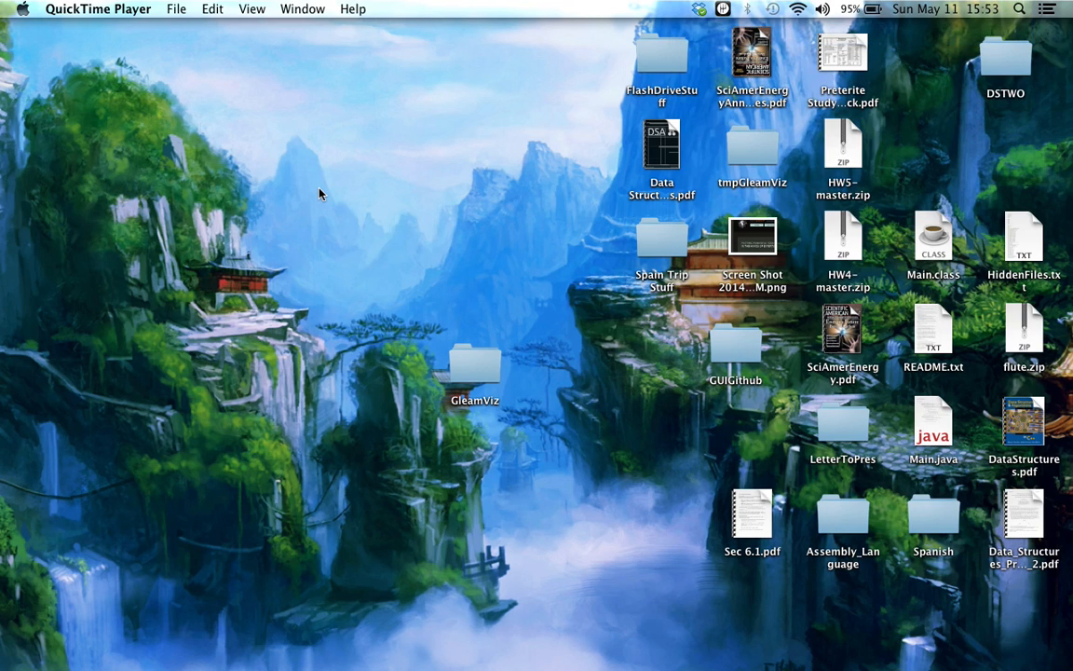
click(1019, 8)
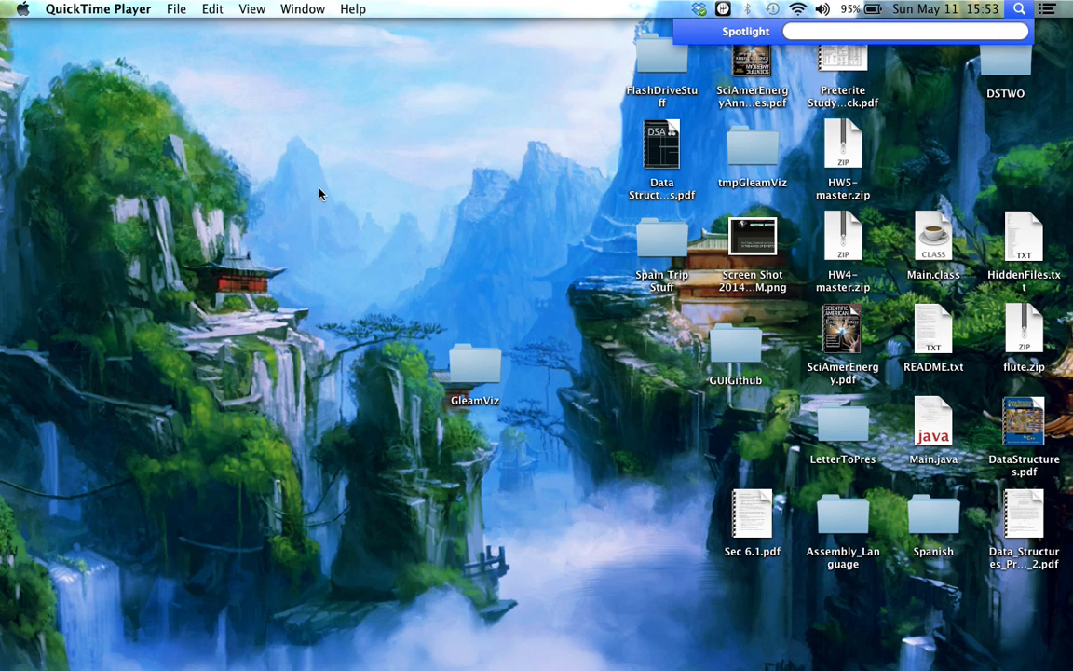
text(ter)
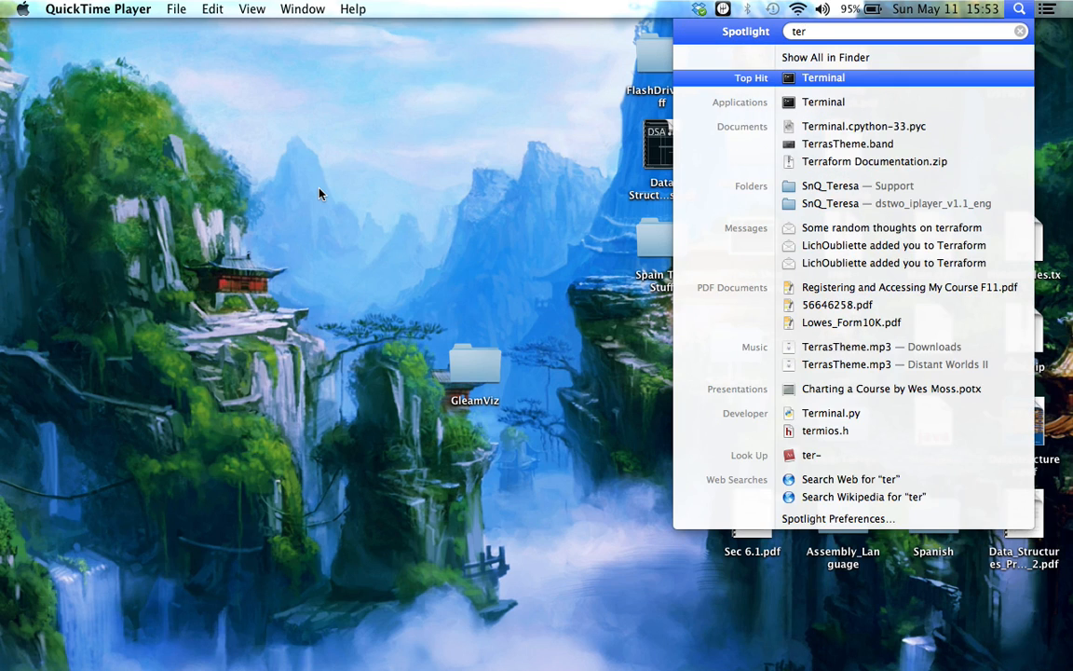
click(824, 78)
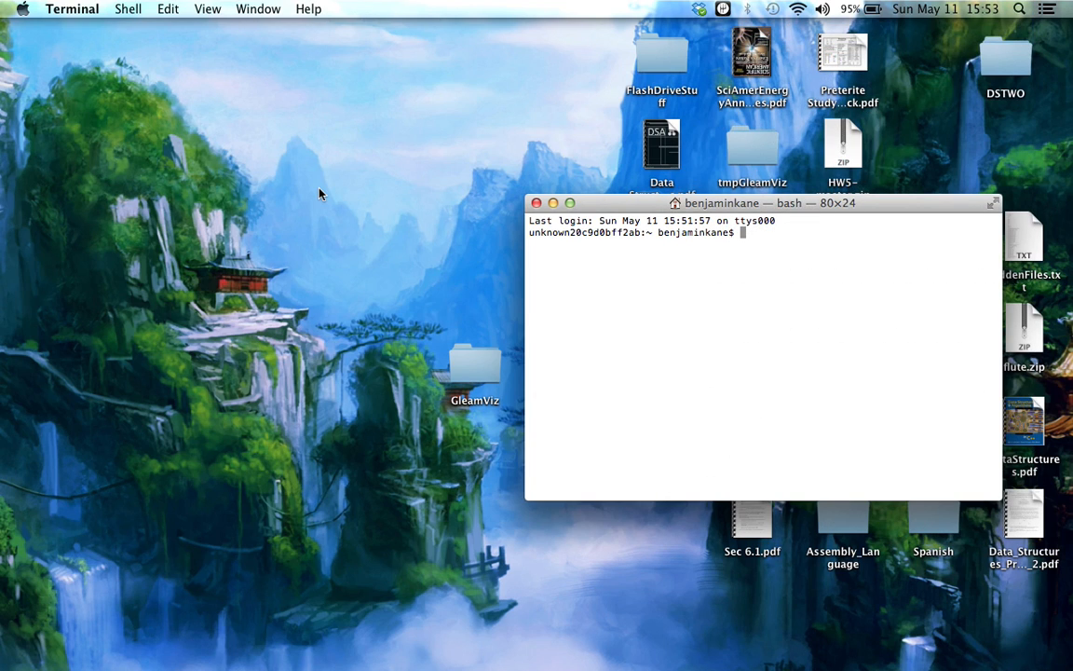
mouse_move(633, 276)
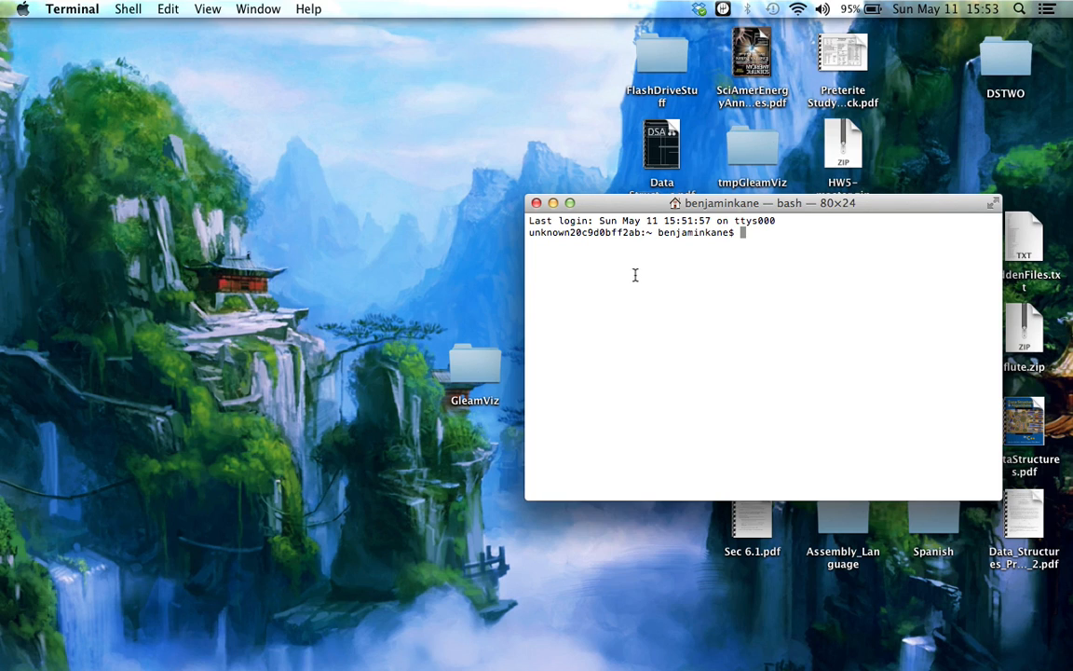
text(fasdf)
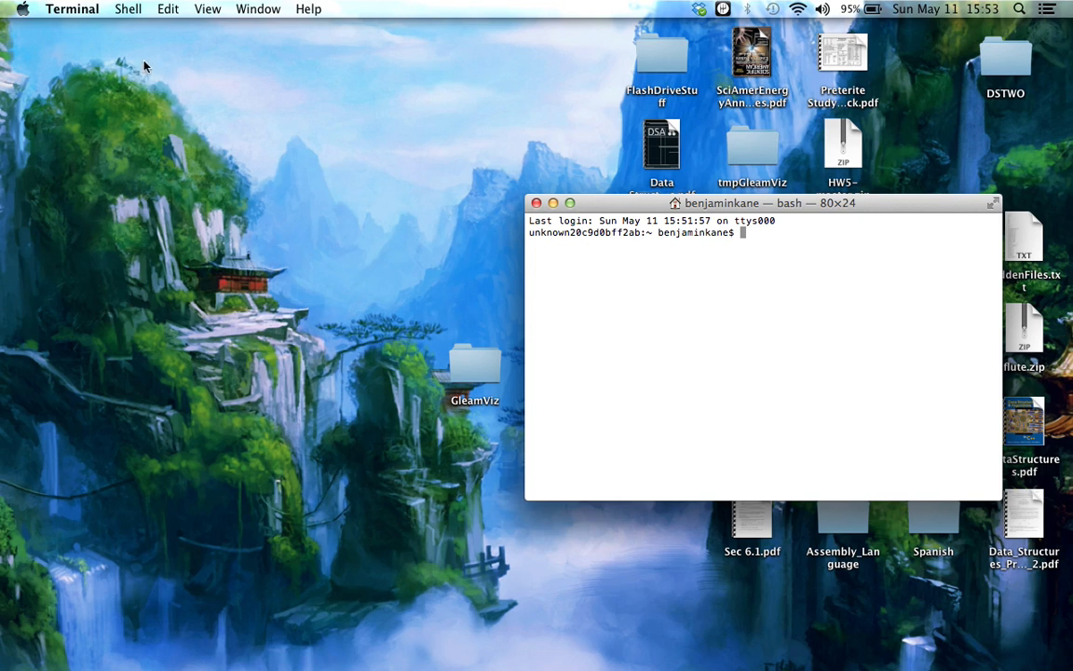
- In Terminal Preferences, select the Homebrew profile and set it as Default
click(71, 7)
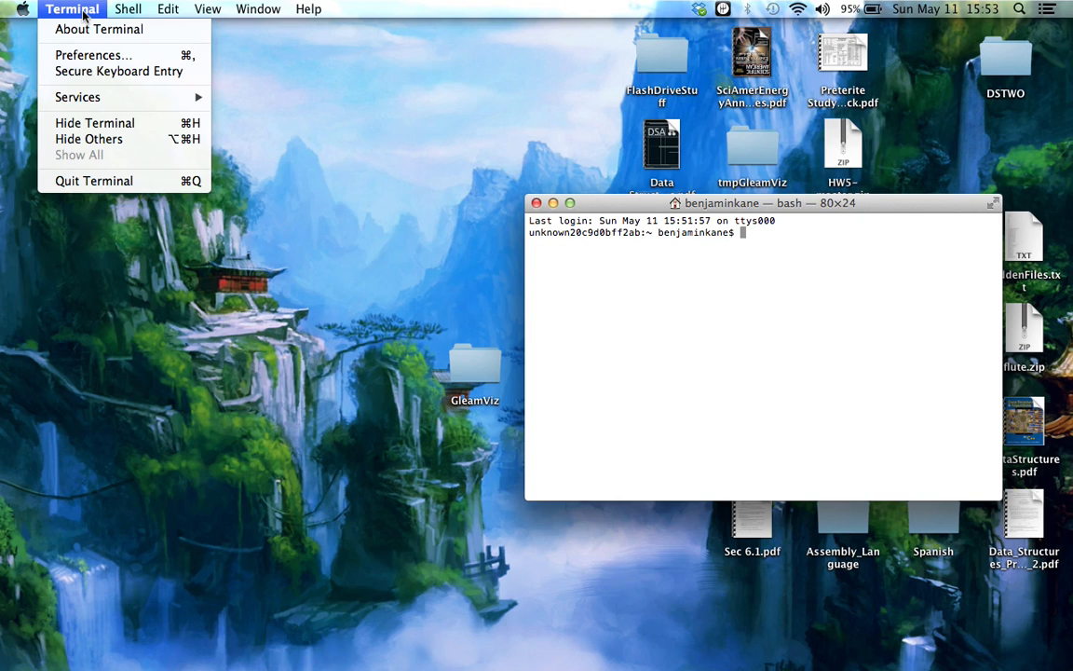
click(91, 56)
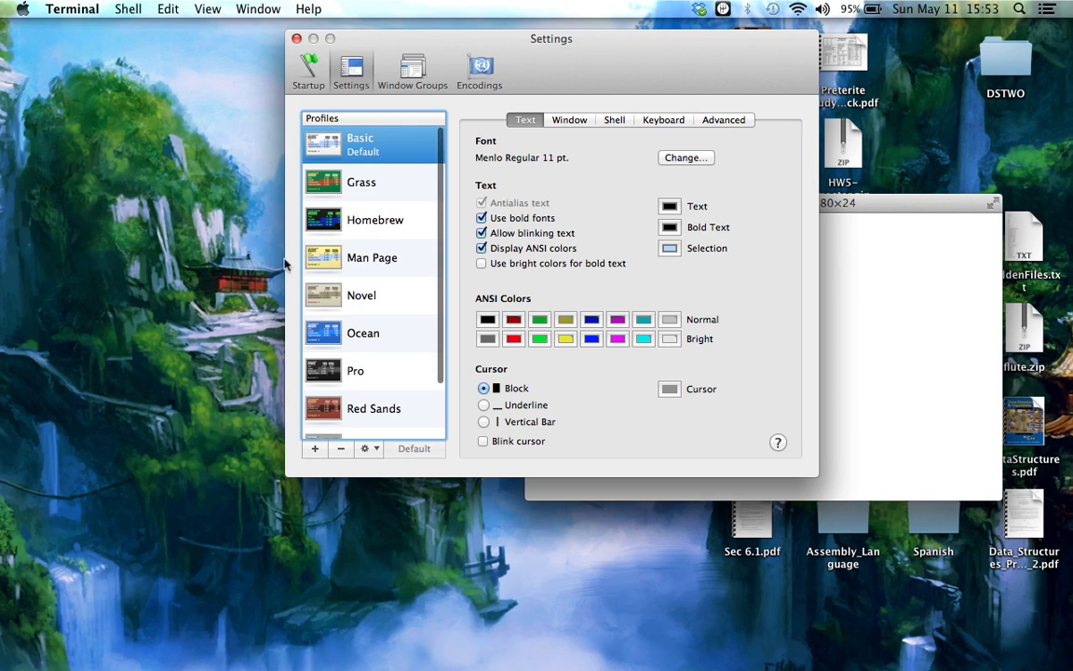
click(377, 220)
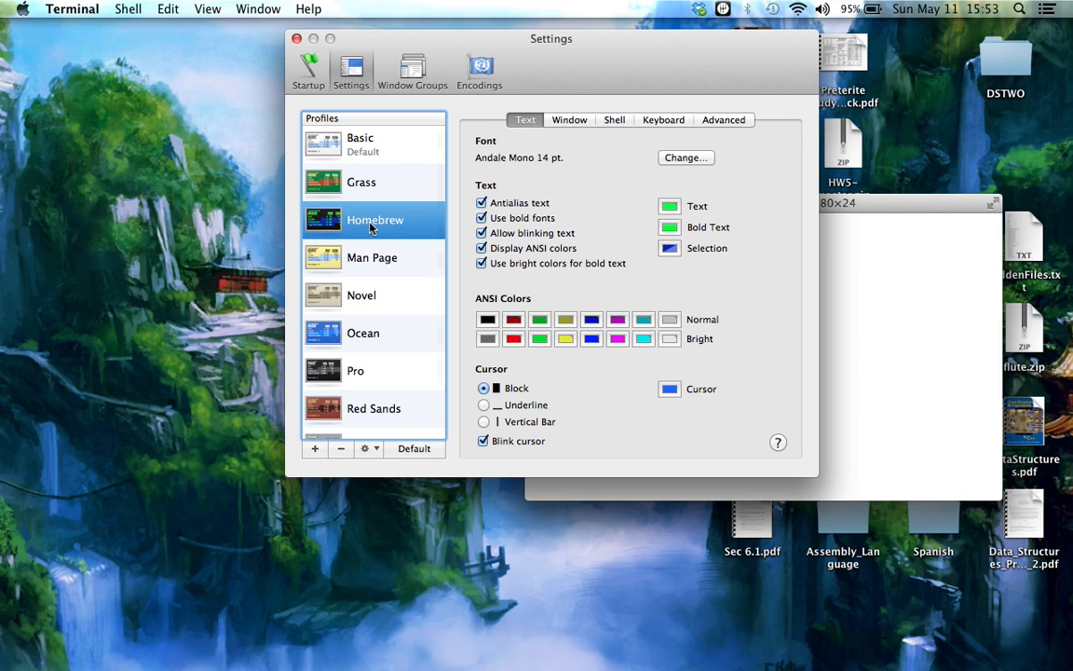
mouse_move(407, 456)
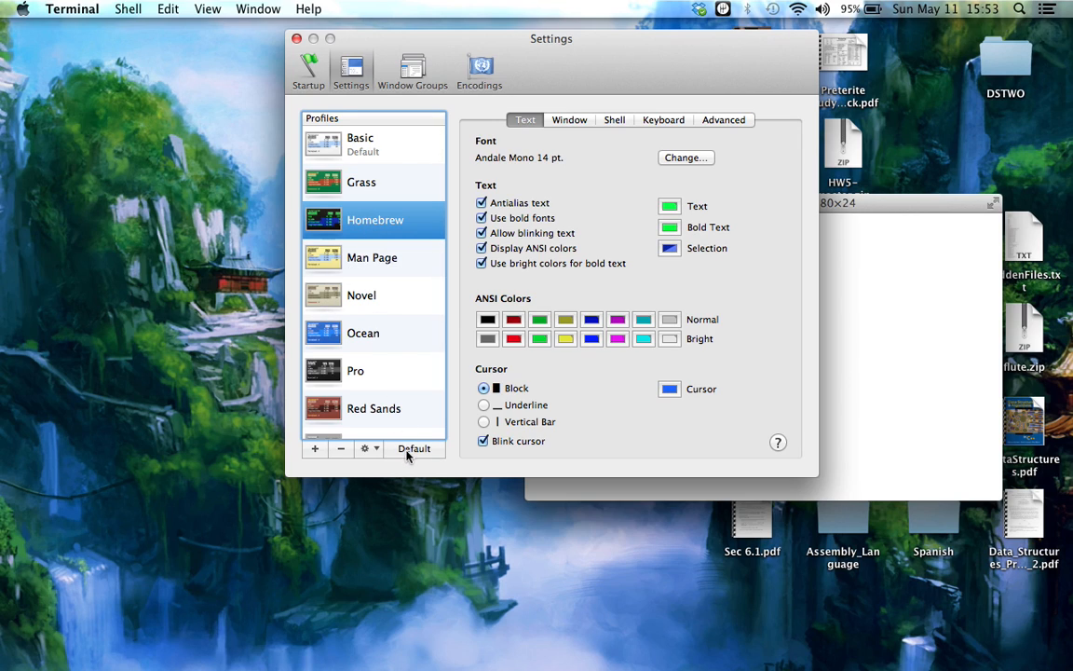
click(414, 447)
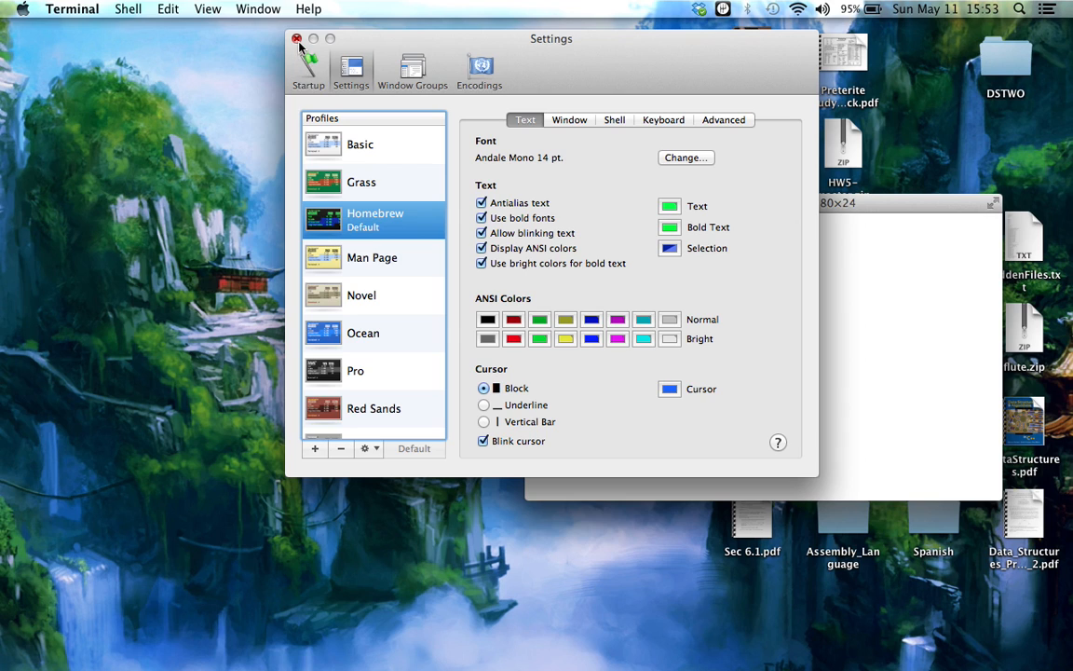
- Close Preferences and open a new shell window using the Homebrew profile
click(298, 37)
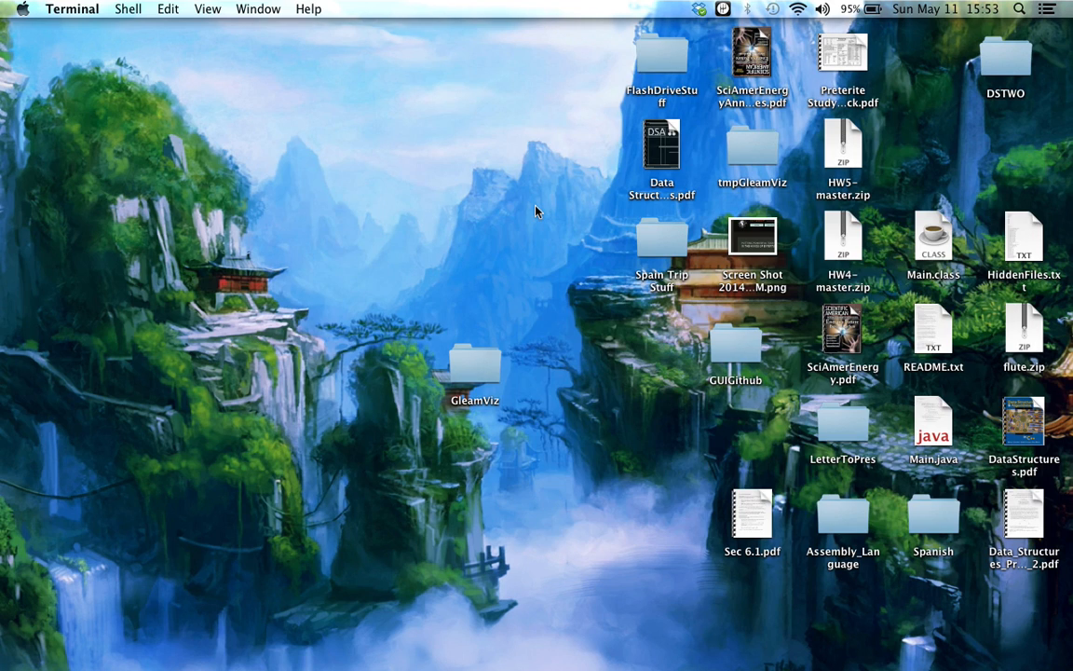
click(127, 8)
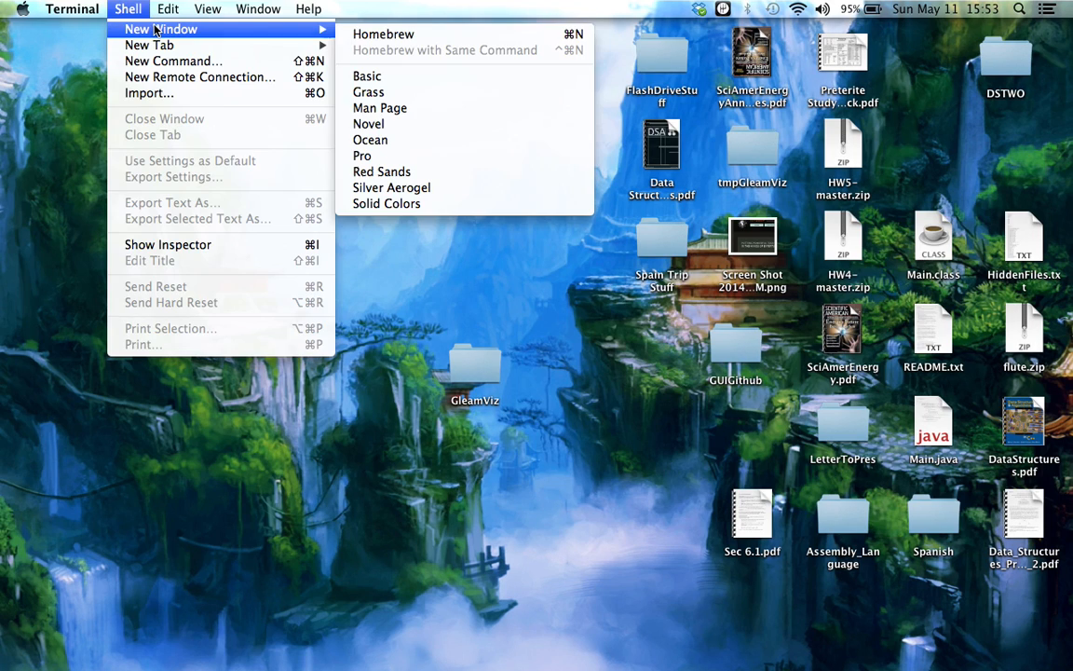
mouse_move(384, 34)
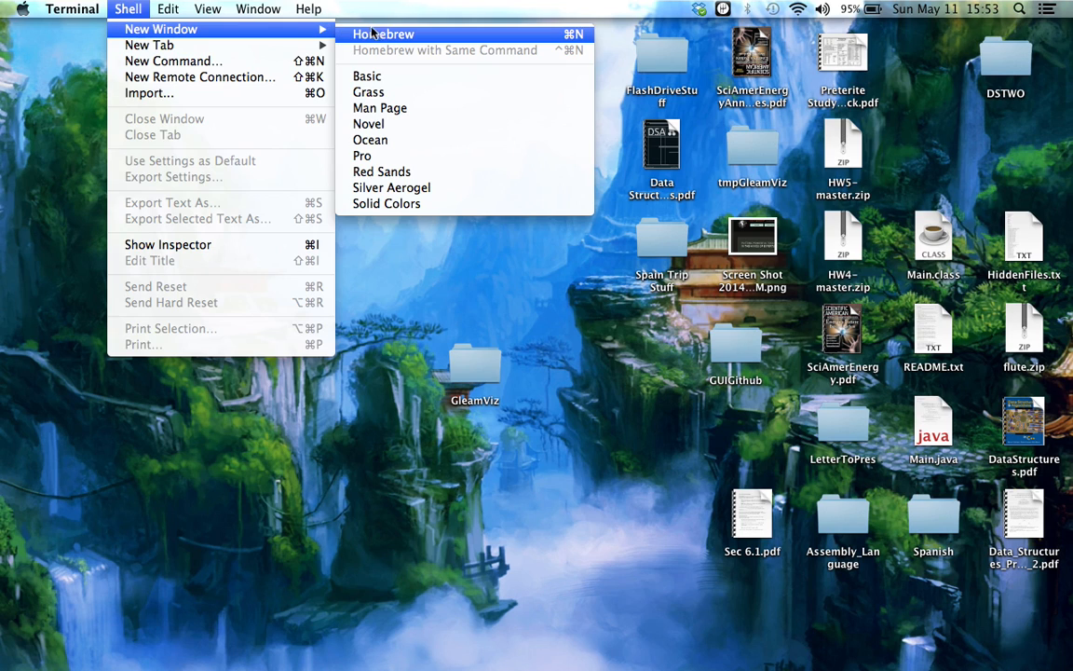
click(384, 33)
text(ls)
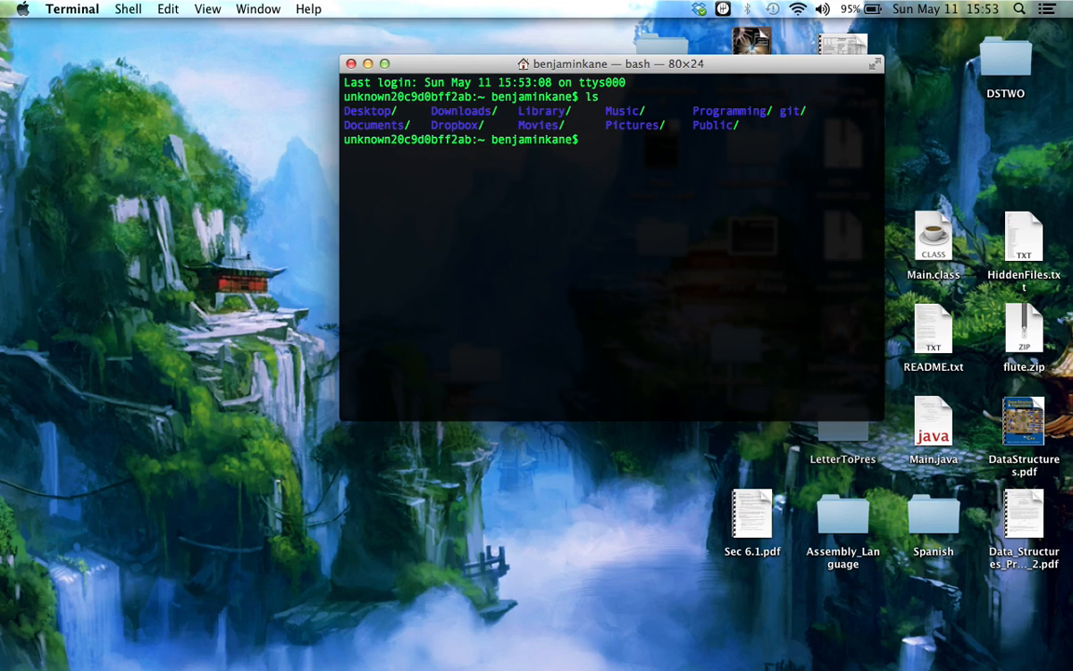
- Check the working directory with pwd and create a HelloWorld folder with mkdir
text(pwd)
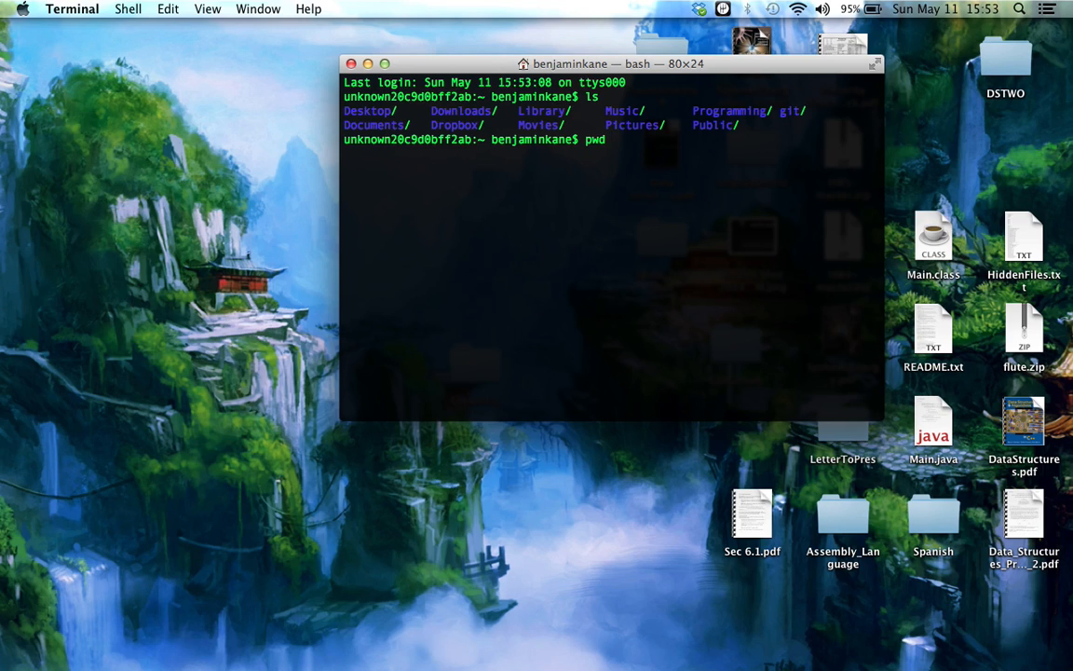
key(Return)
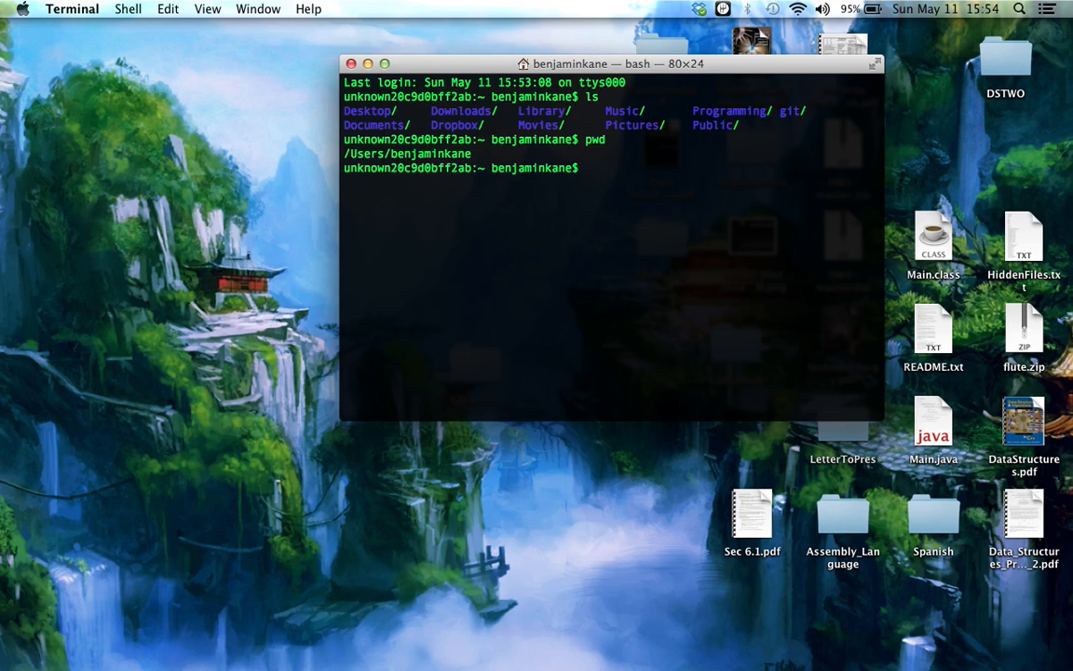
text(mkdir)
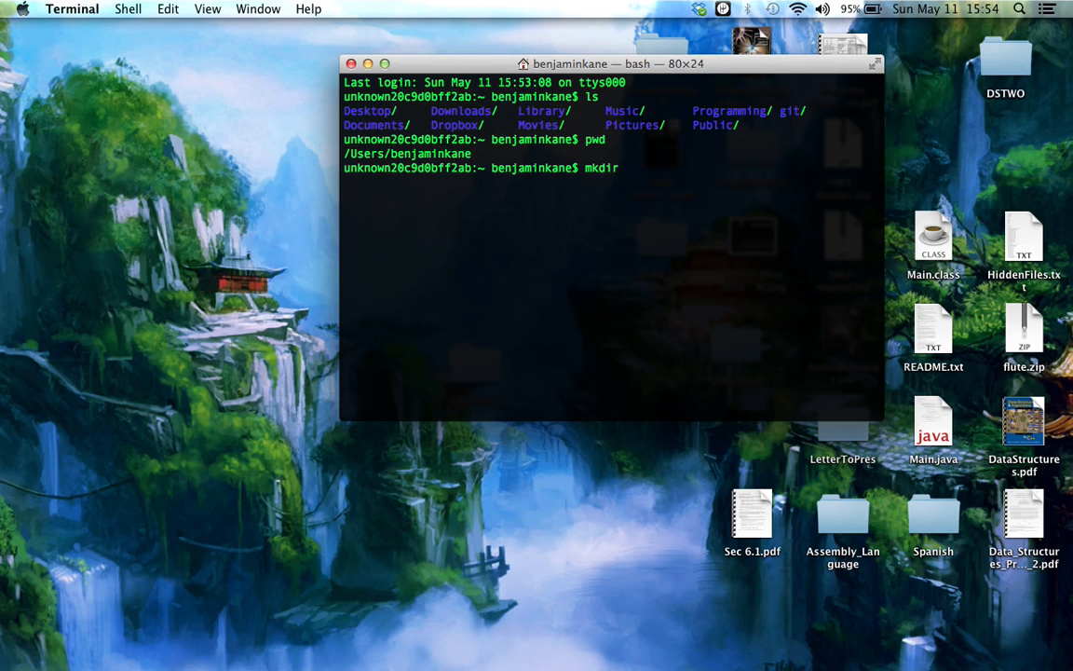
text(HelloWorld)
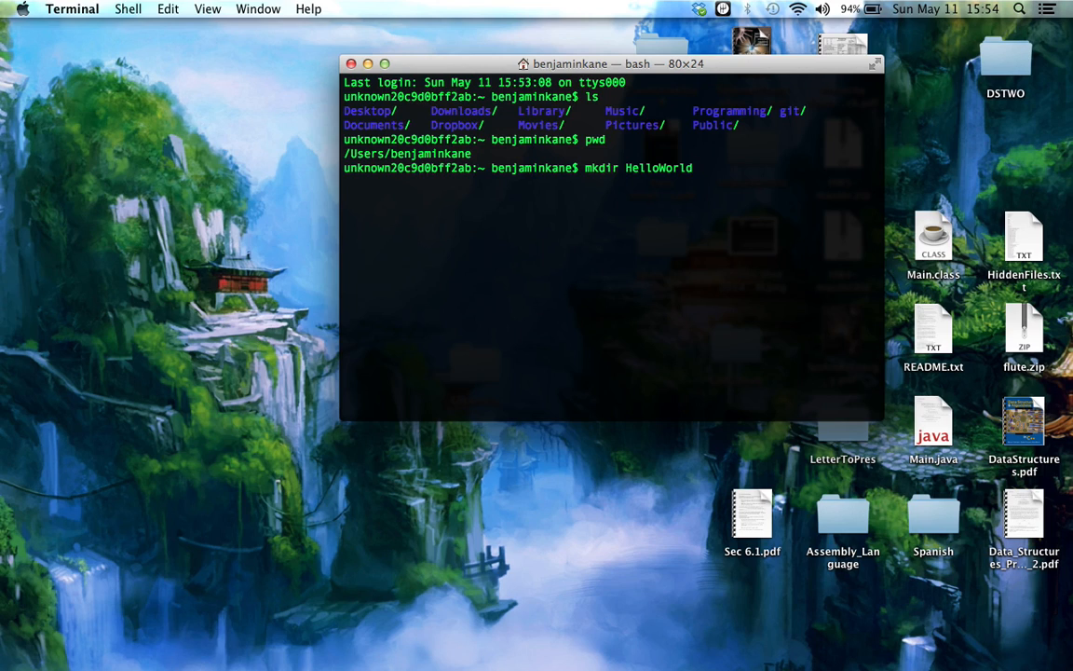
key(Return)
text(ls)
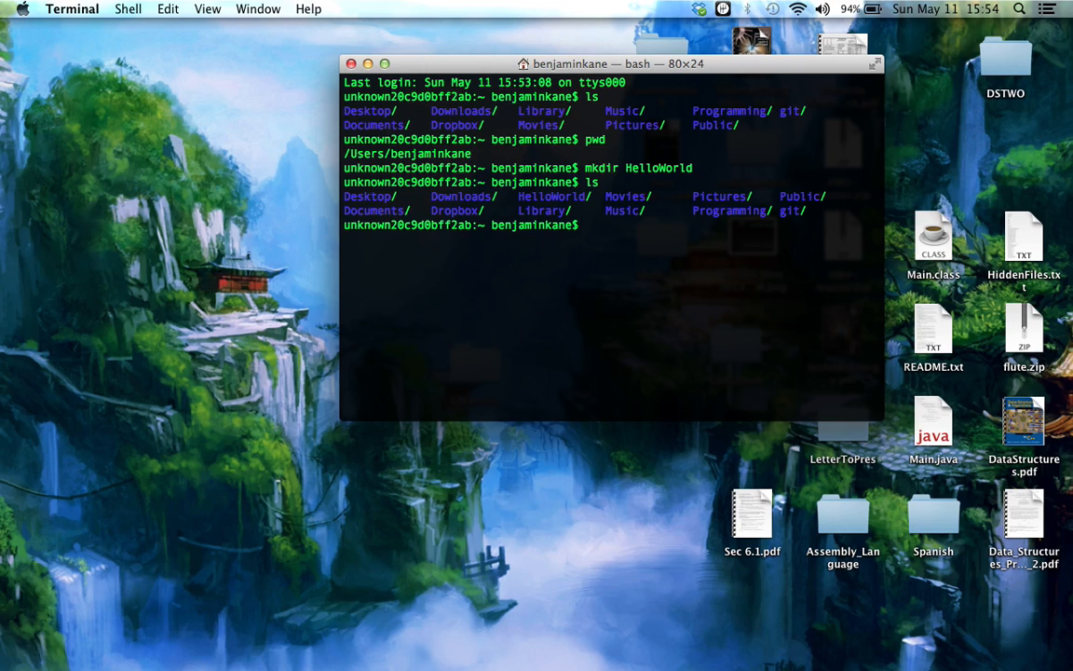
- Move the shell into HelloWorld with cd HelloWorld/
text(cd HelloWorld/)
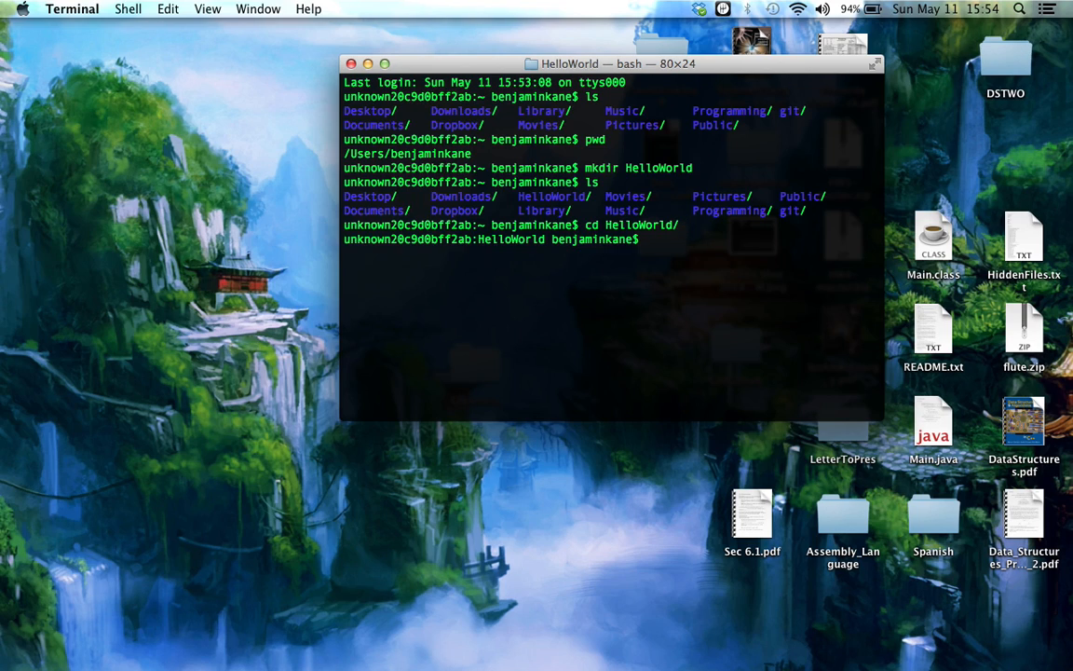
key(Return)
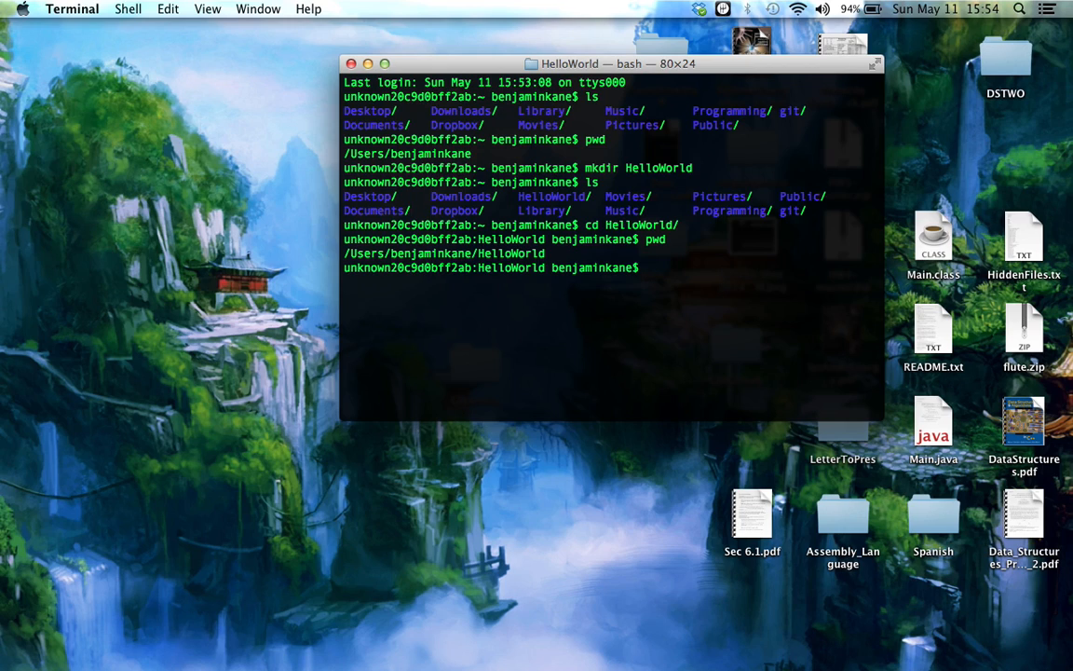
- Run gcc --version showing Apple LLVM 5.1, then list the HelloWorld folder
text(g)
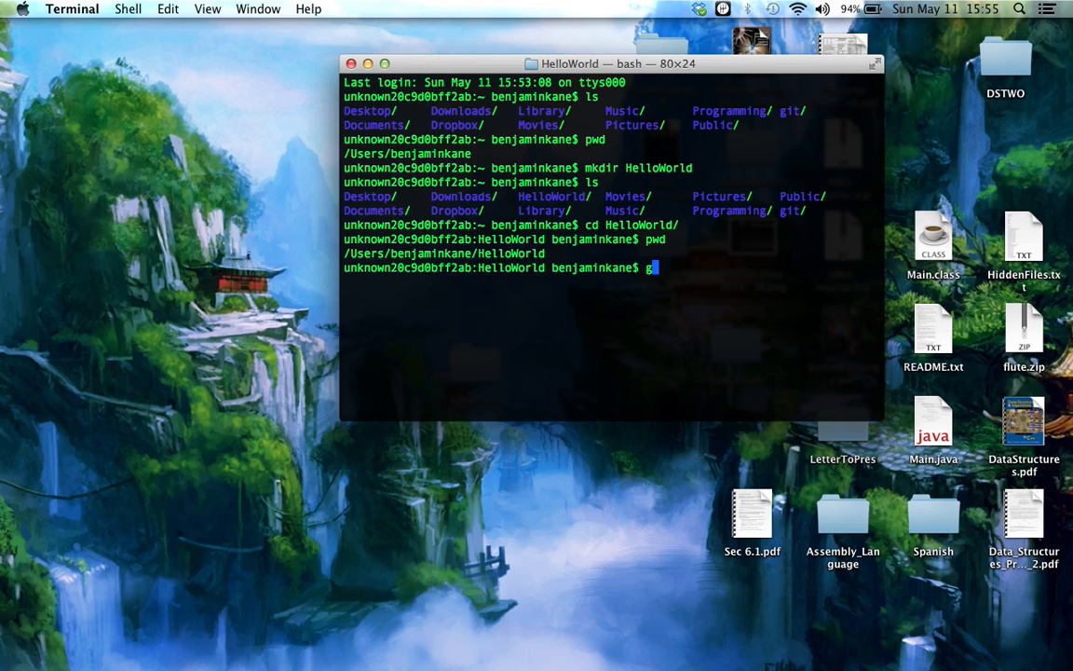
text(cc)
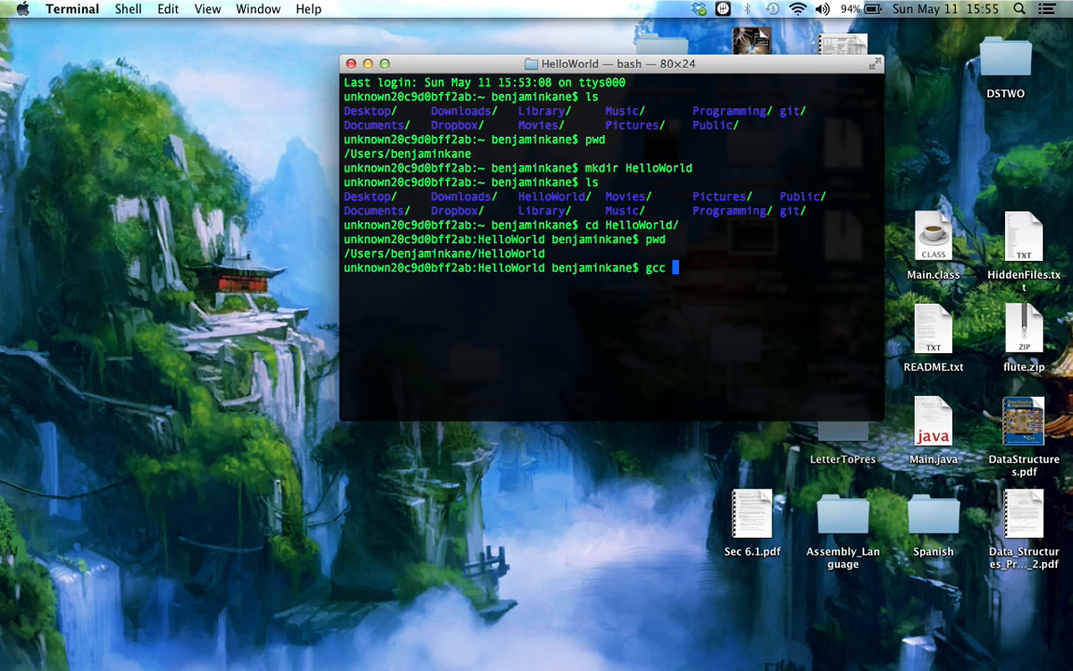
text(-)
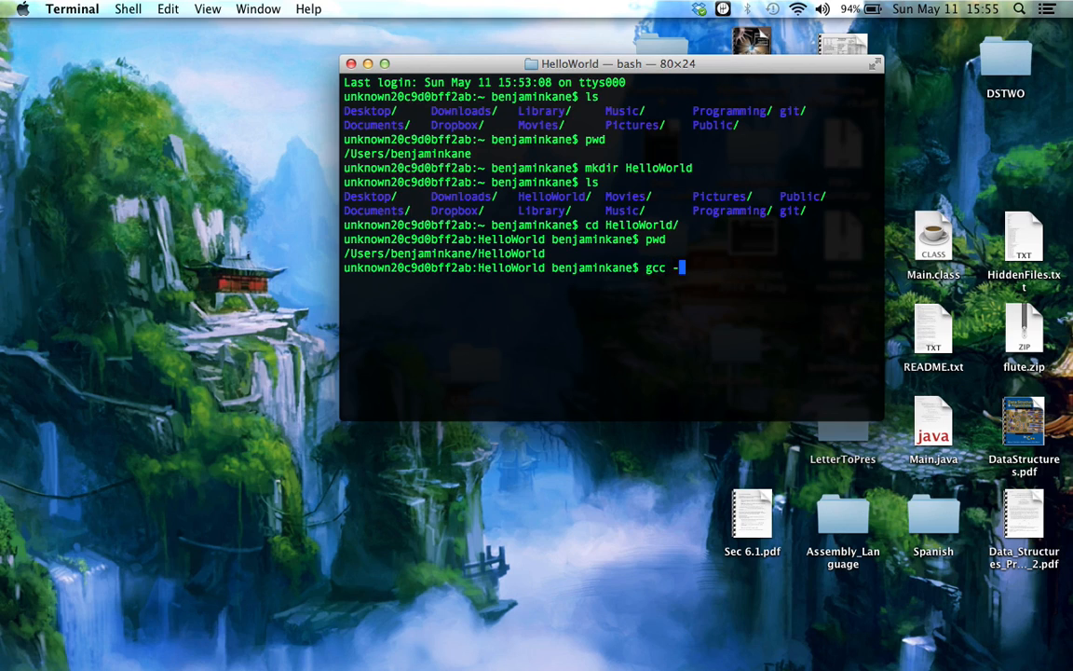
text(-version)
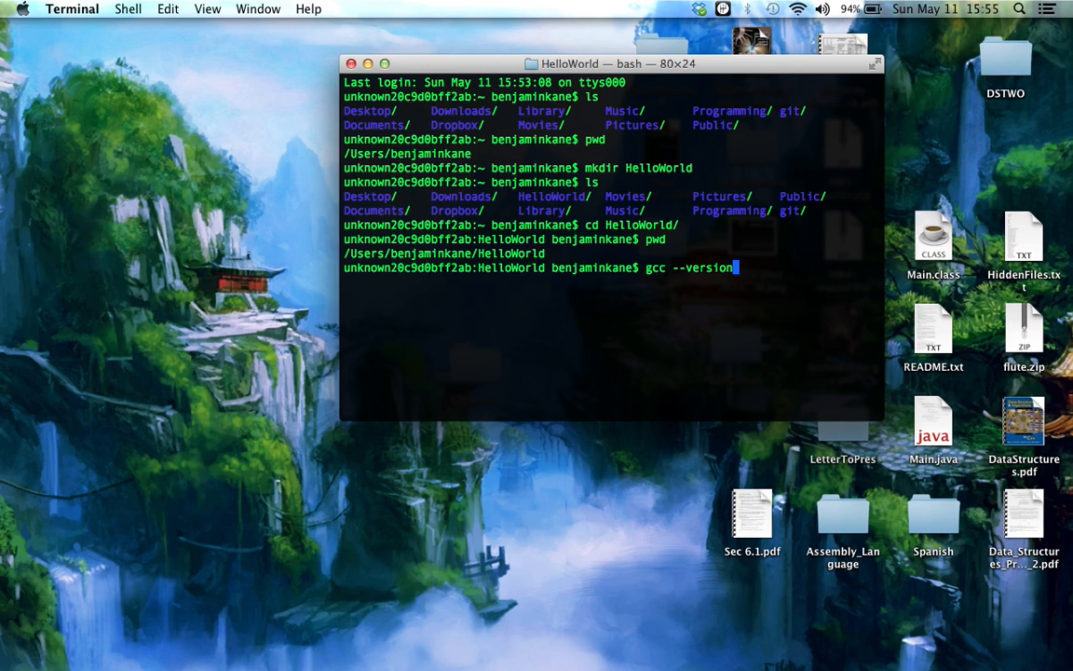
key(Return)
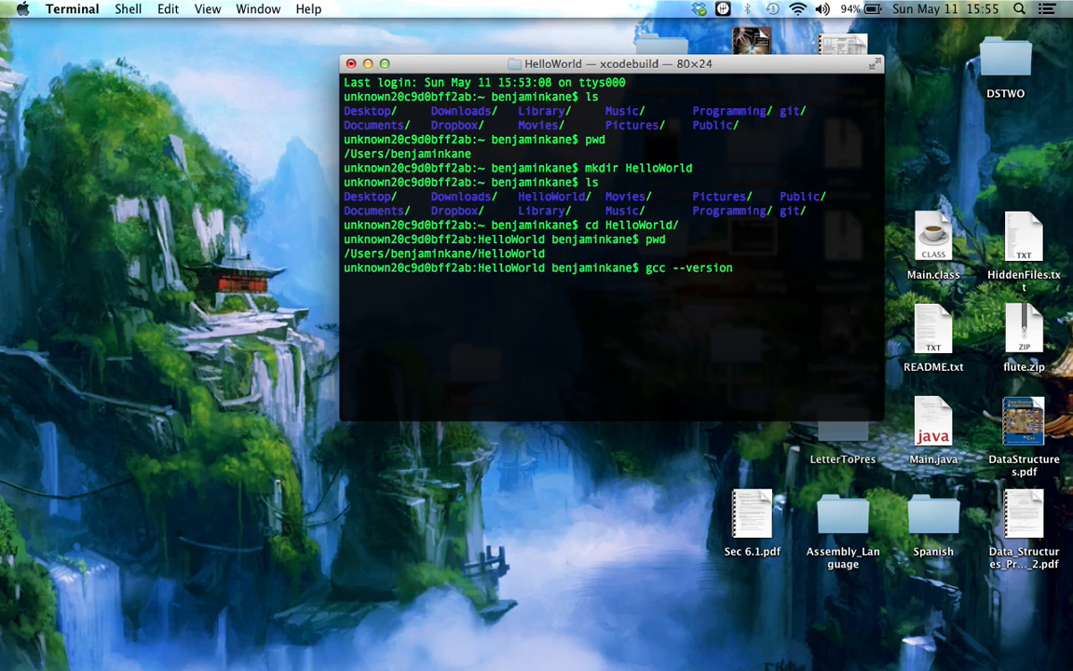
key(Return)
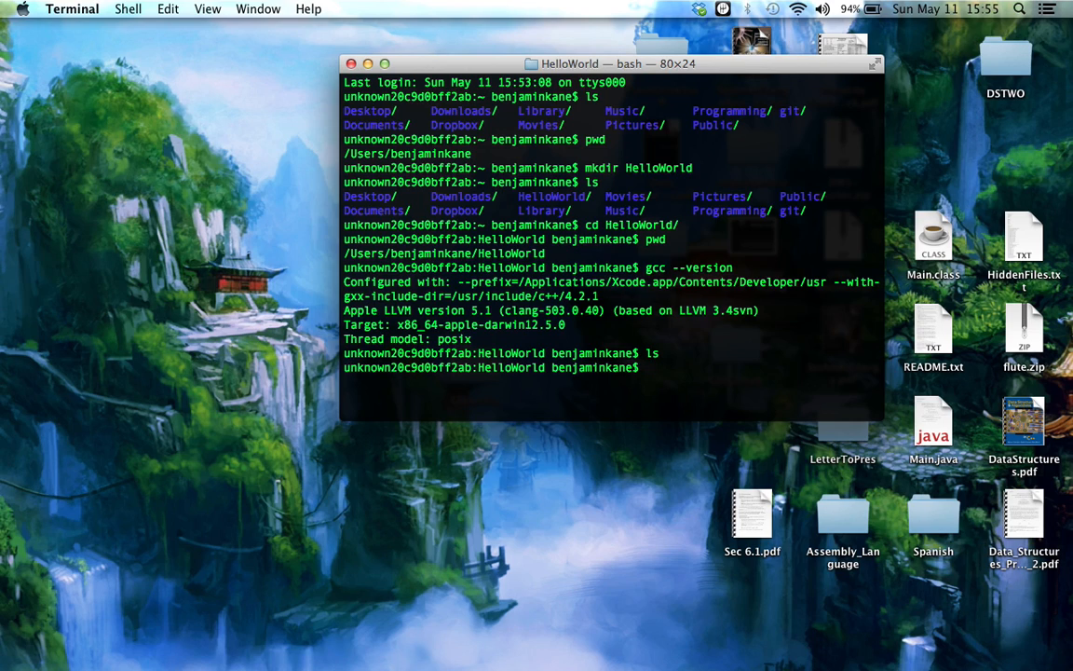
- Create an empty HelloWorld.cpp with touch and confirm it with ls
text(tou)
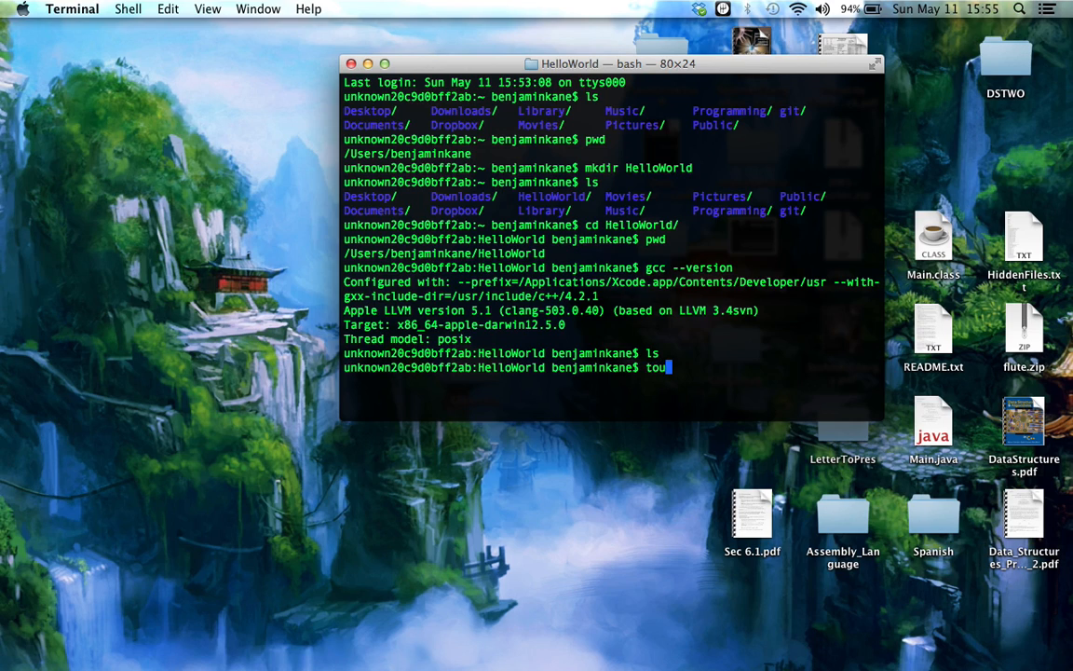
text(ch)
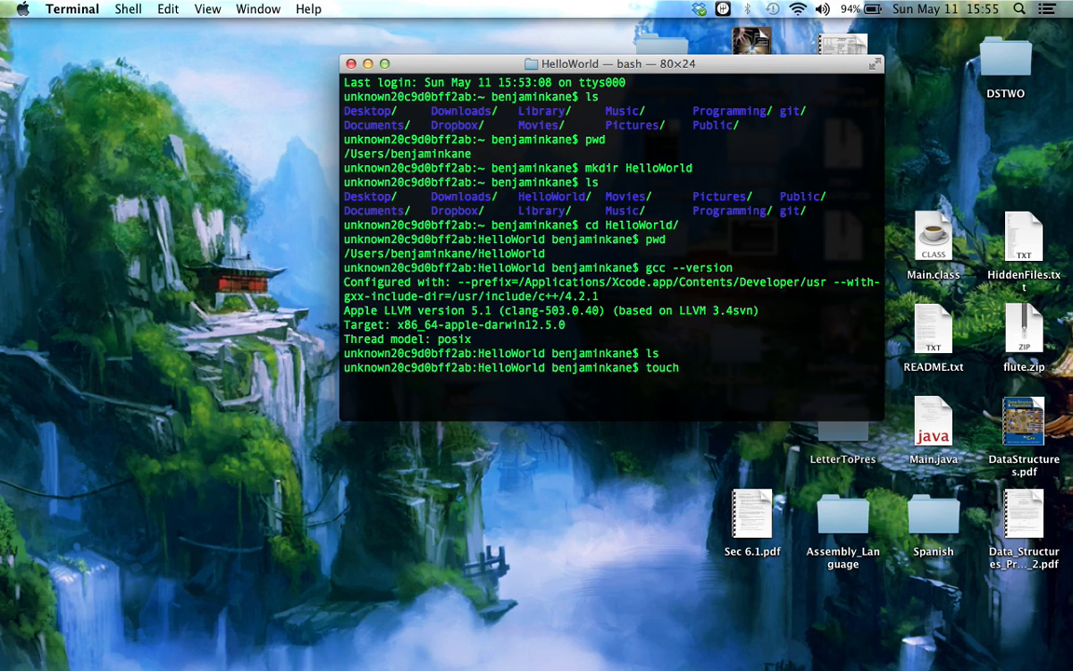
text(HelloW)
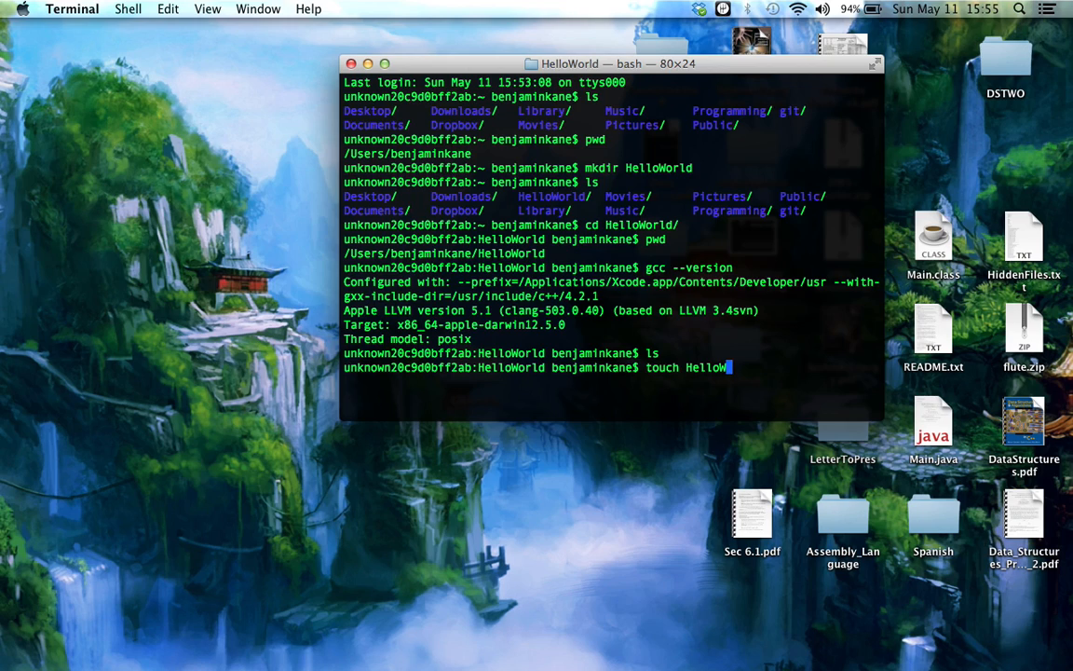
key(Return)
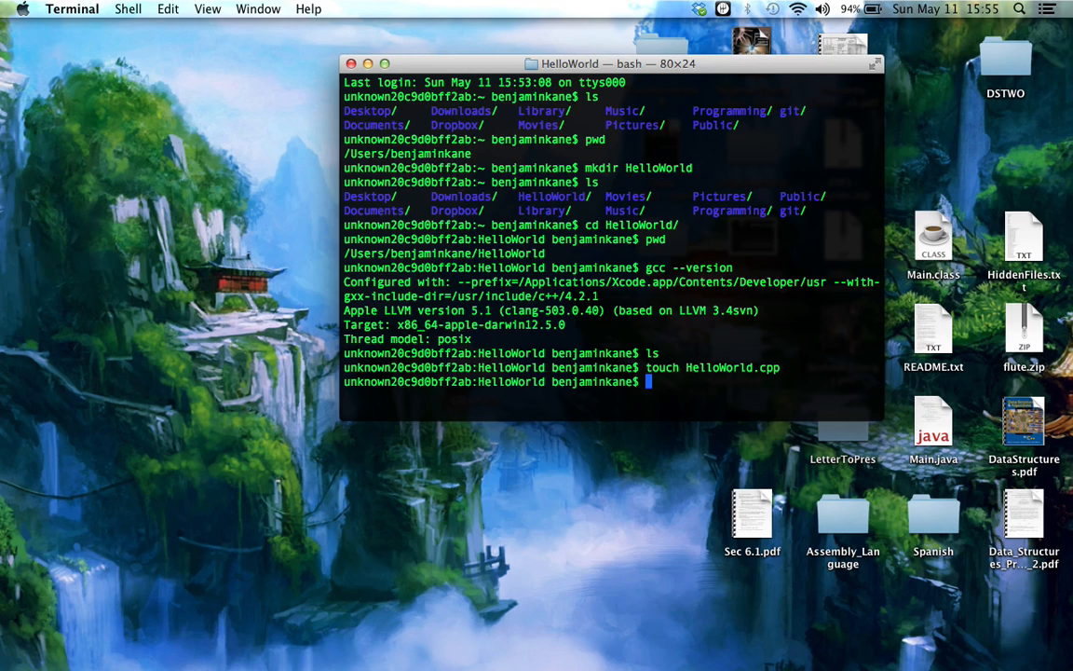
key(Return)
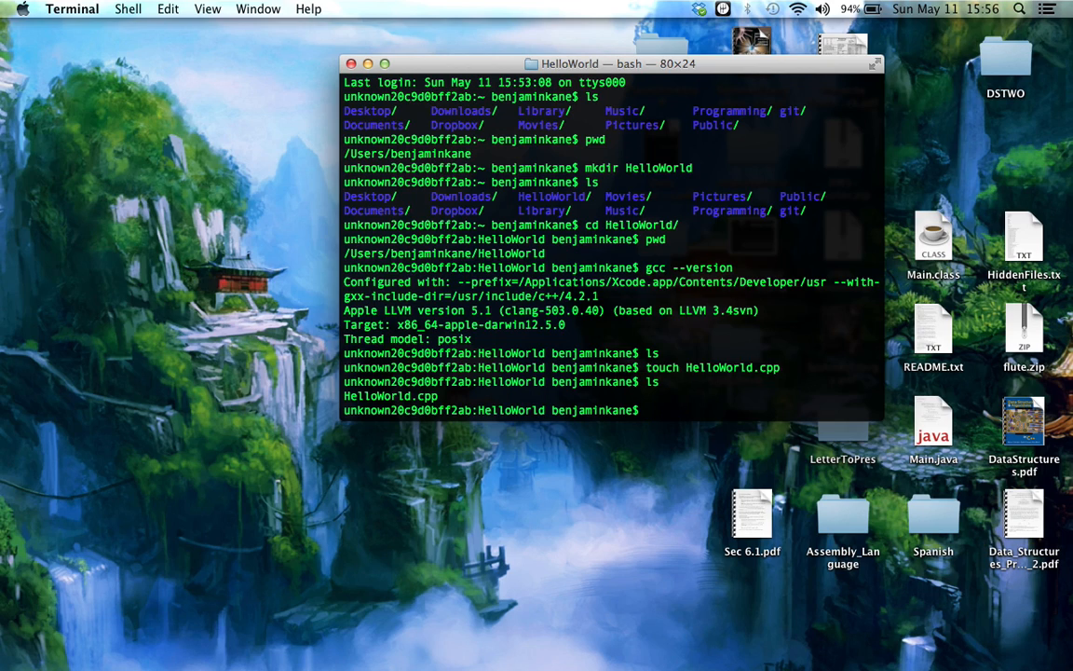
- Open HelloWorld.cpp in Xcode via open HelloWorld.cpp
text(open)
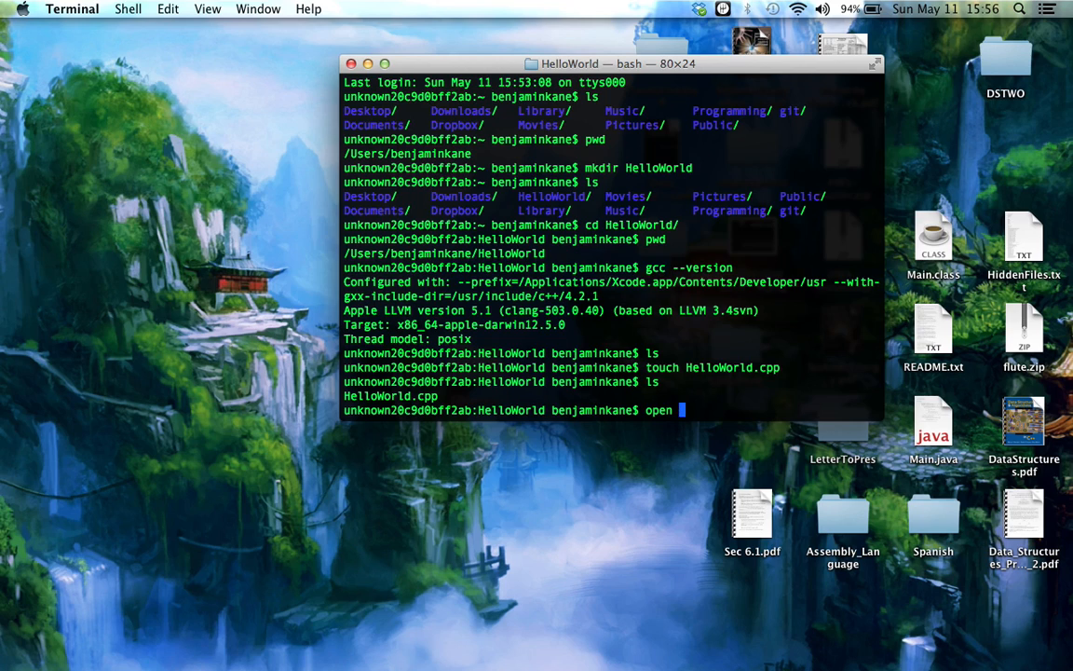
text(HelloWorld.cpp)
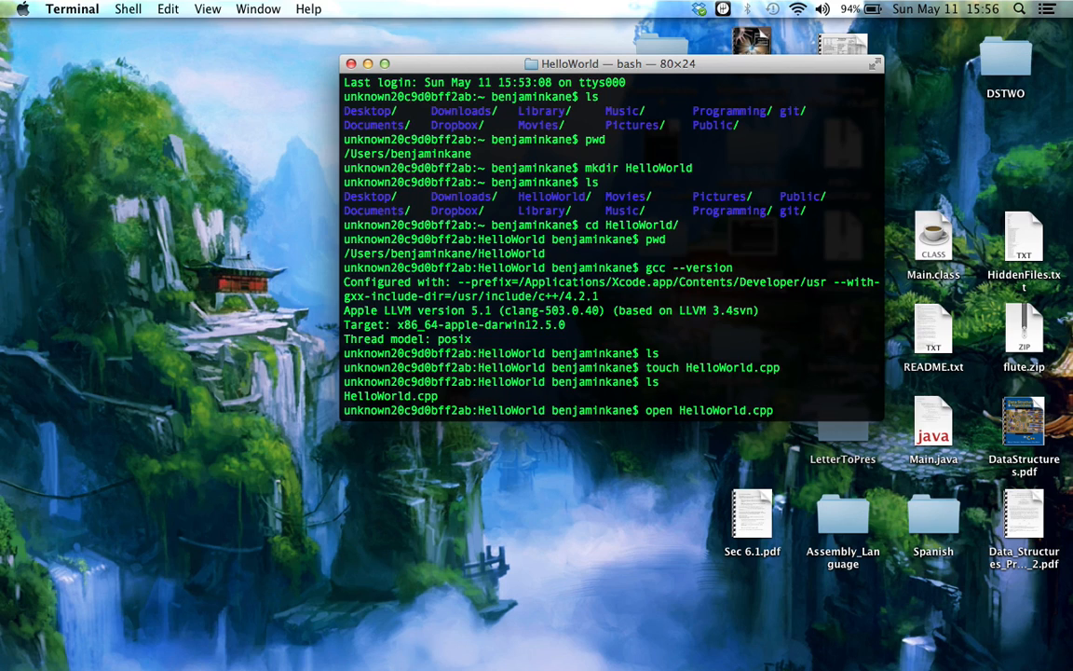
key(Return)
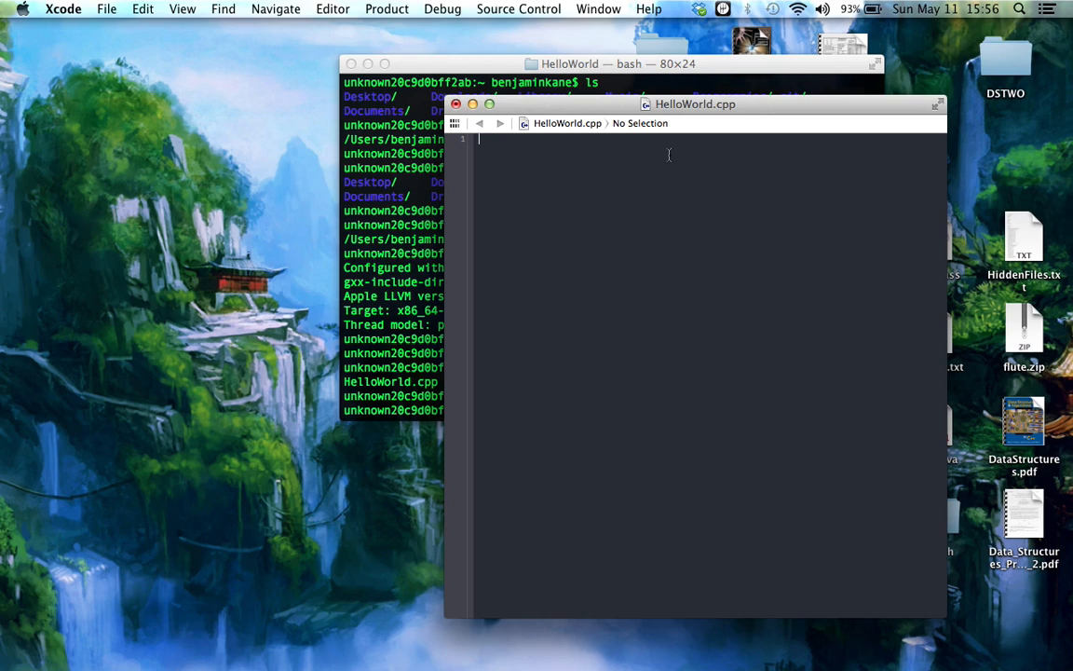
- Write #include <iostream> and using namespace std; at the top of the file
text(#)
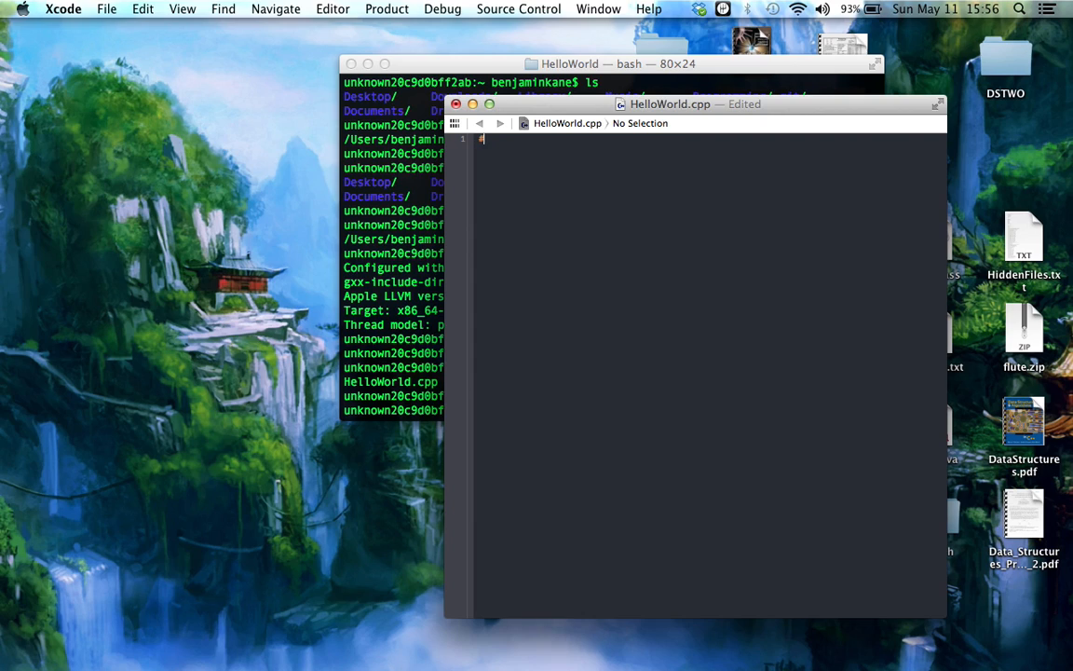
text(include <iostream>)
text(using na)
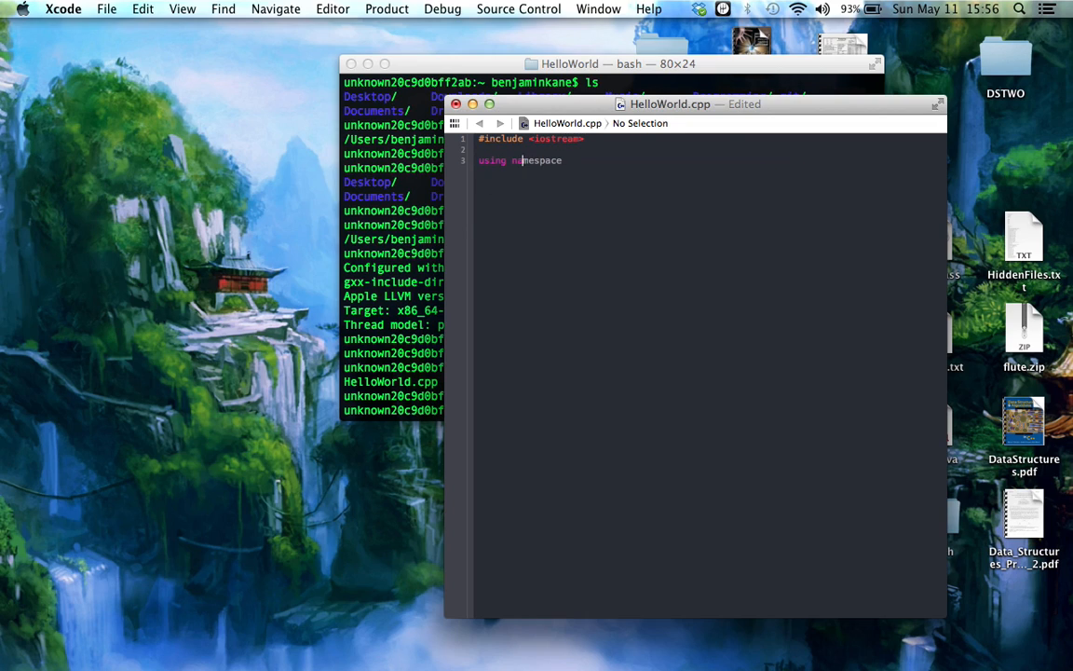
text(std)
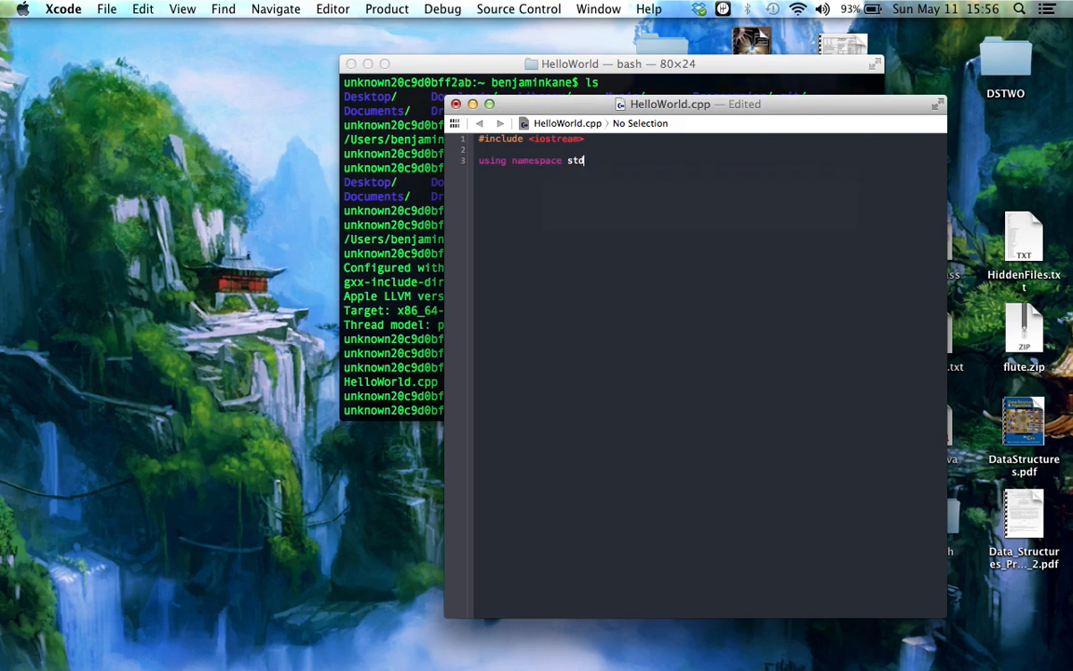
text(;)
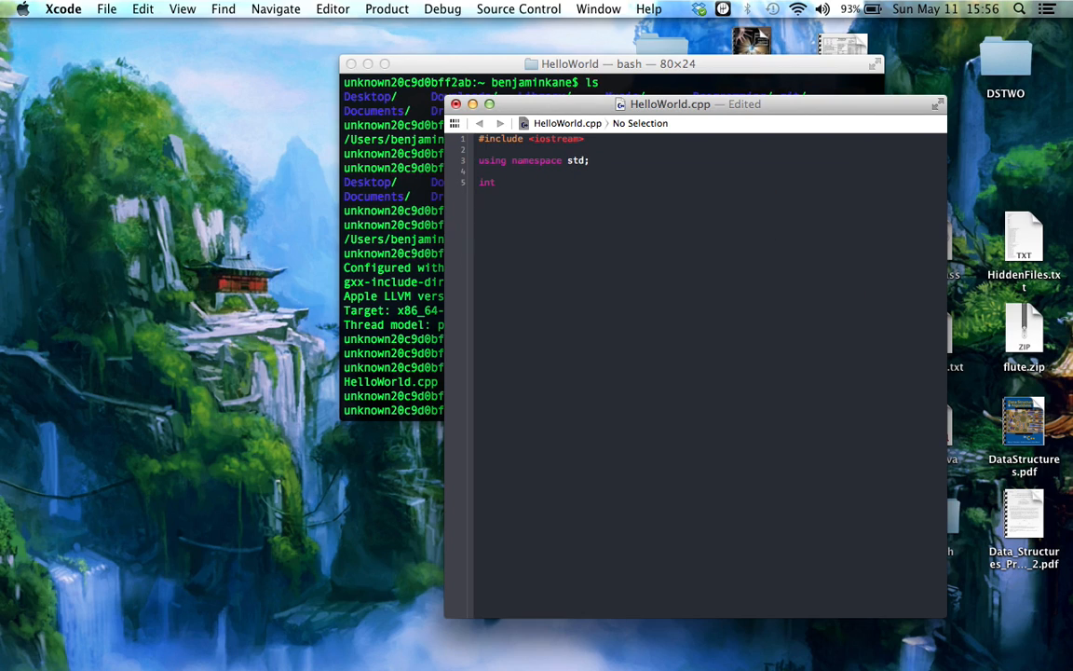
- Write int main() { cout << "Hello World" << endl; return 0; }
text(main())
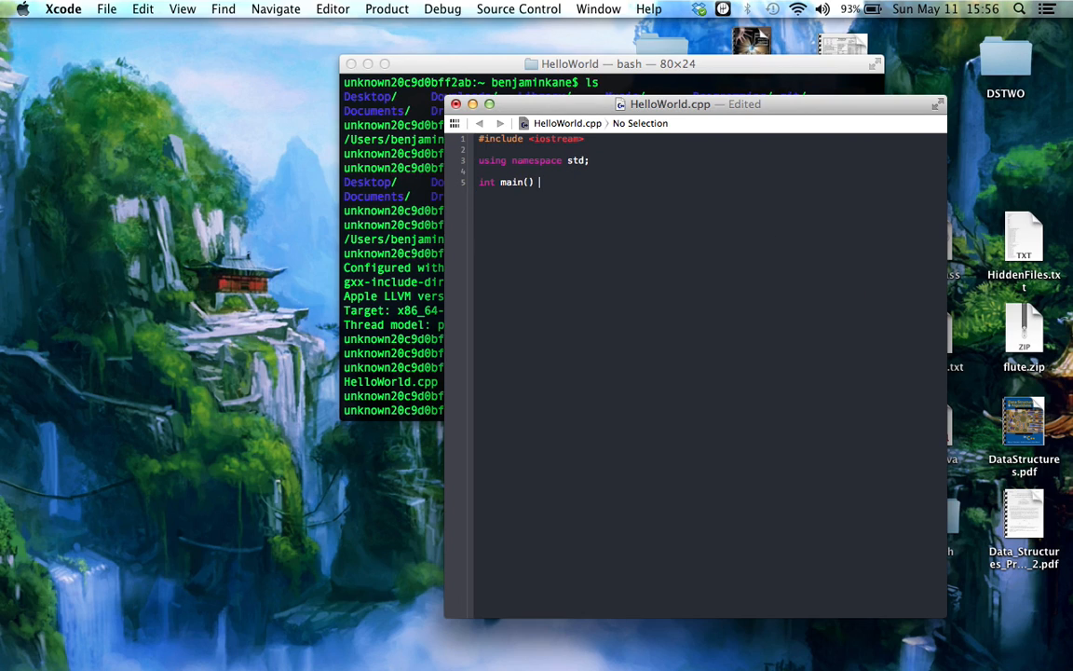
text({)
text(cout << "hello World)
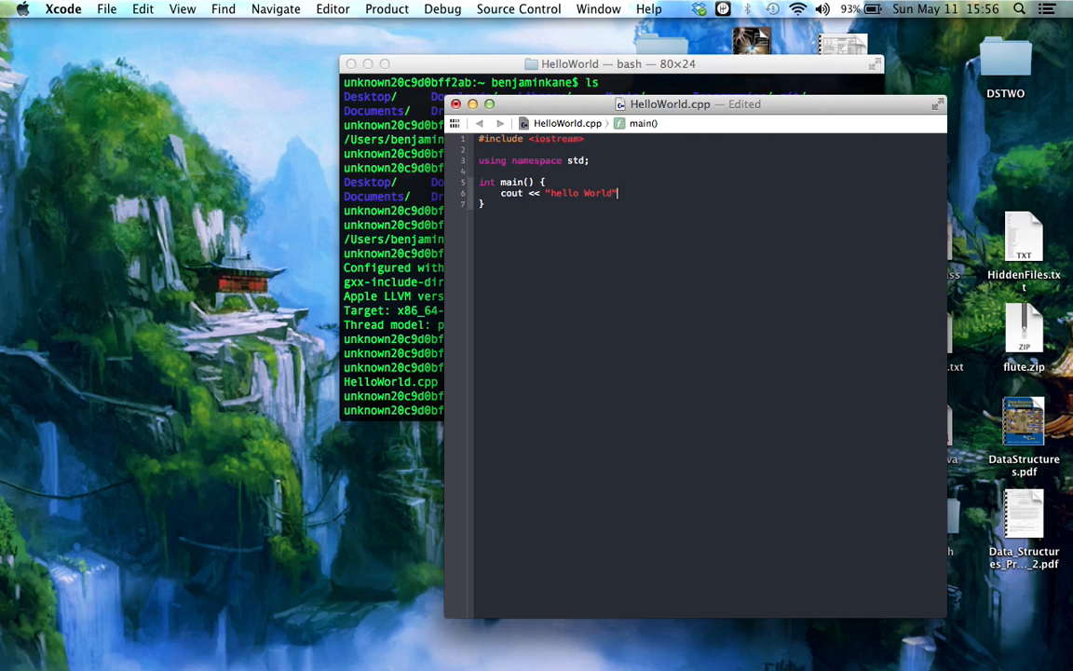
text(<< endl;)
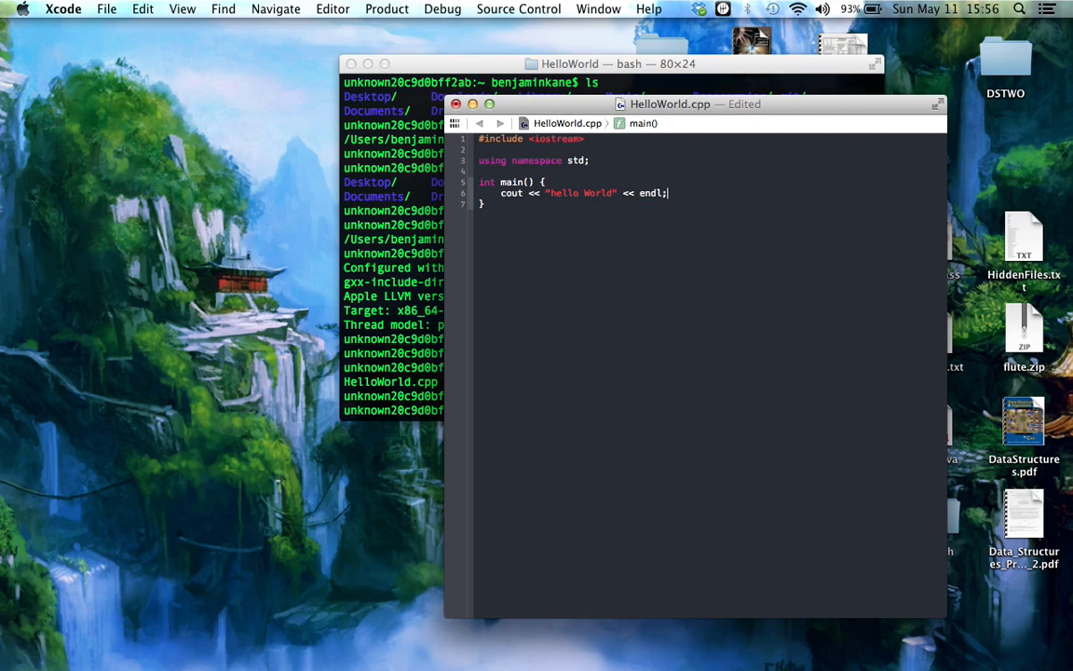
text(return 0;)
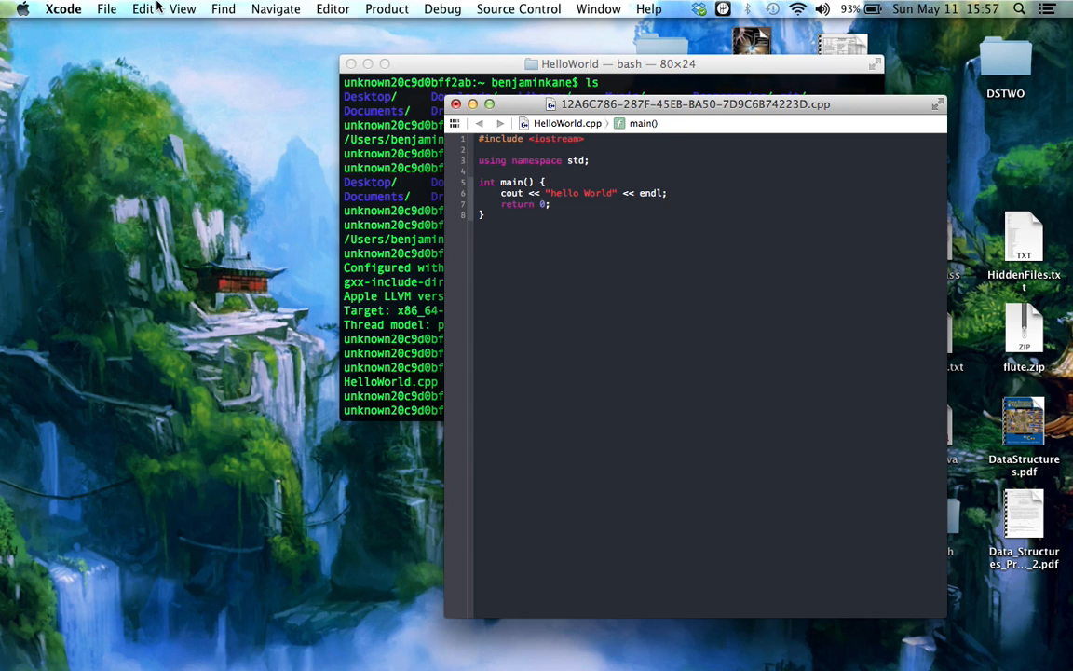
- Save HelloWorld.cpp and close its Xcode window, returning to Terminal
click(106, 7)
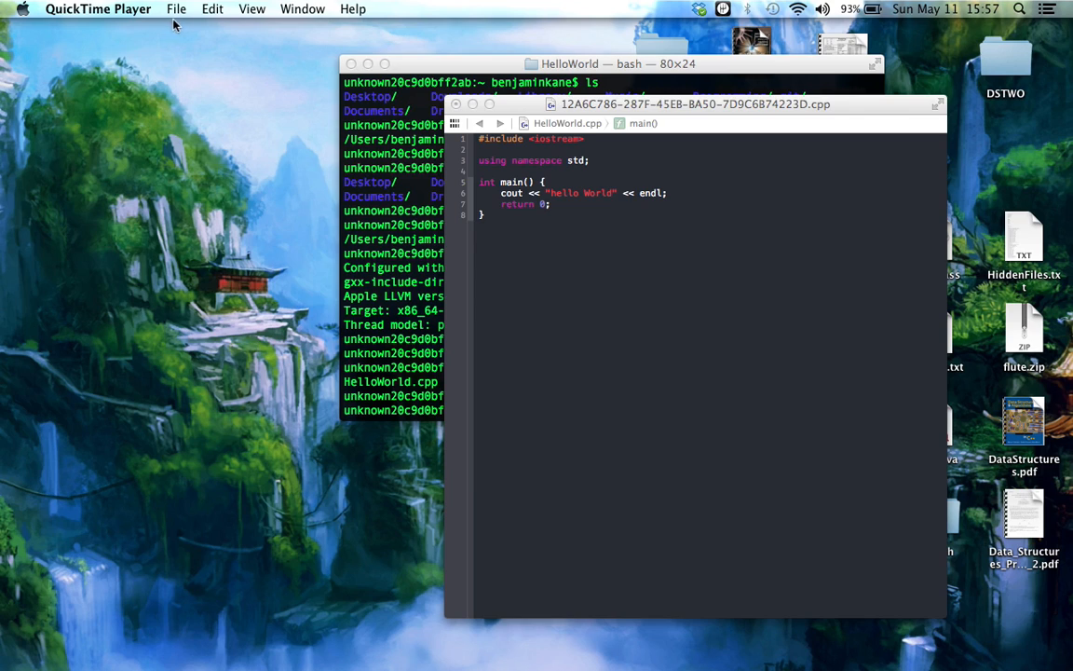
click(175, 8)
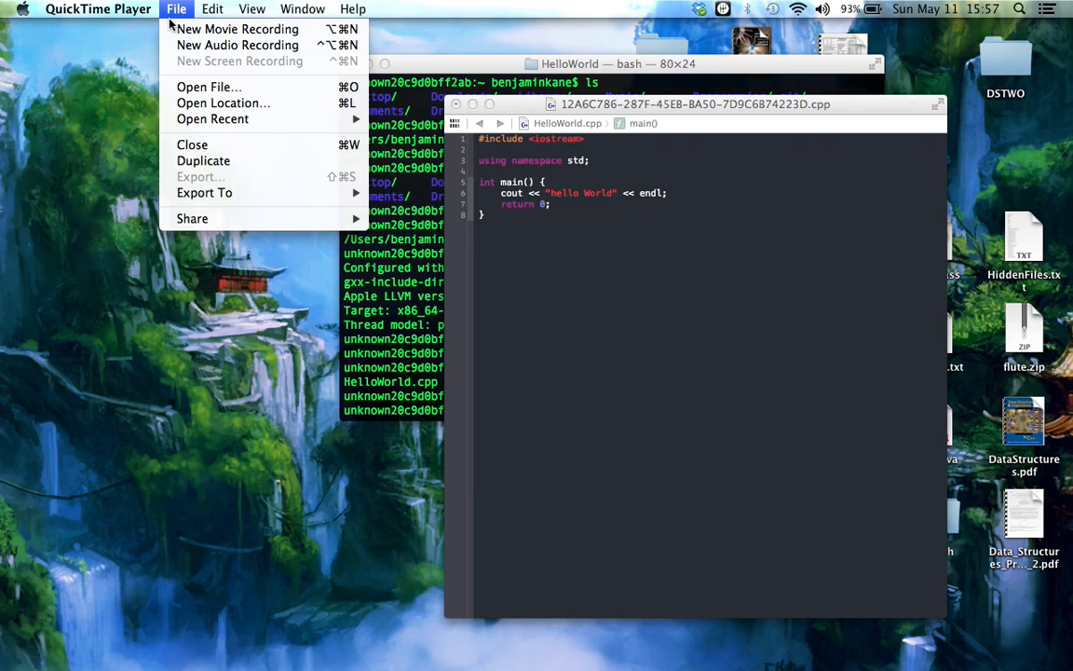
click(689, 235)
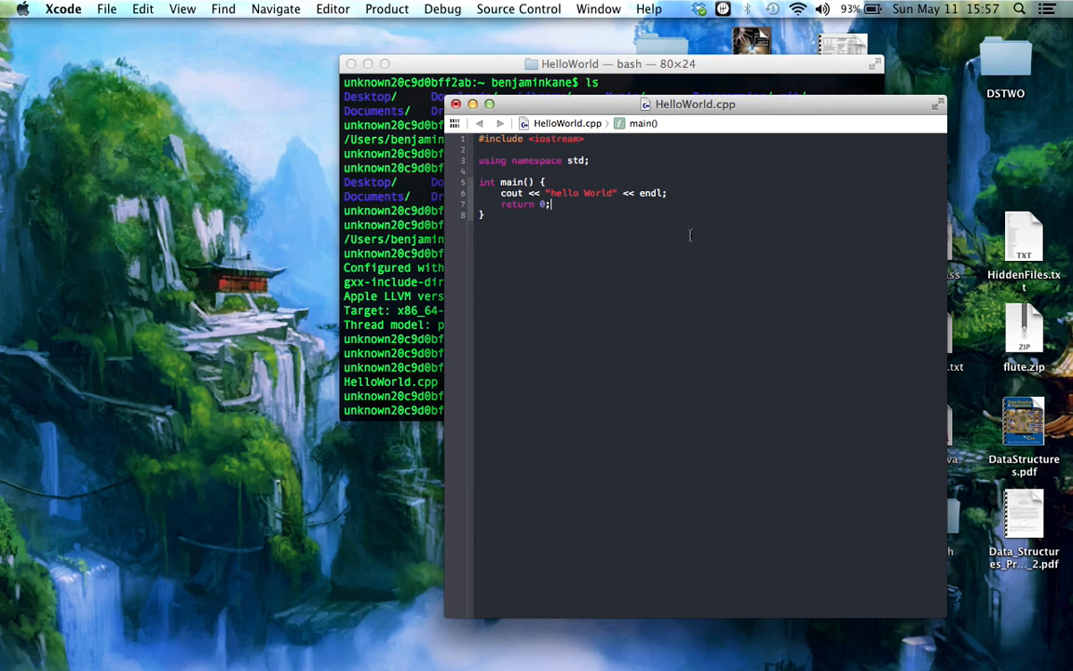
click(107, 7)
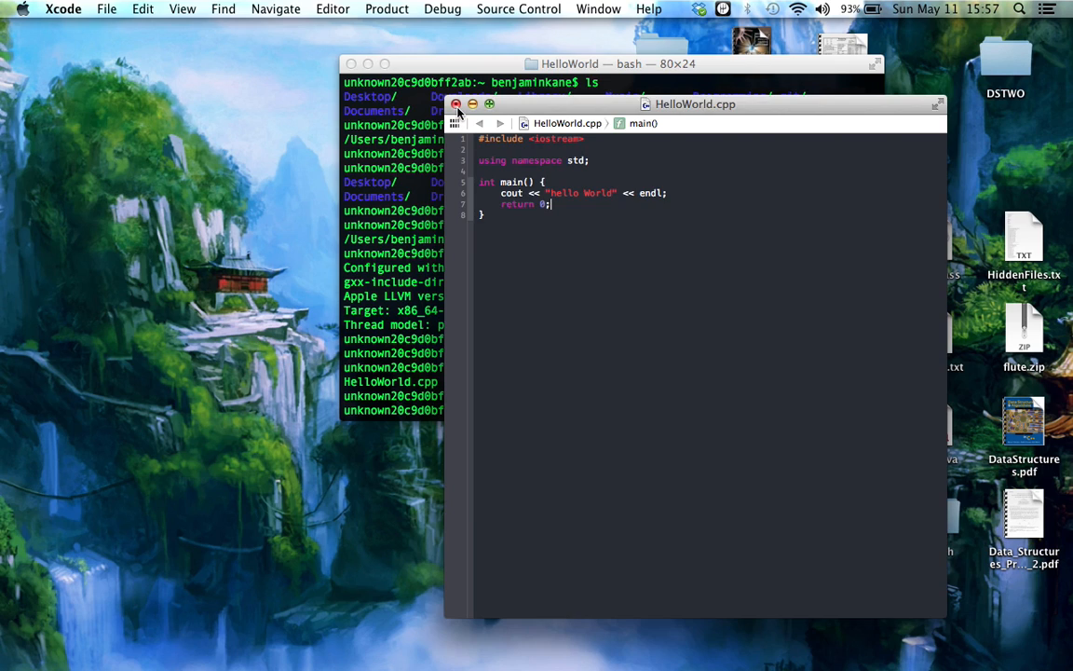
click(457, 104)
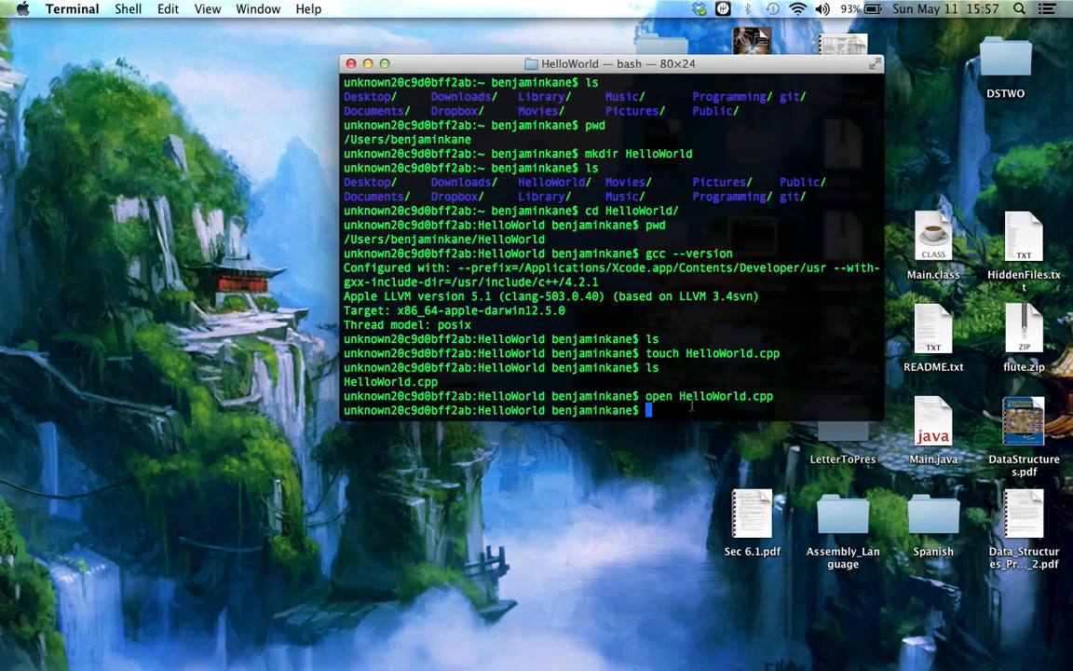
- Compile with g++ HelloWorld.cpp, producing a.out in the folder
text(g++)
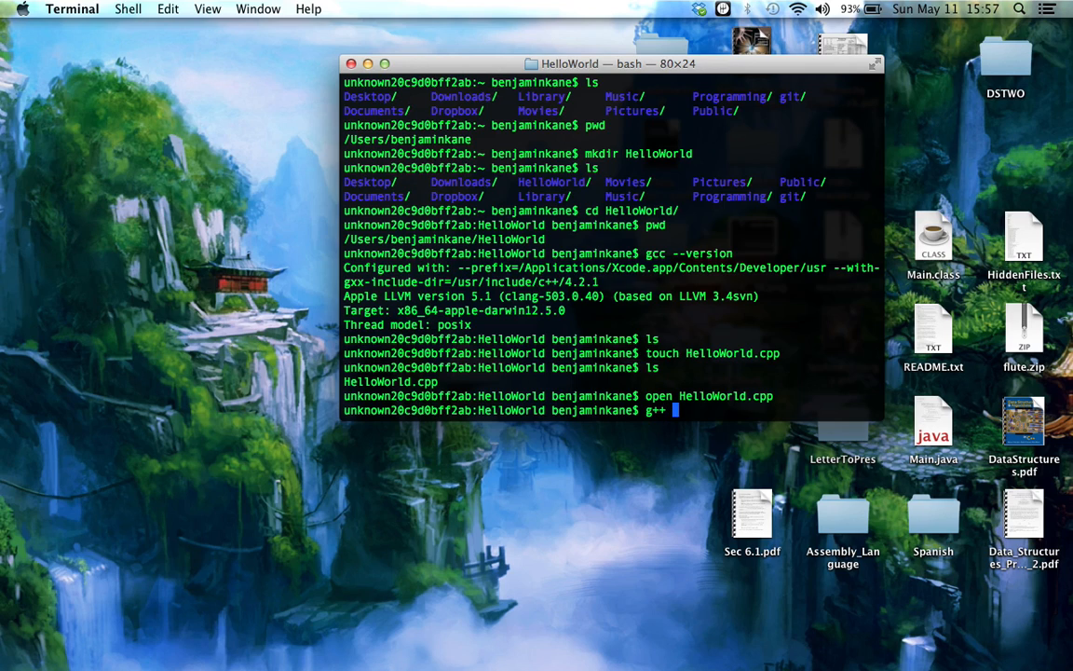
text(HelloWorld.cpp)
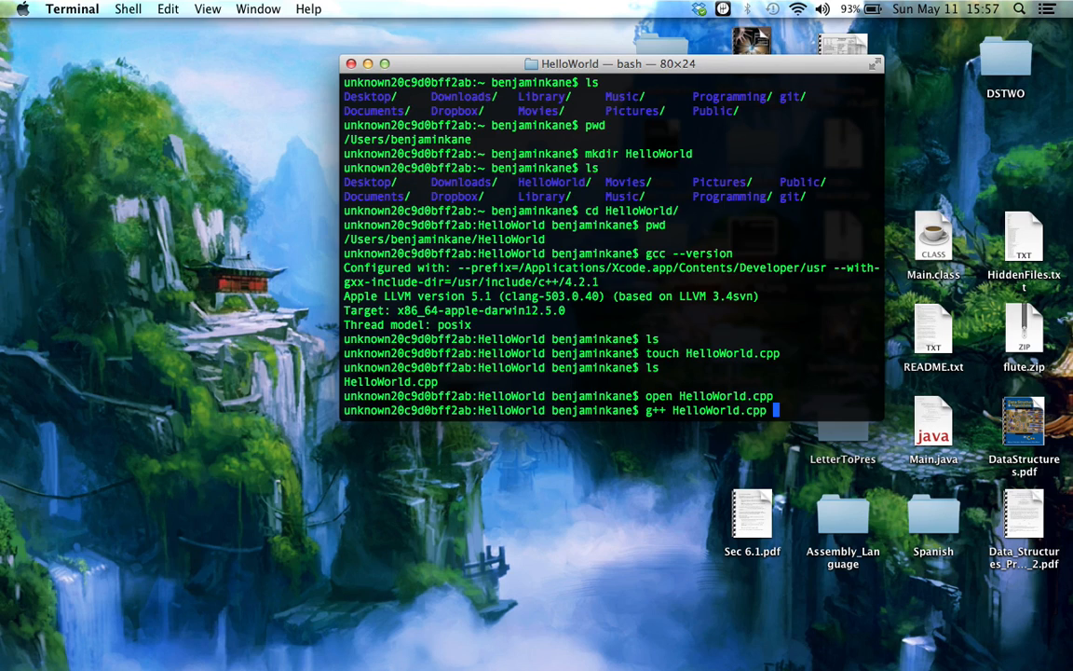
key(Return)
text(ls)
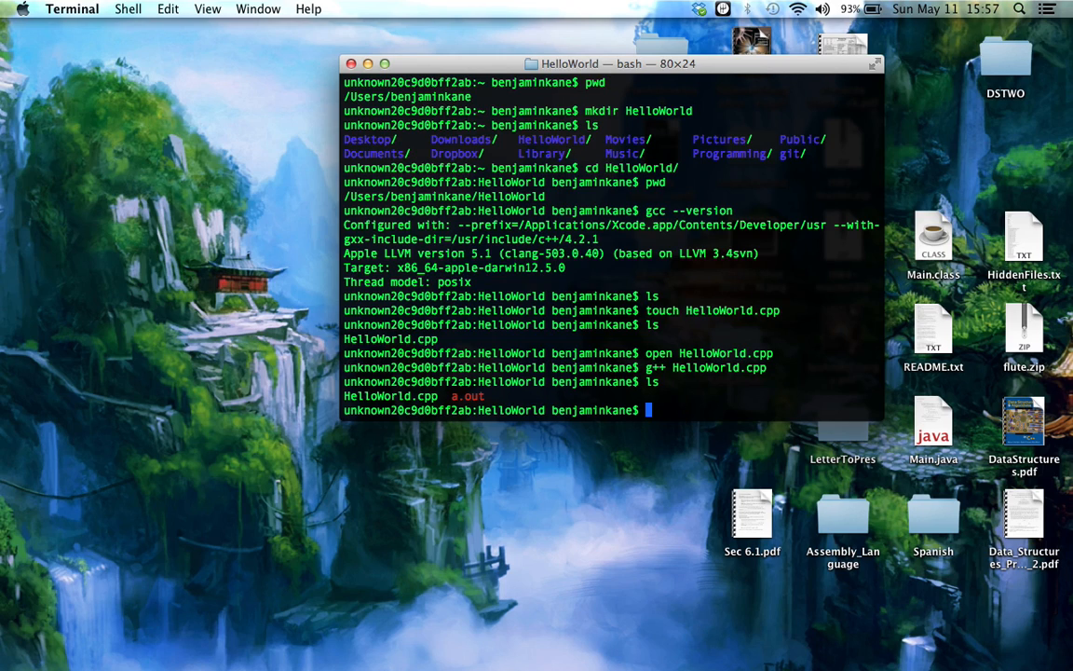
- Run ./a.out, which prints "hello World"
text(./)
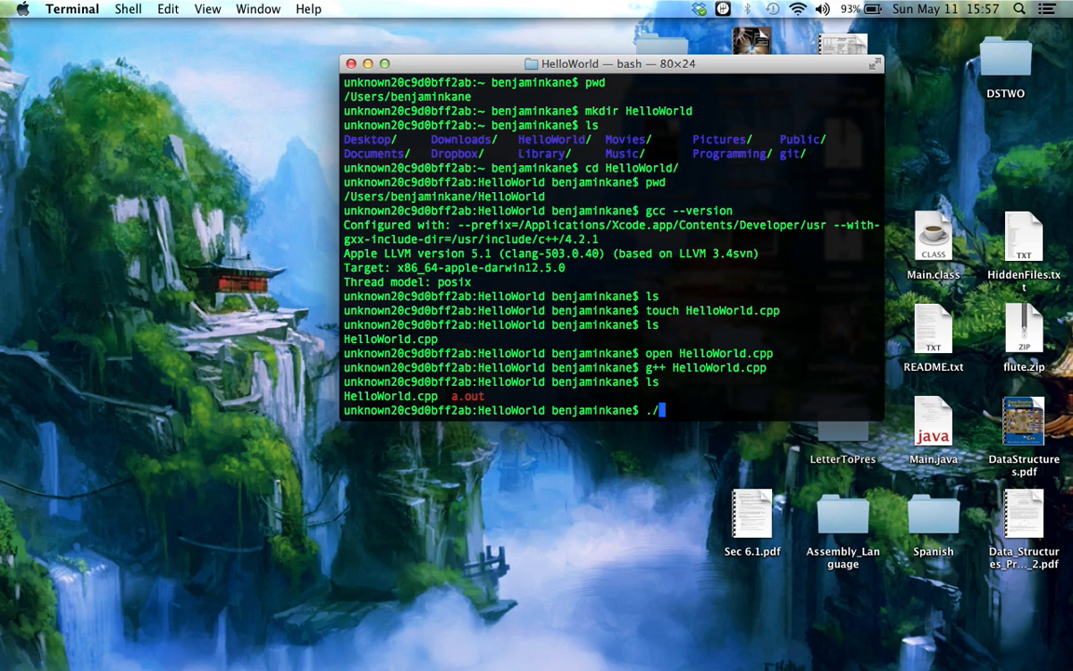
key(Backspace)
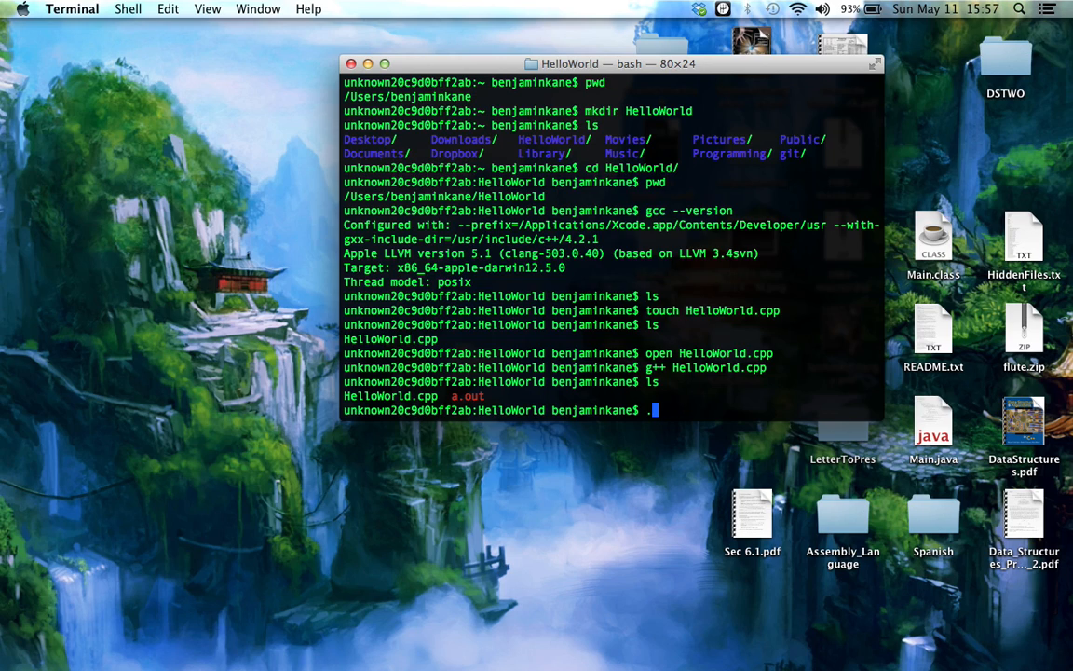
text(/a.out)
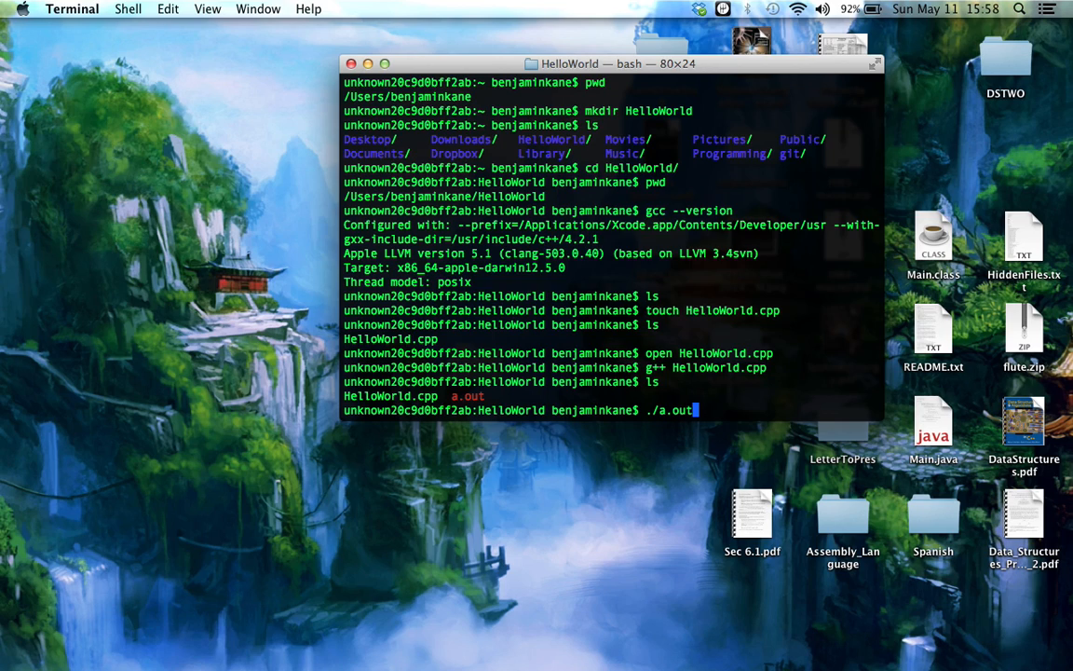
key(Return)
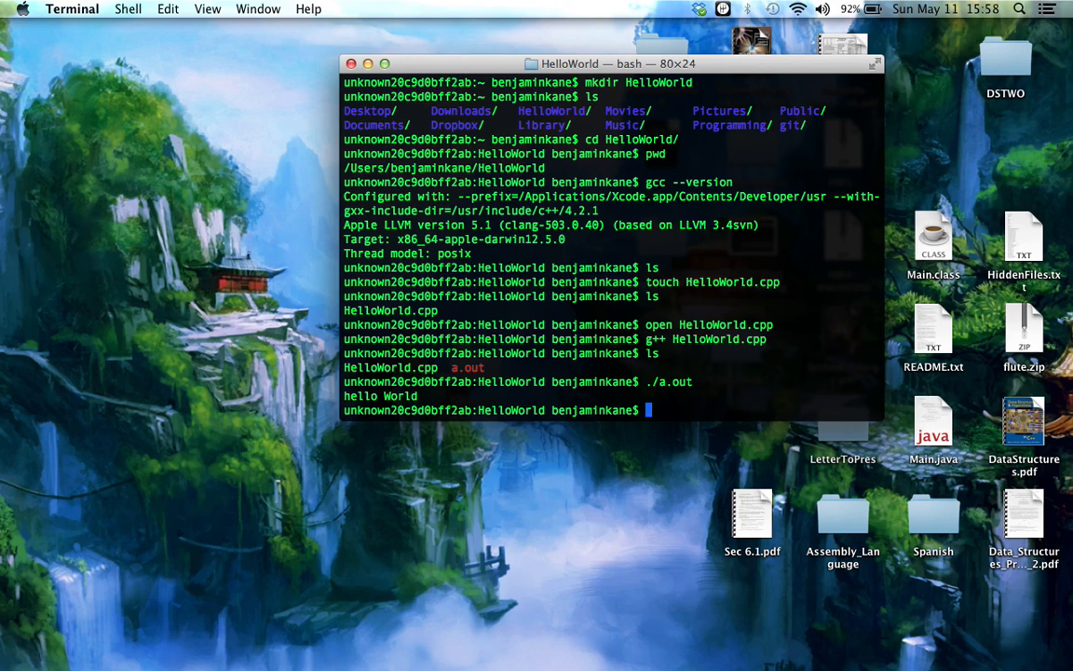
text(touch)
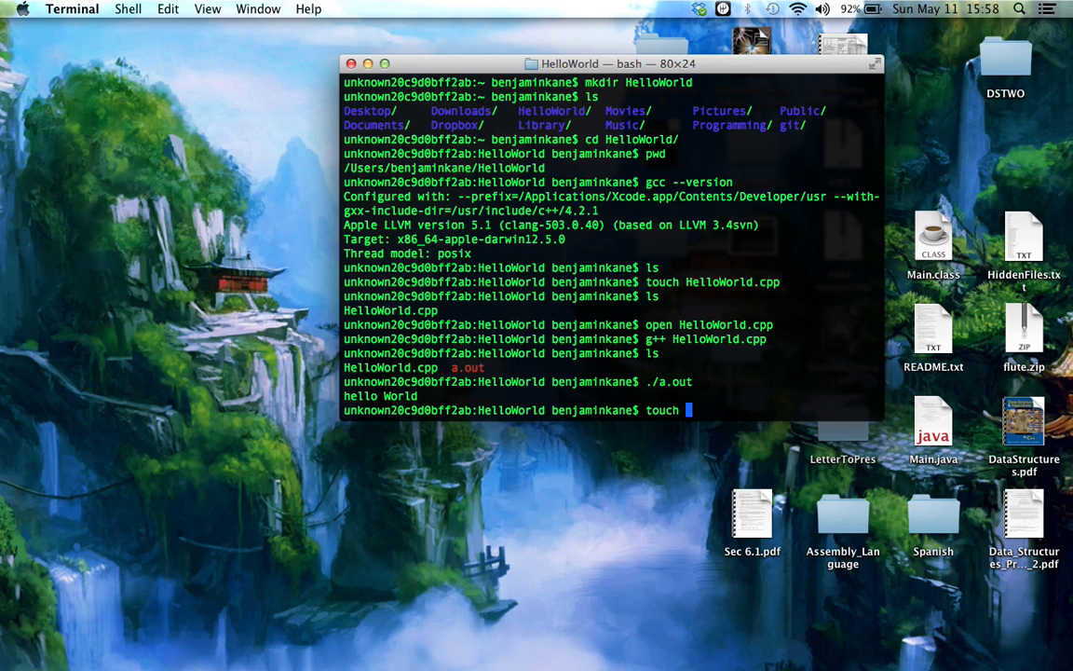
- Create an empty hello.txt in the project folder with touch
text(hello.t)
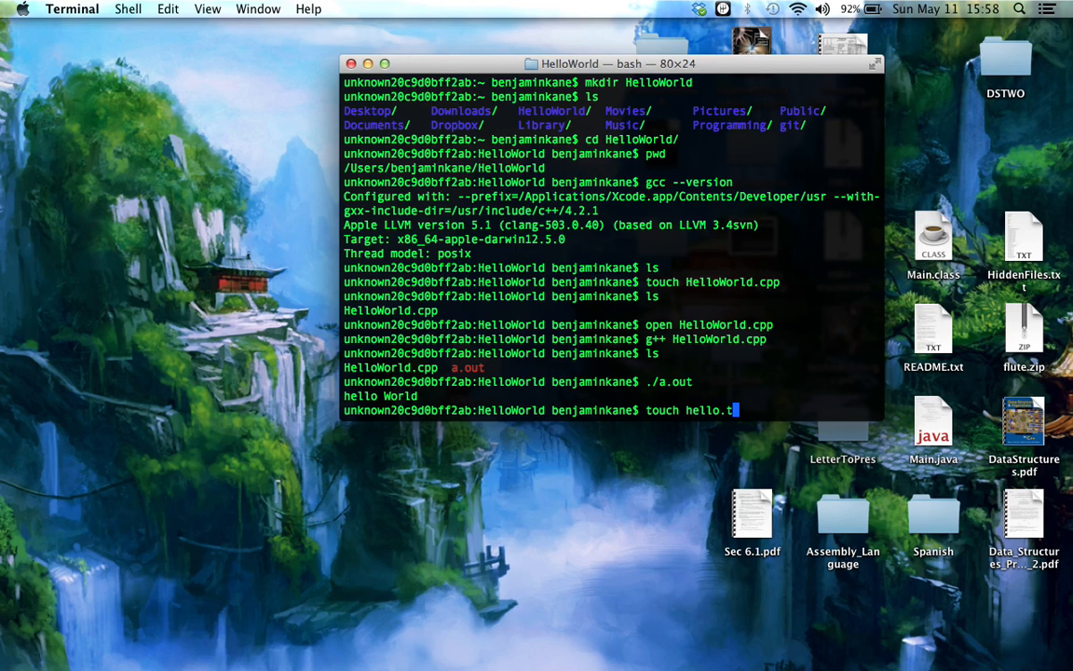
key(Return)
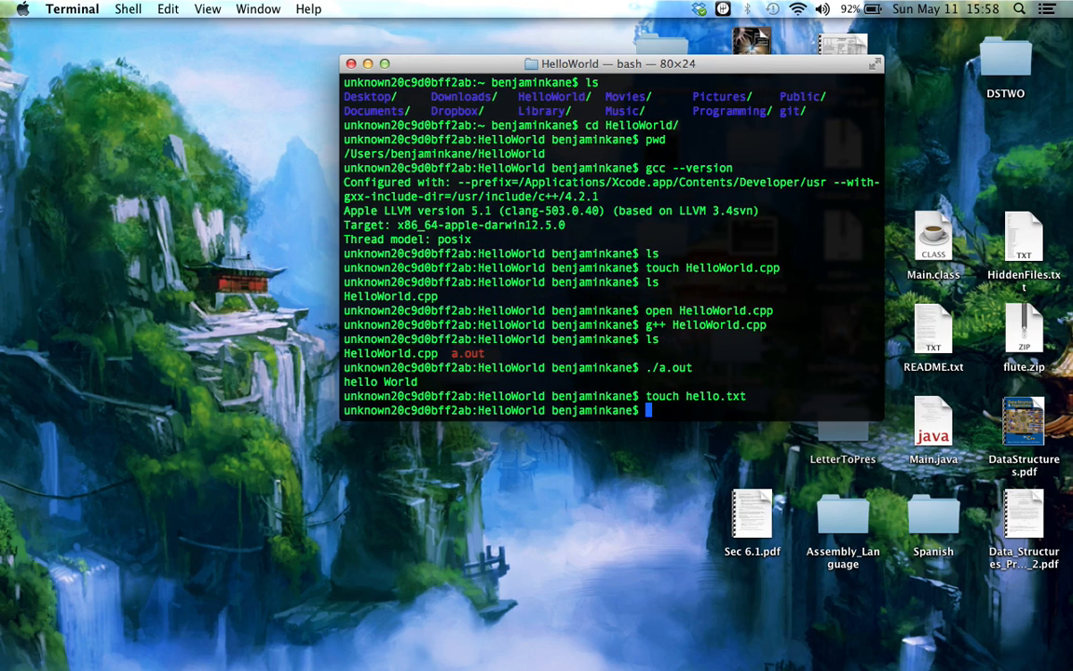
- Open hello.txt in the text editor, retrying after a mistyped open command
text(c)
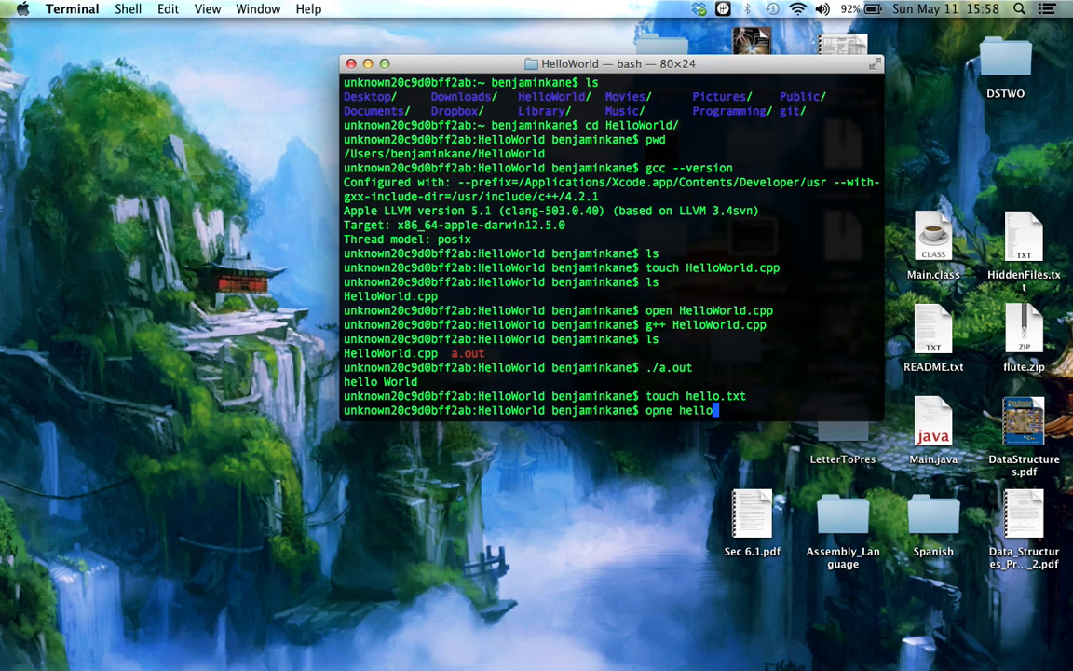
key(Return)
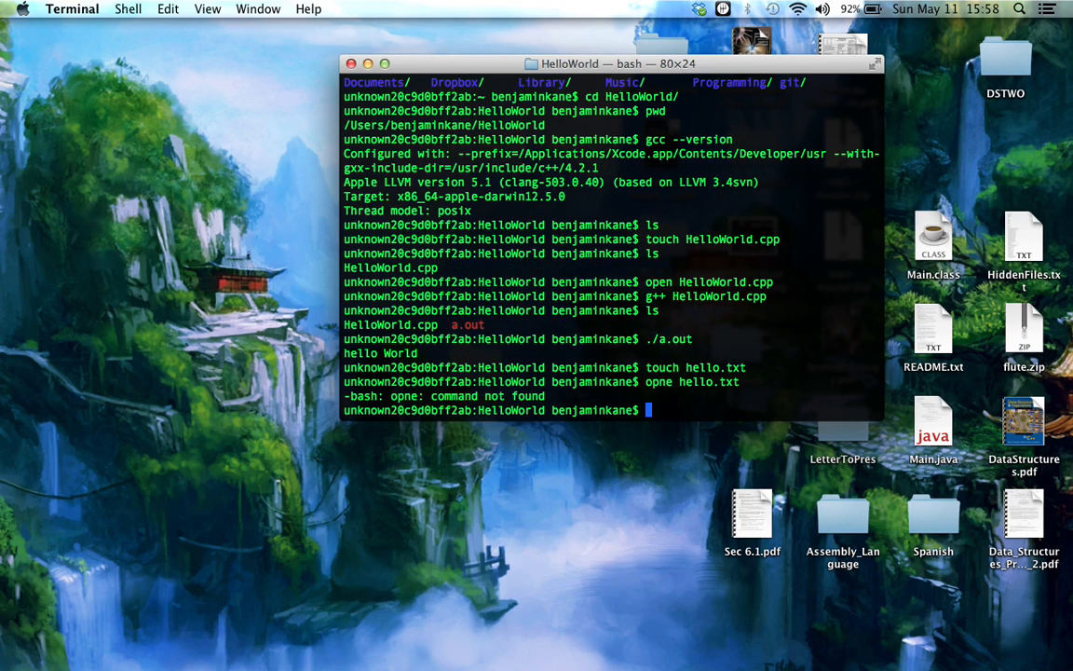
text(open)
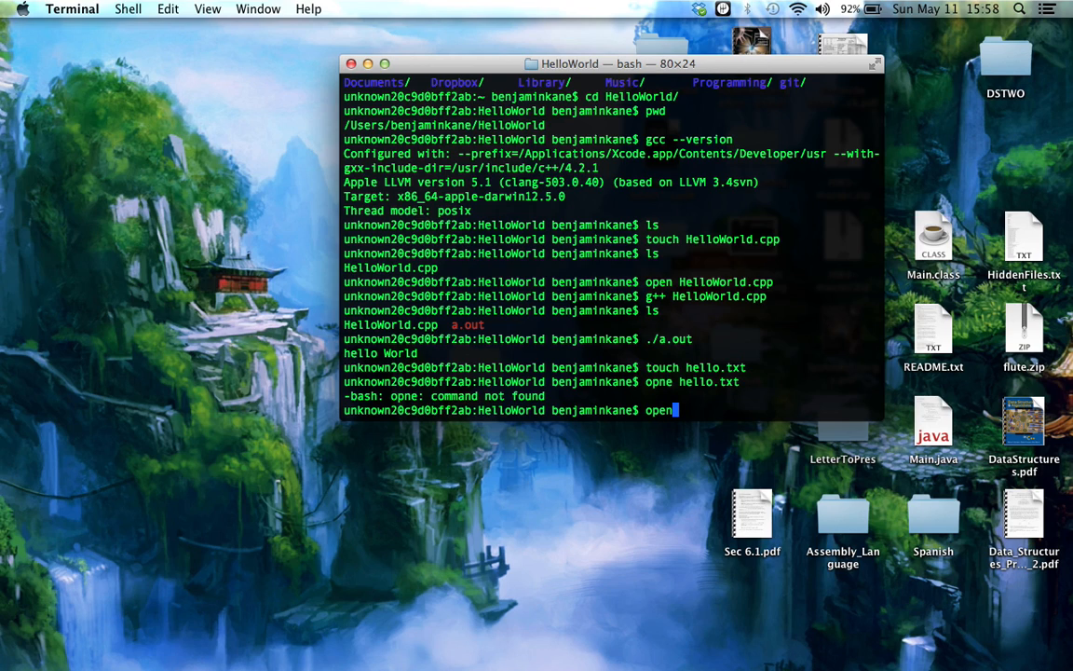
text(hello.tx)
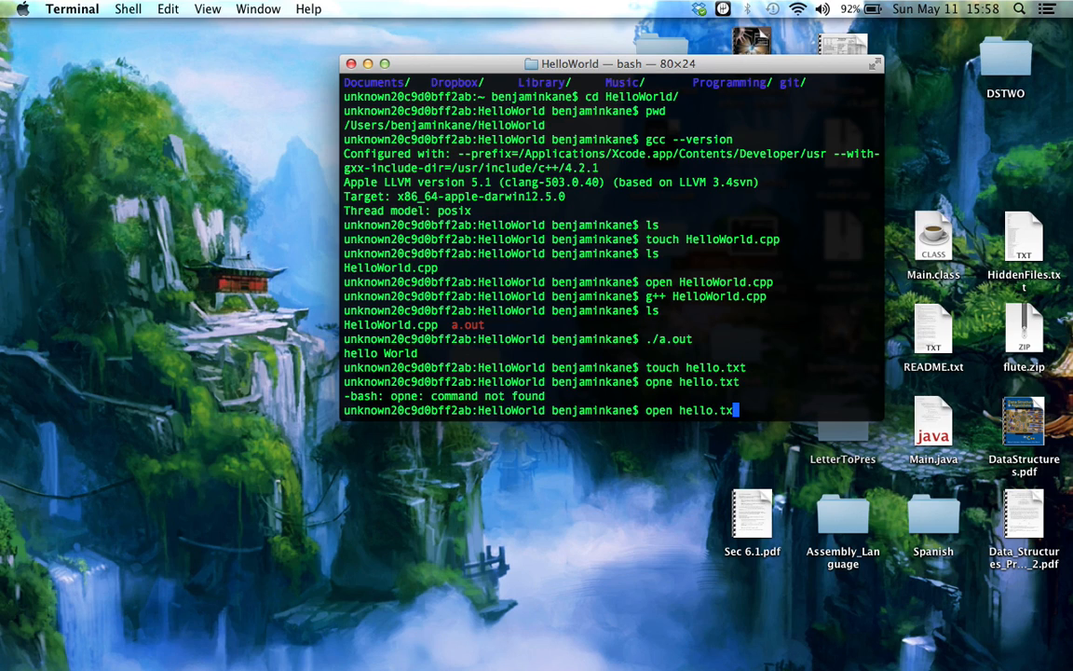
key(Return)
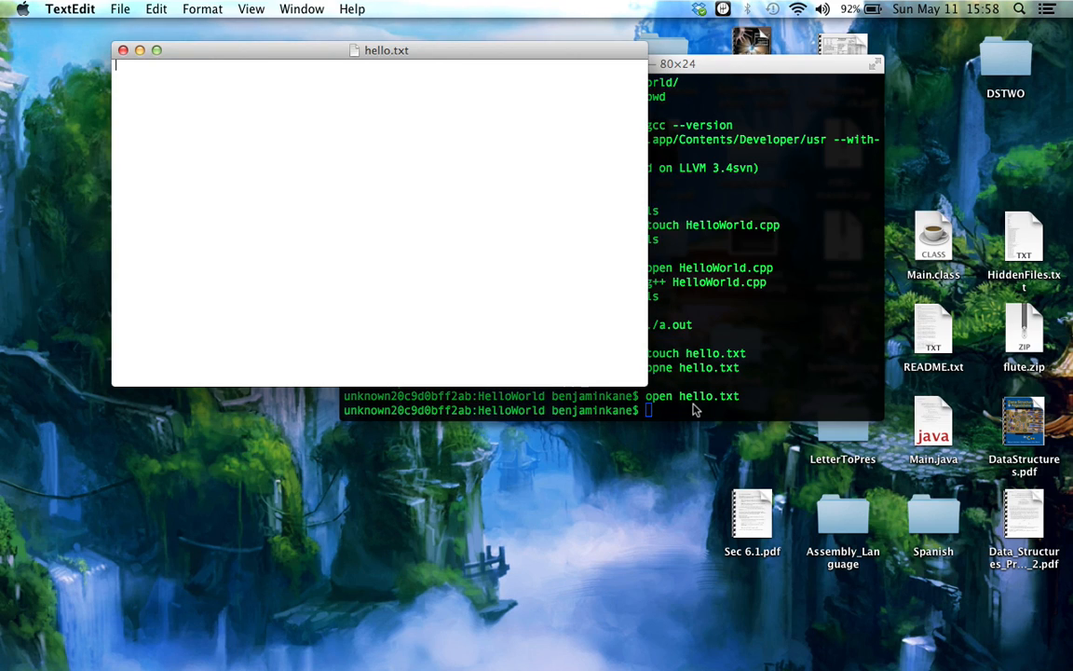
- Fill hello.txt with the sentence 'hey there command line compiling'
text(hey)
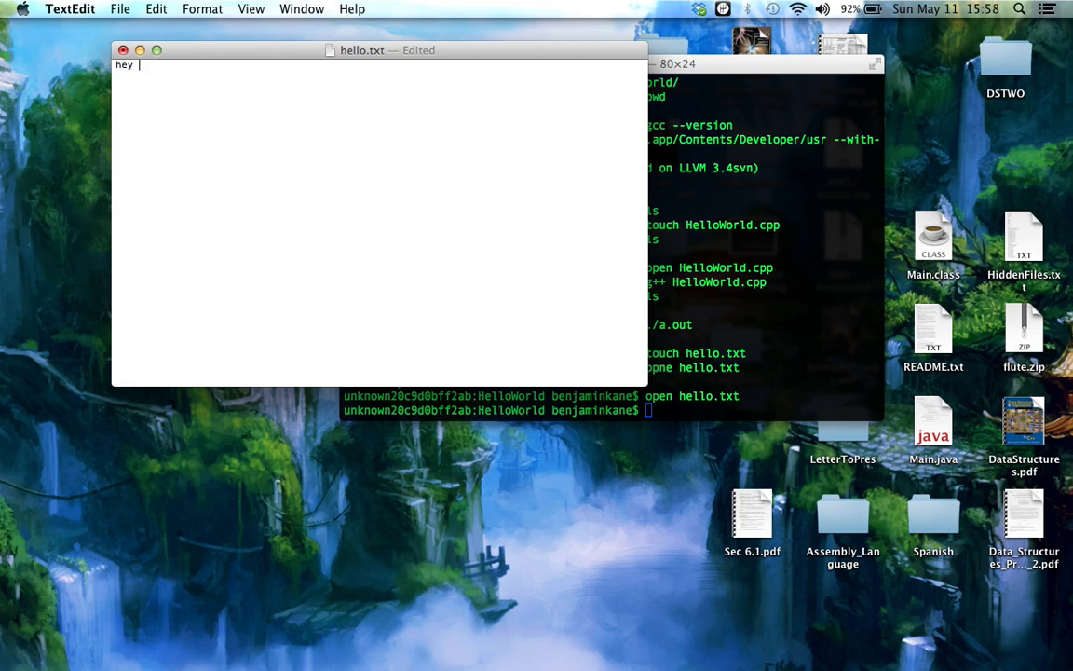
text(there)
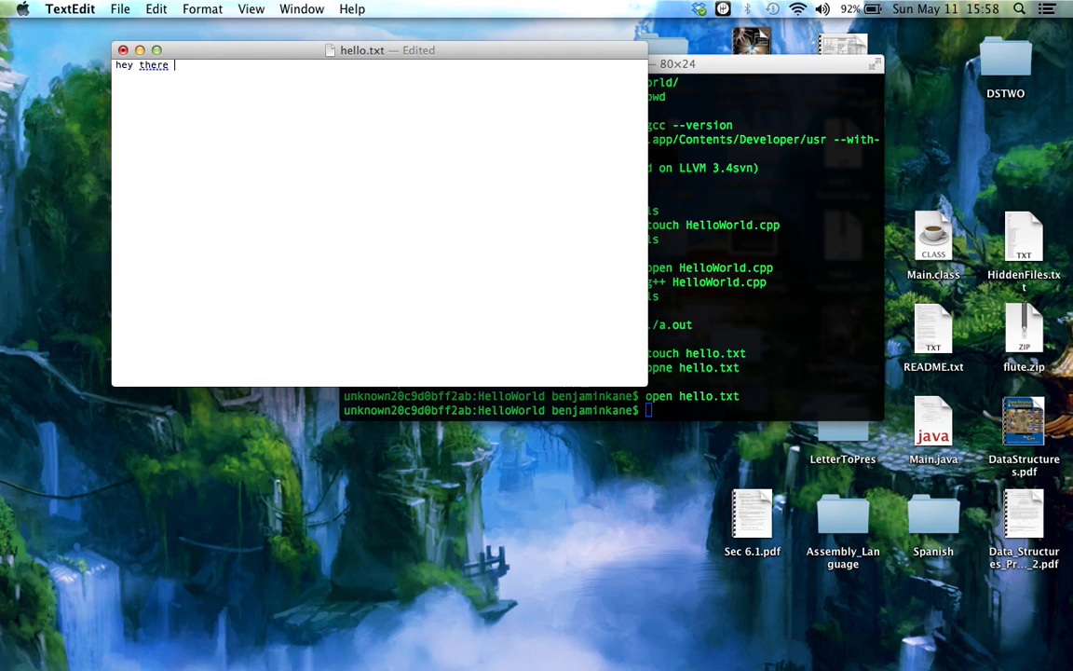
text(command lin)
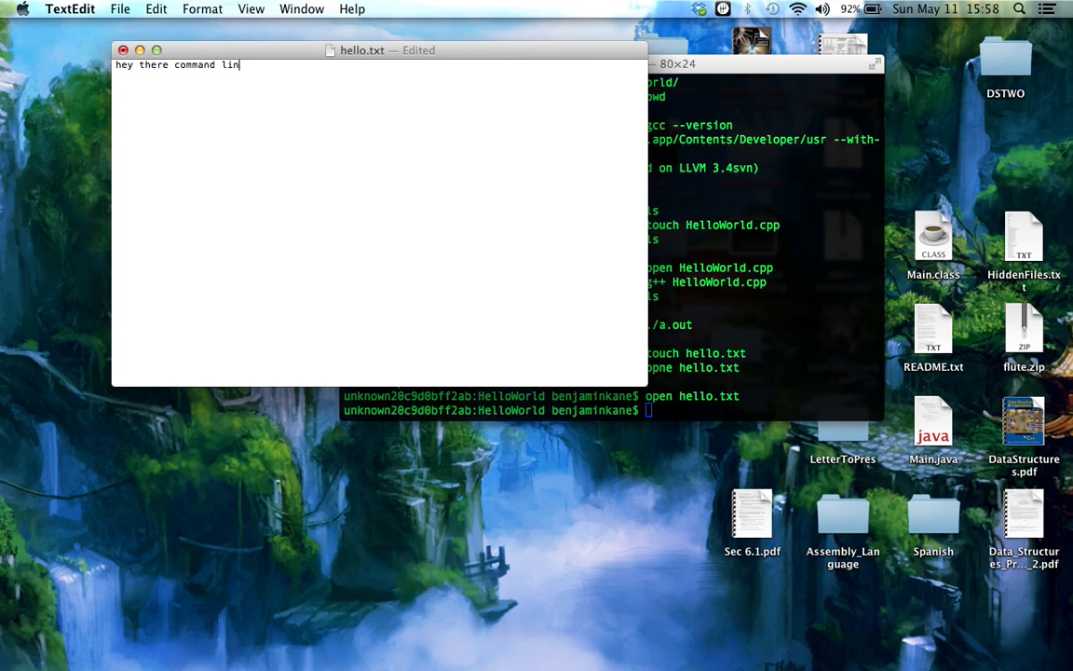
text(e compilin)
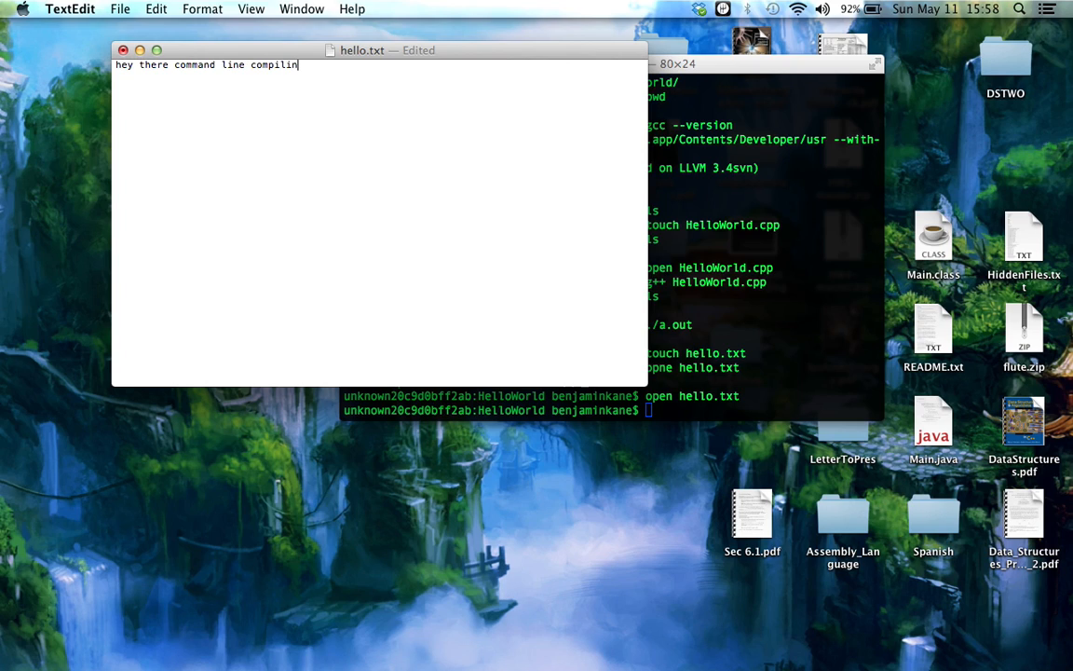
text(g)
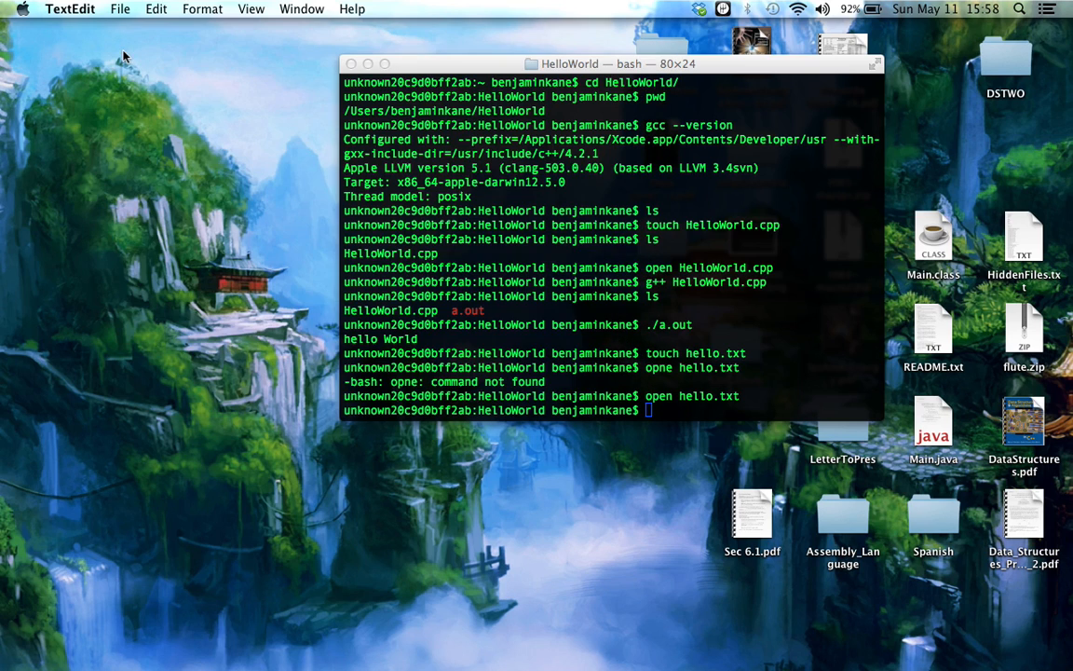
- List the folder to confirm hello.txt sits beside HelloWorld.cpp and a.out
click(611, 410)
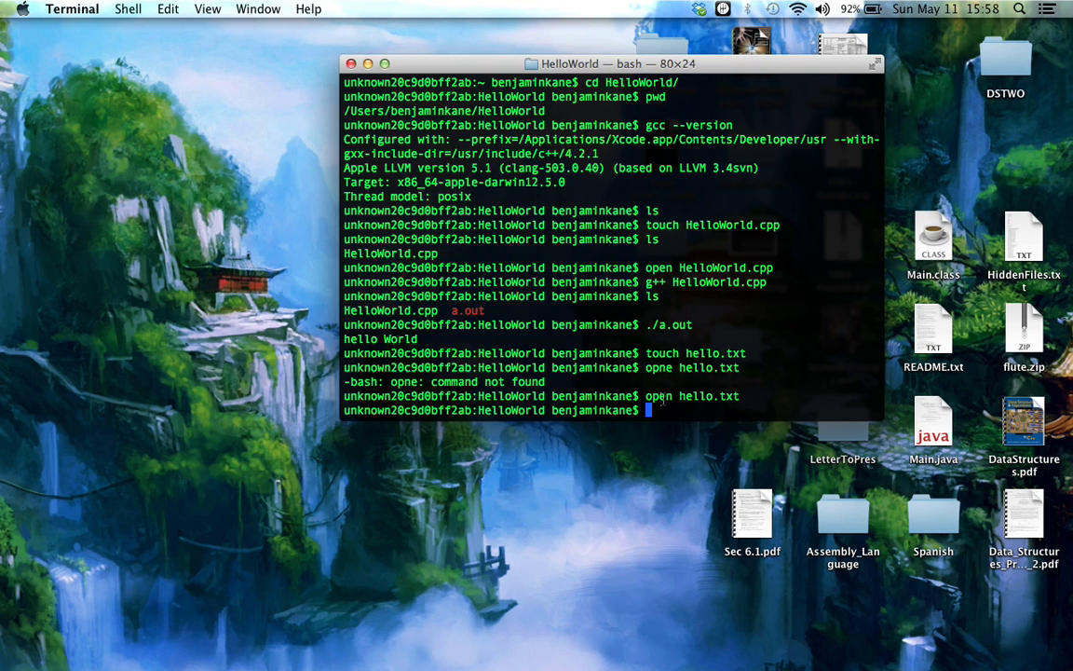
key(Return)
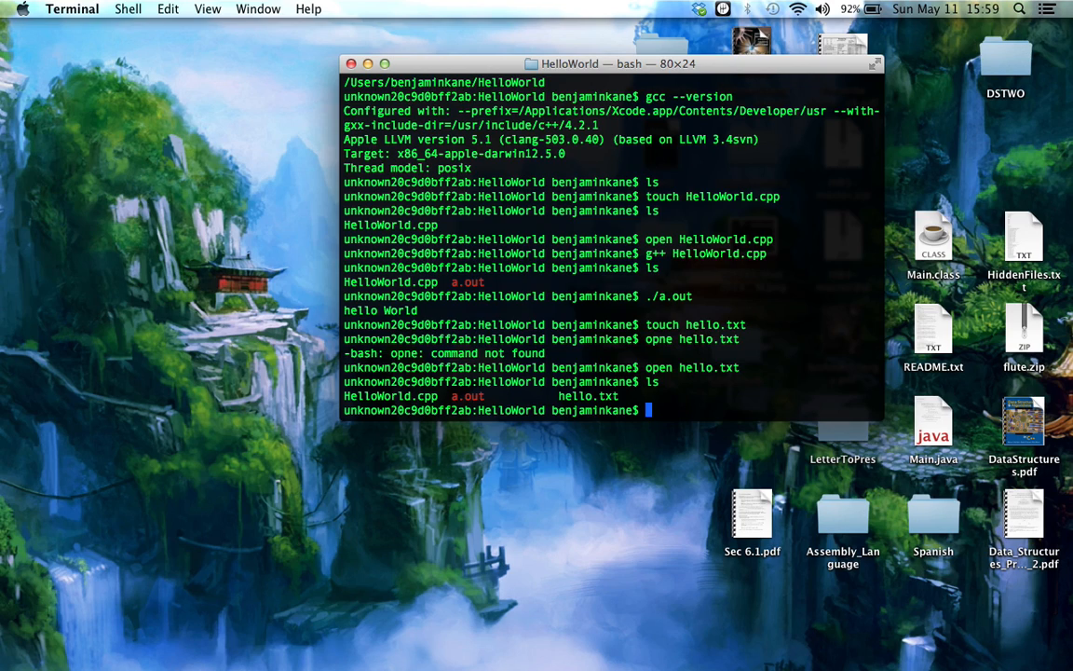
- Open HelloWorld.cpp in the code editor
text(o)
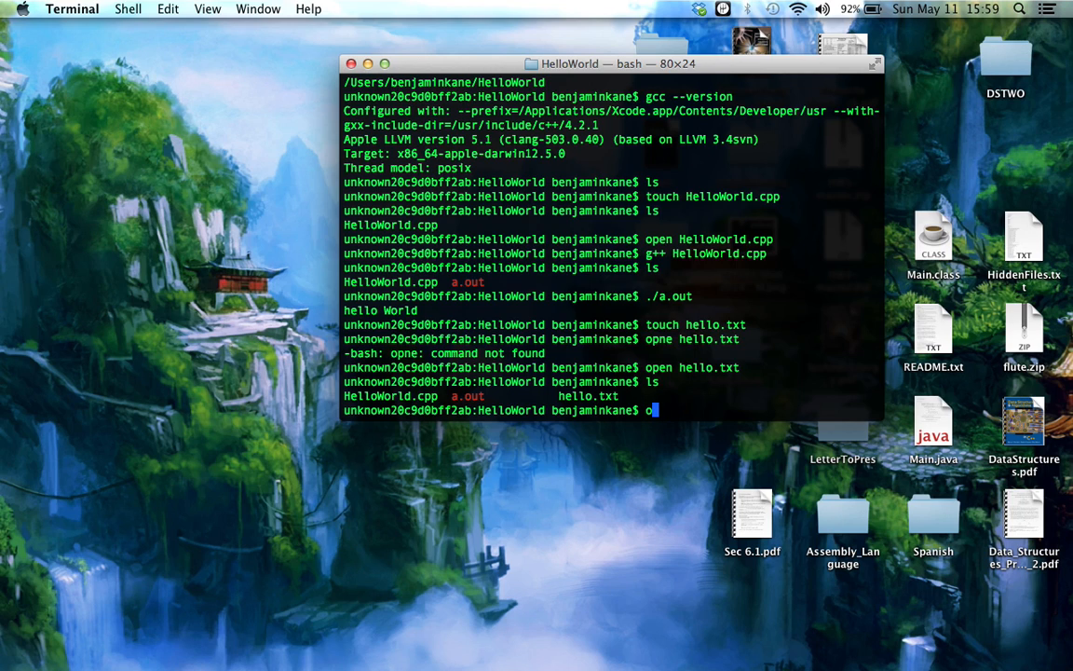
text(pen HelloWorld.cpp)
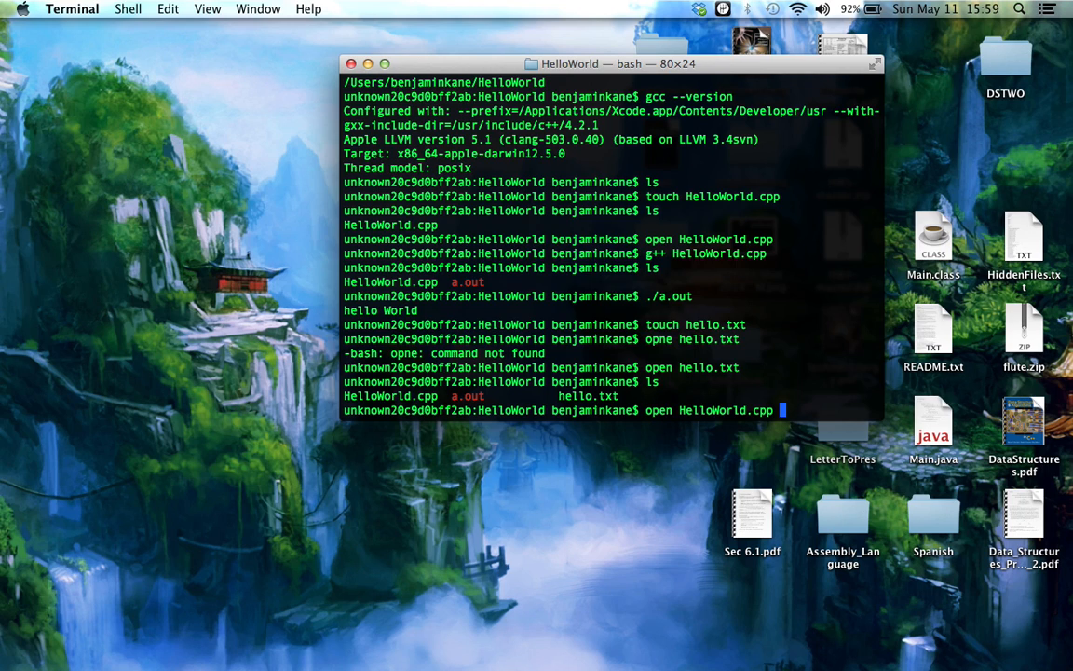
key(Return)
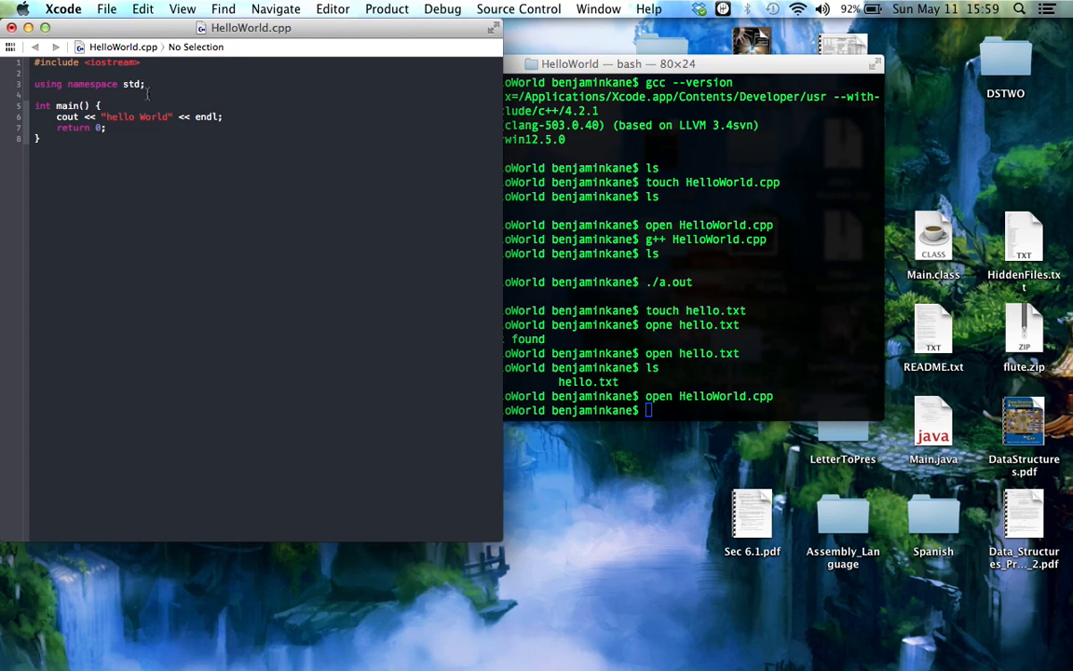
- Include <fstream> and declare an ifstream that opens hello.txt
key(Return)
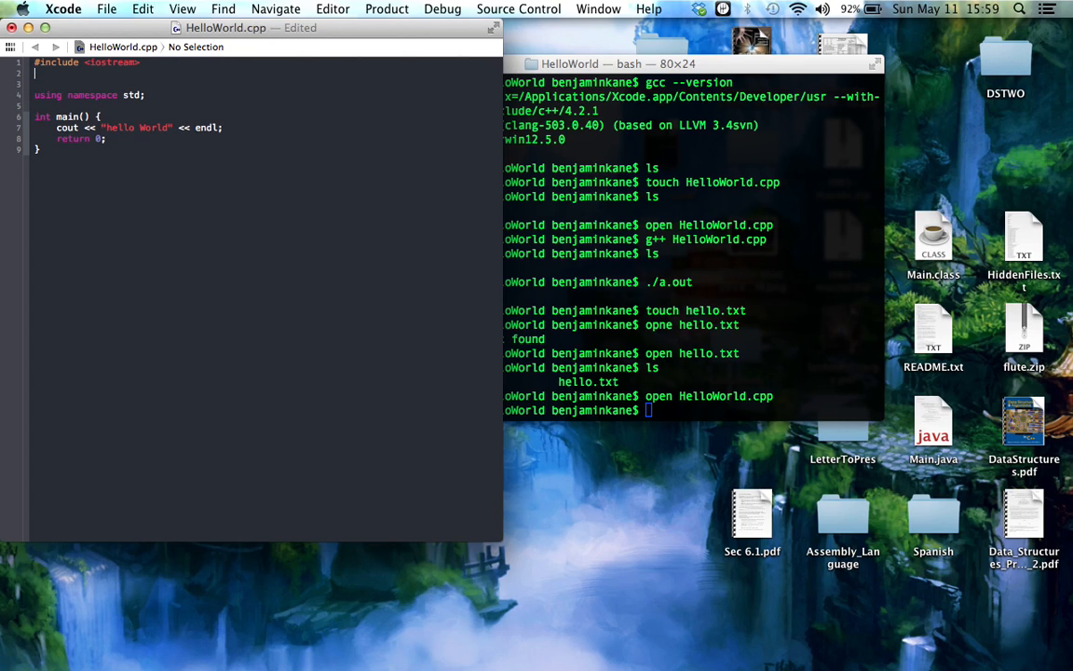
text(#include <f)
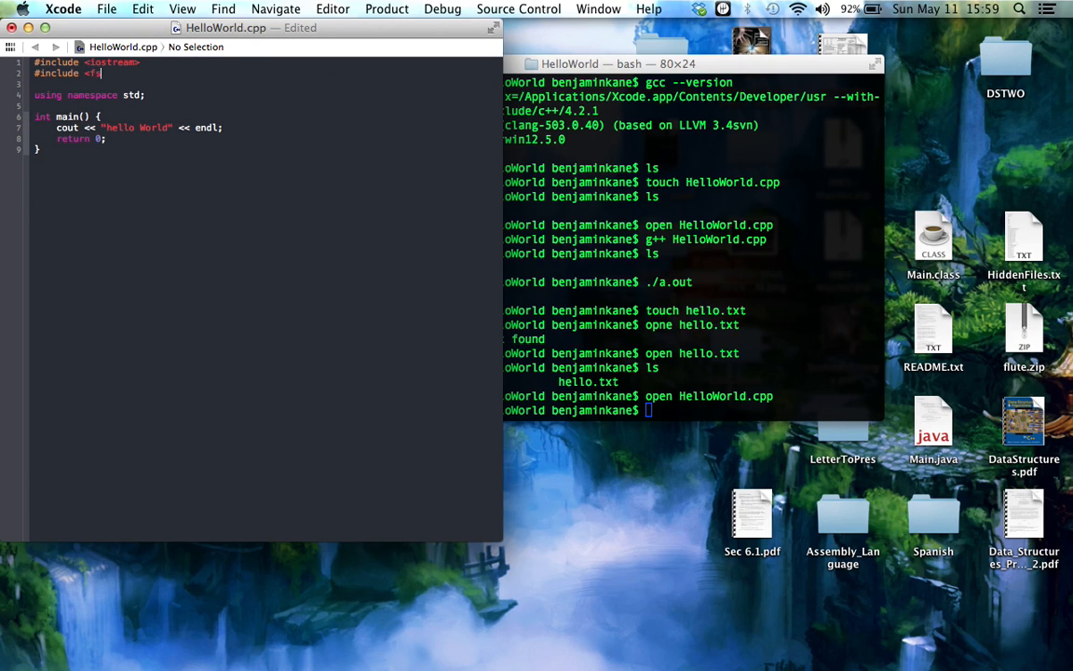
text(stream>)
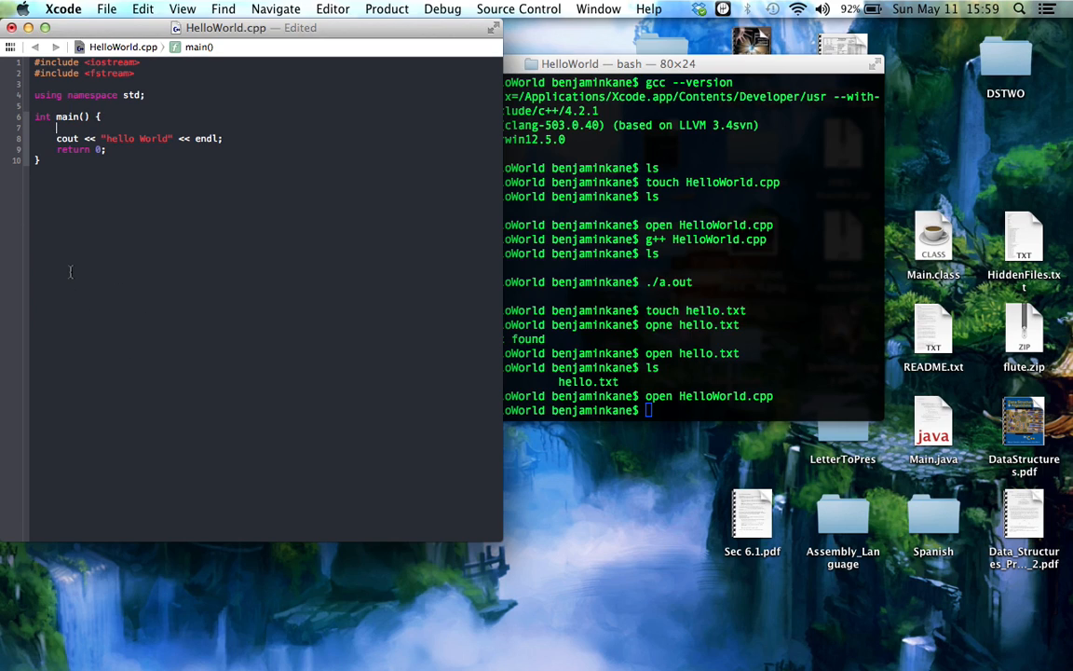
text(include)
text(fin.open("hello)
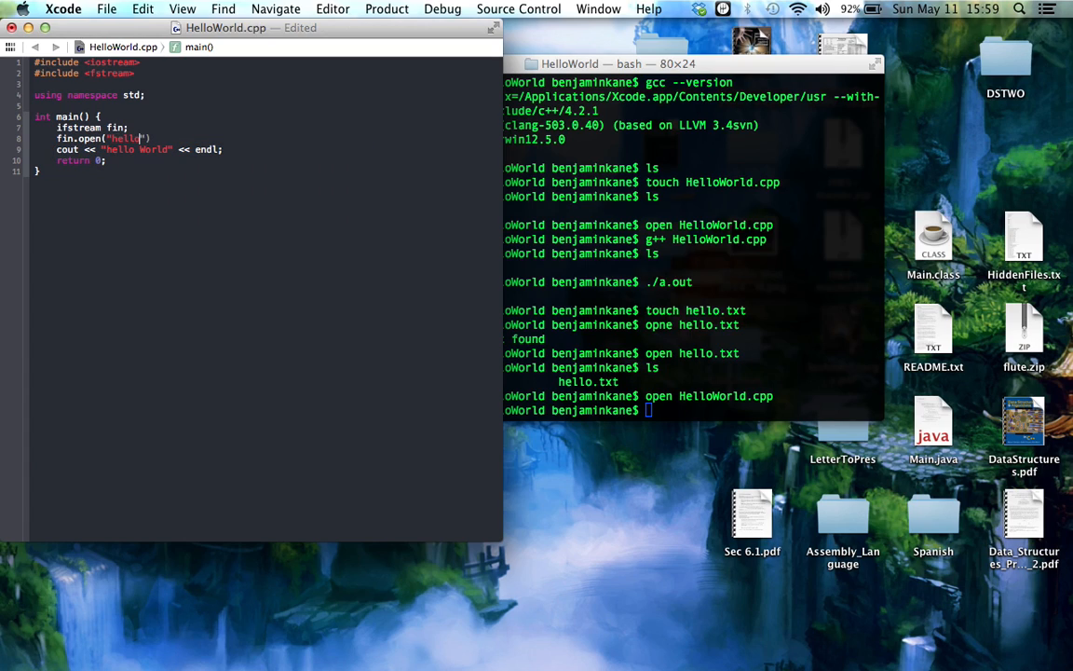
text(.txt)
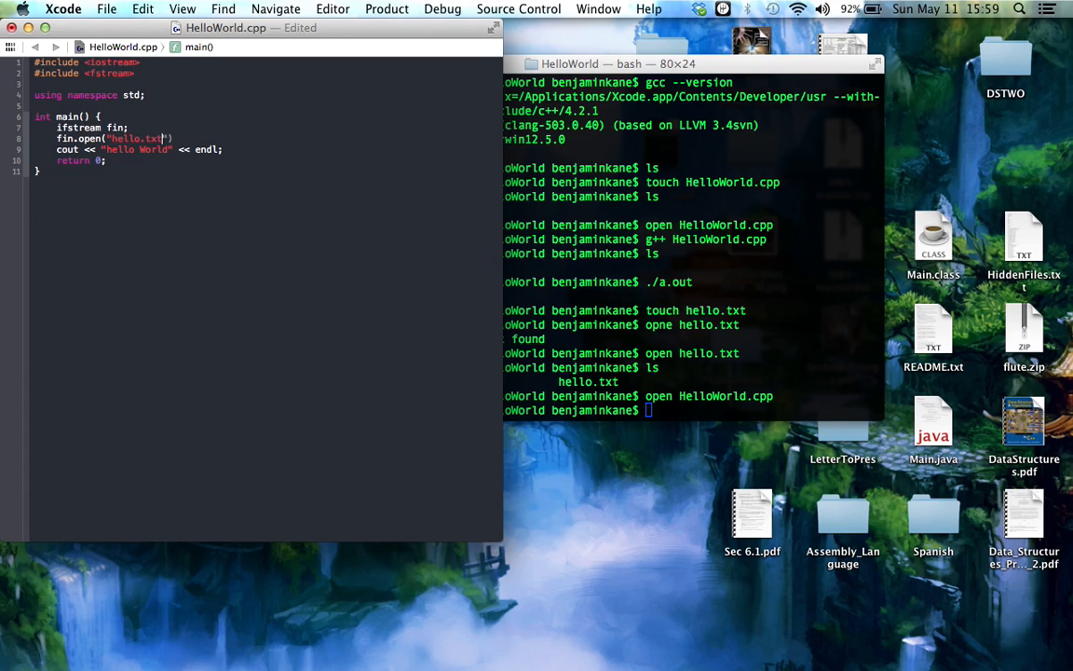
text(;)
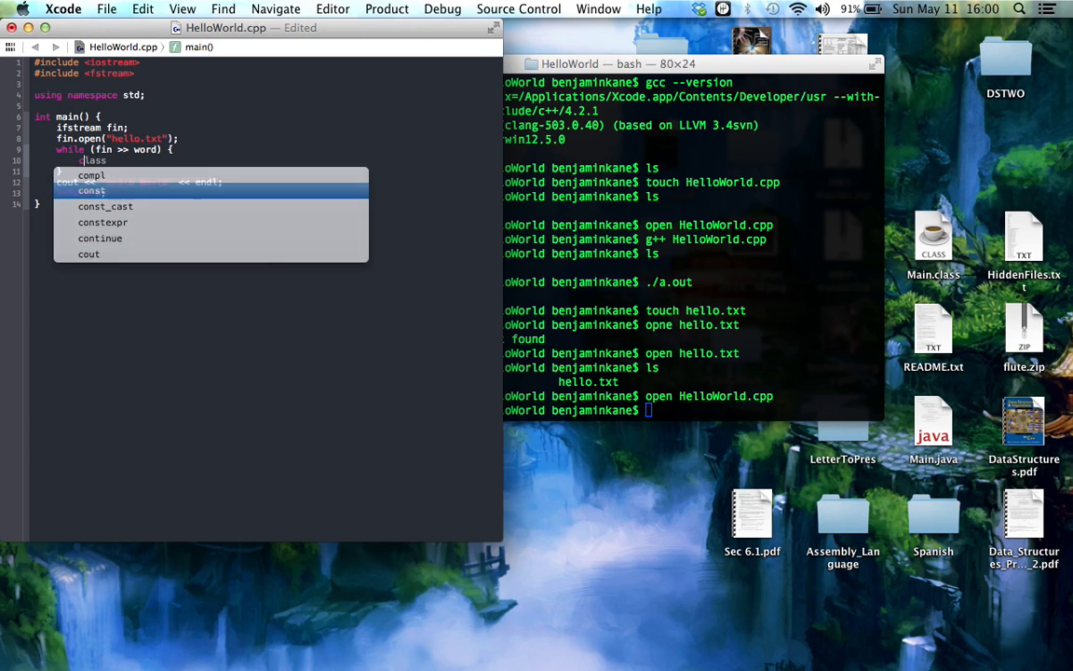
- Add a while (fin >> word) loop printing each word, declare string word, and include <string>
text(word << ')
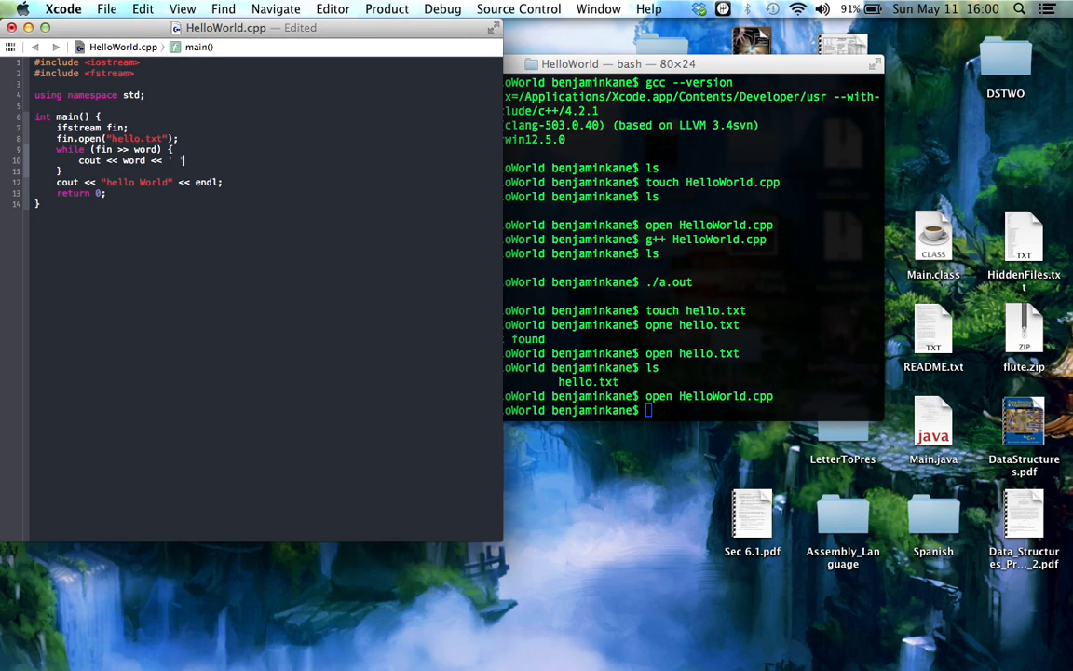
text(;)
text(cout << endl;)
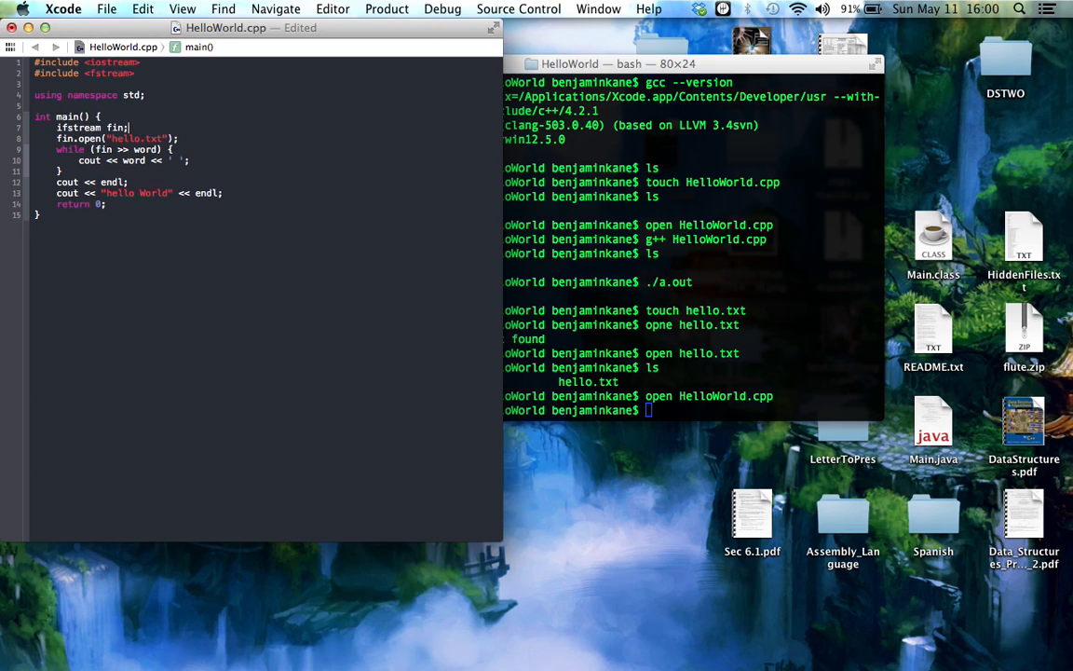
key(Return)
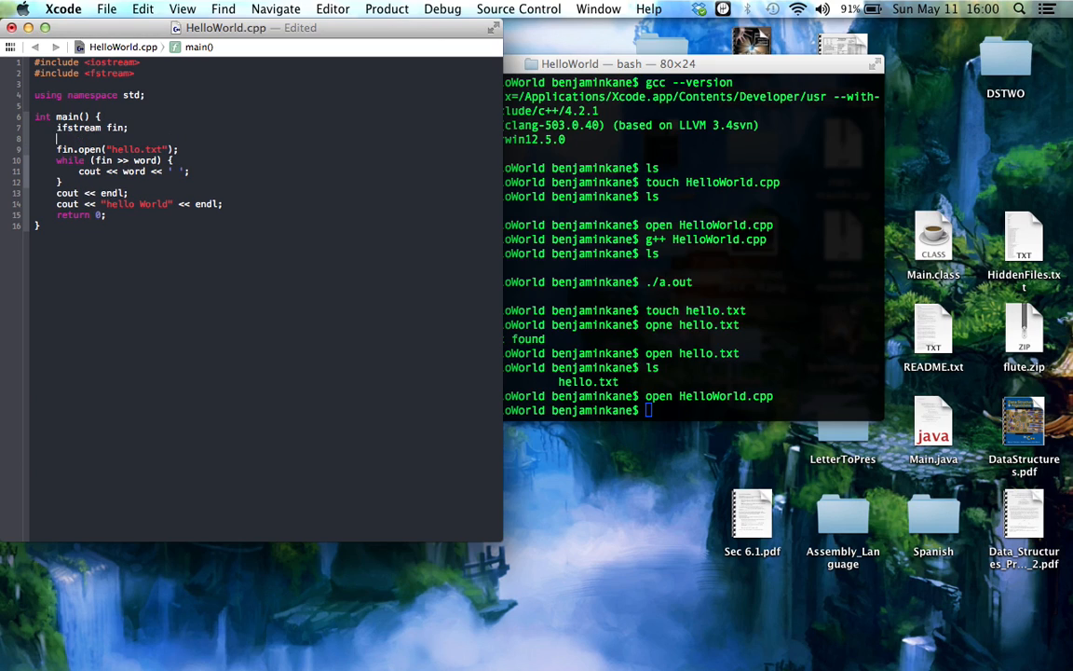
text(string word;)
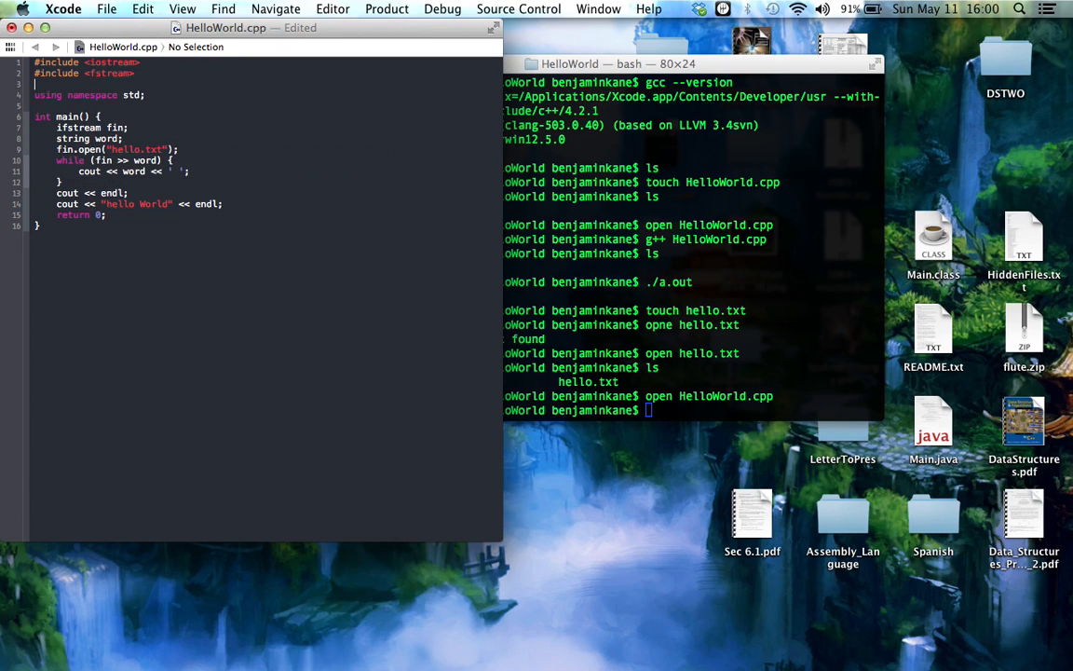
text(#include <)
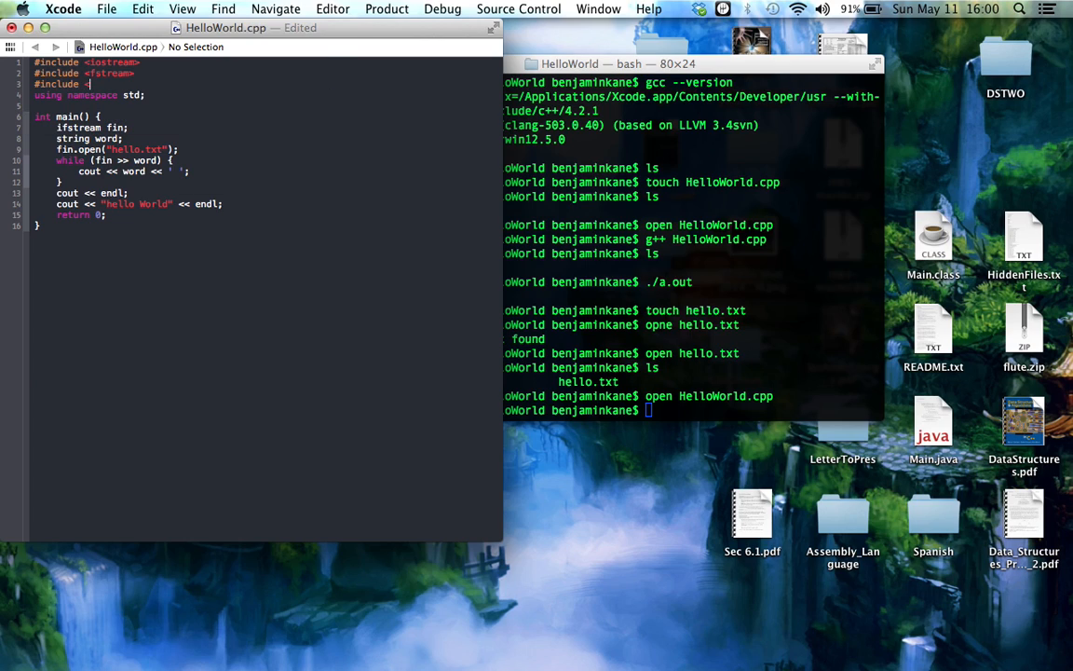
text(string>)
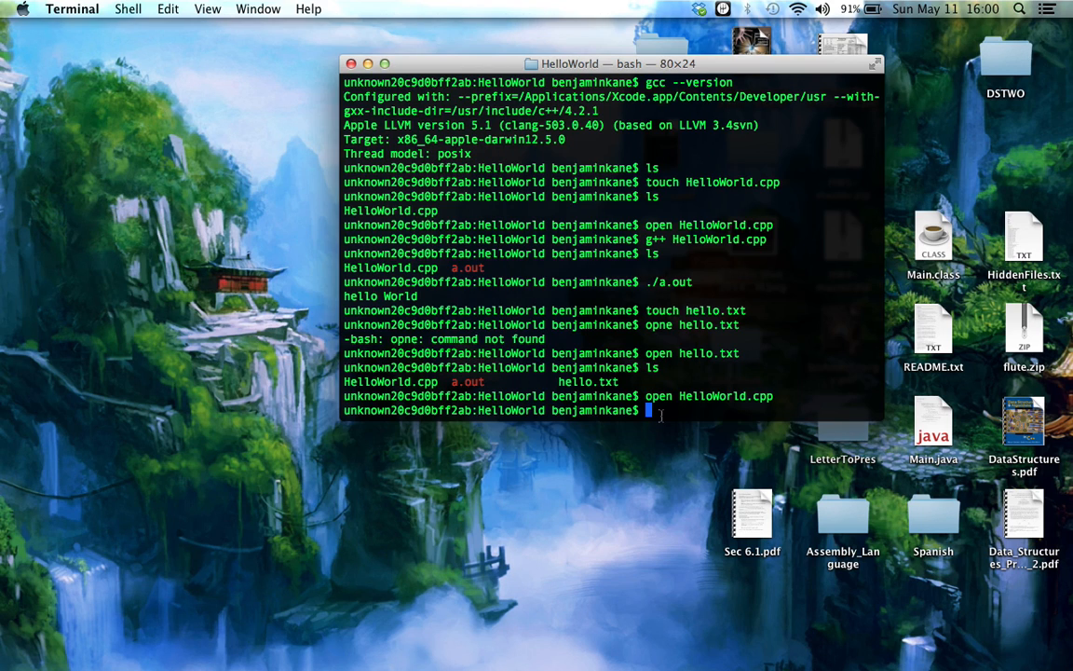
- Compile HelloWorld.cpp with g++
text(g++)
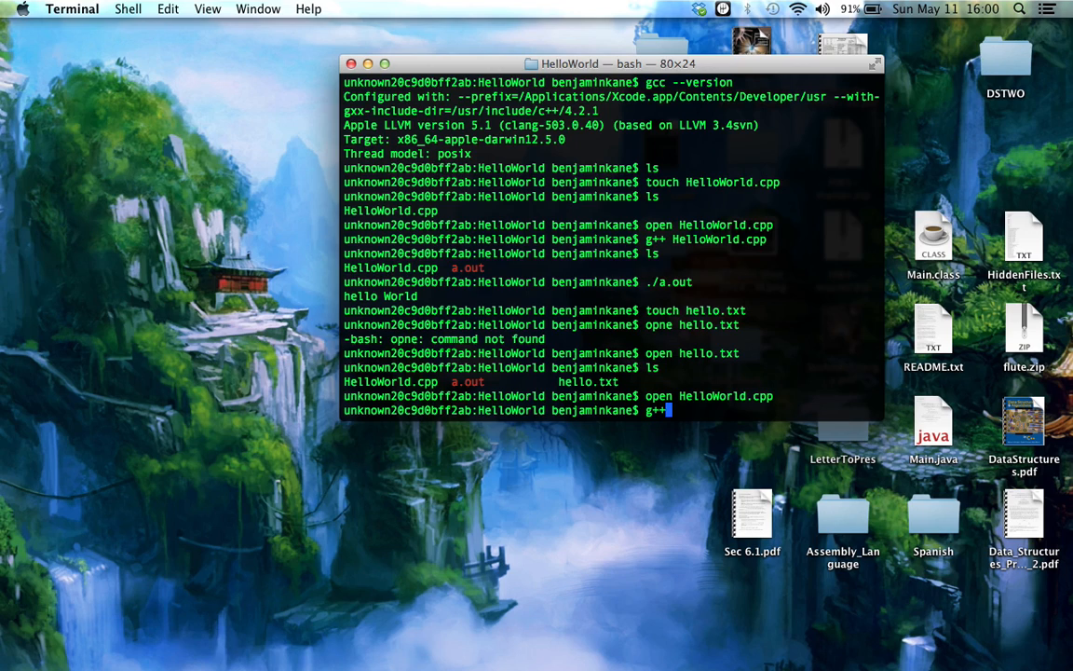
text(HelloWorld.cpp)
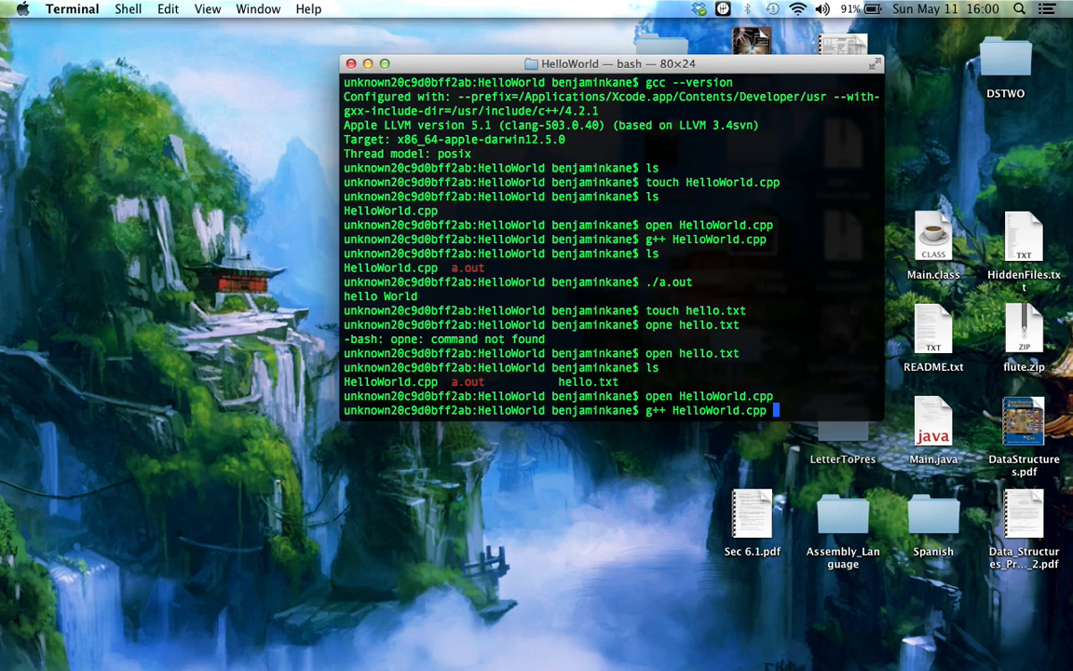
key(Return)
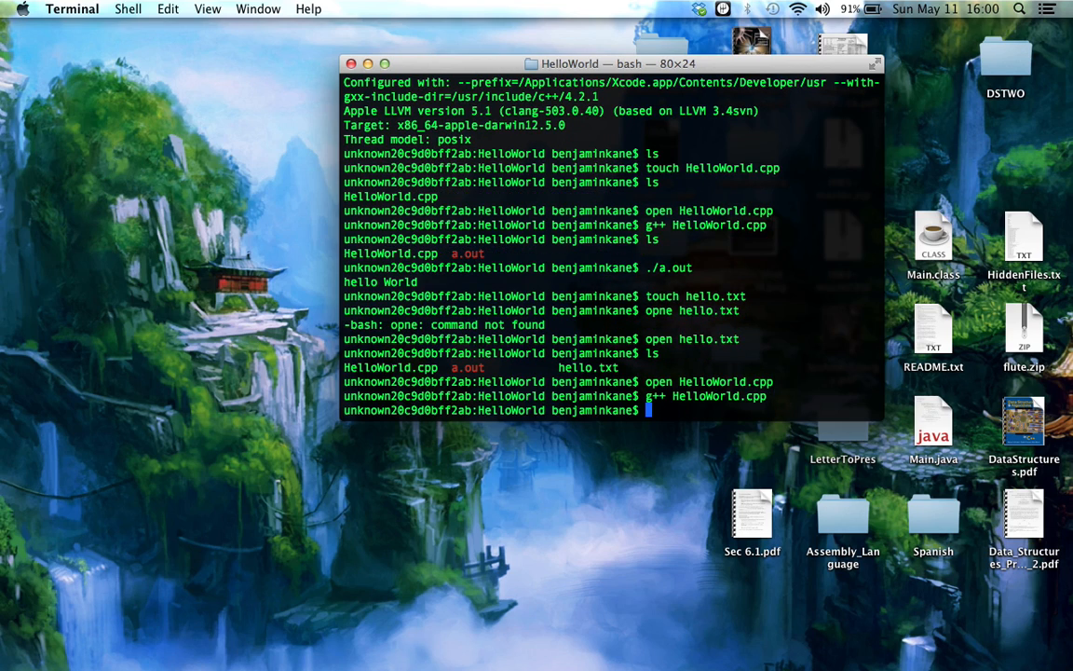
- Run ./a.out, printing 'hey there command line compiling' then hello World
text(./)
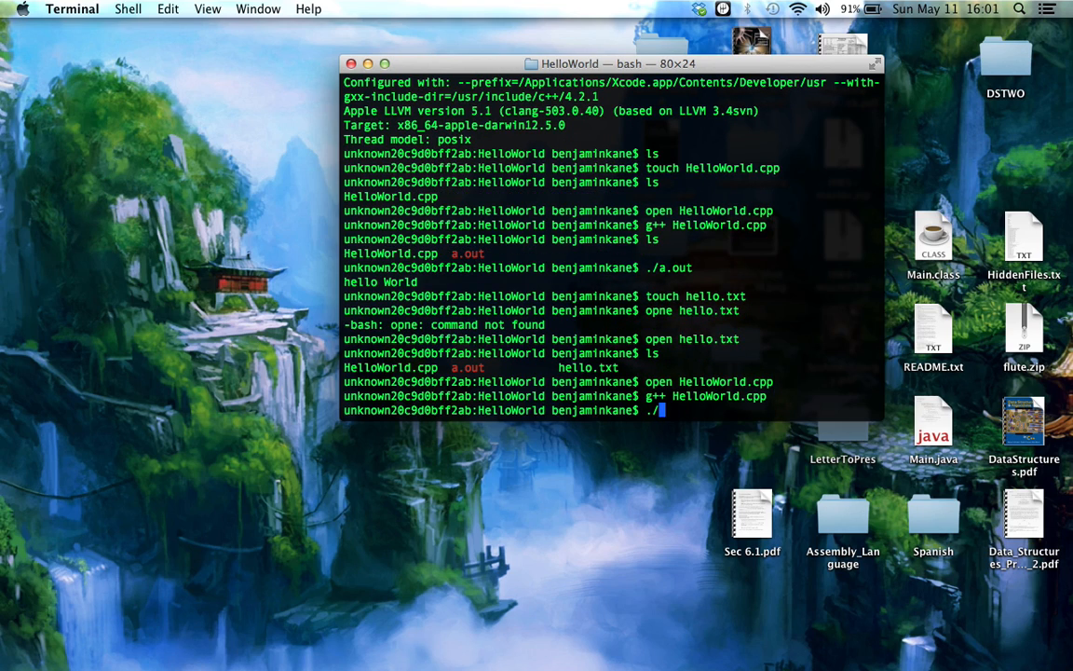
key(Return)
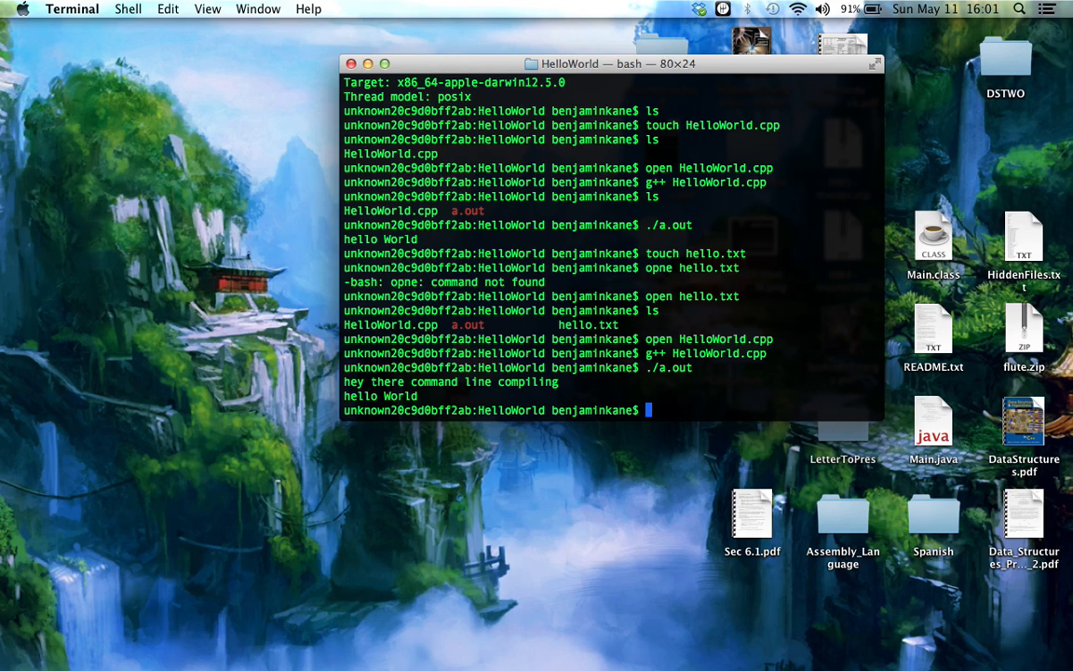
mouse_move(639, 422)
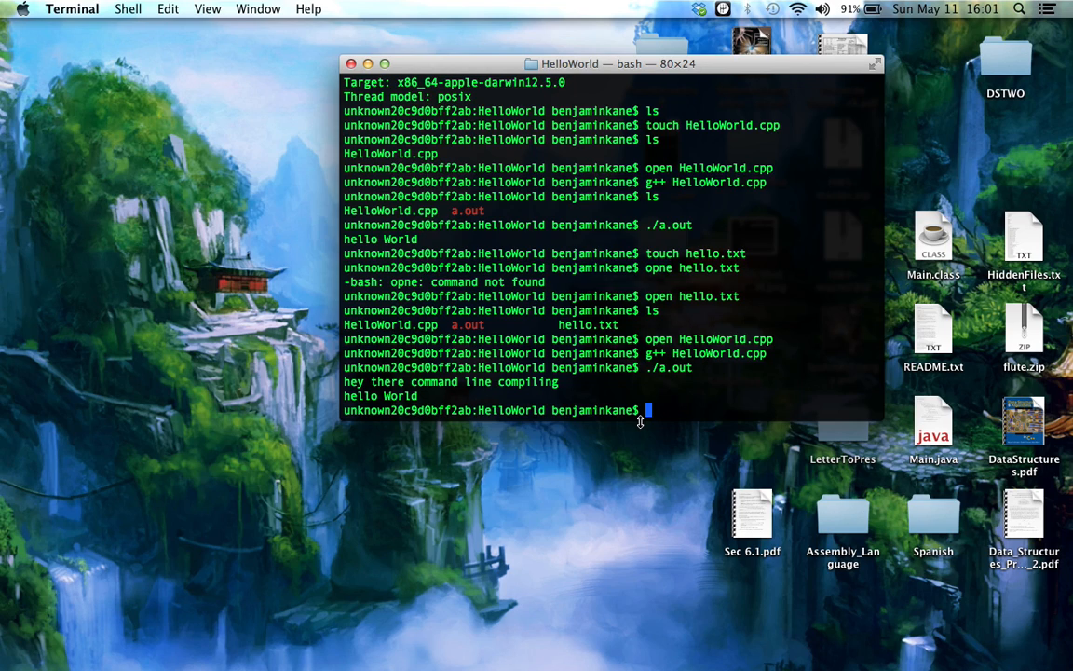
text(opn)
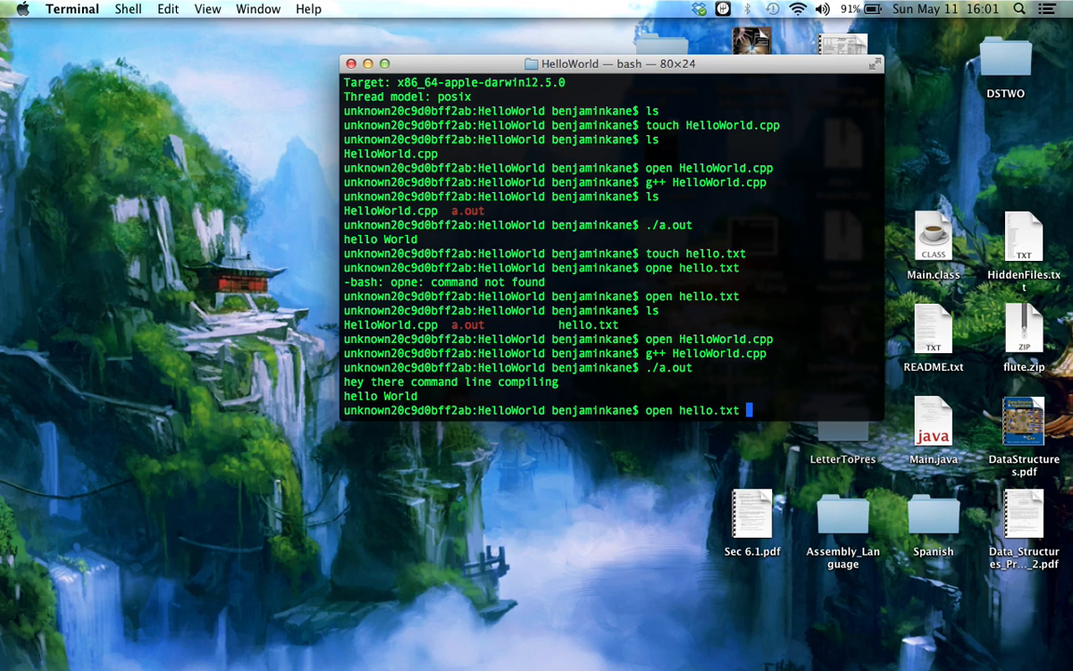
- Reopen hello.txt and change the words after 'hey there' to 'different file'
key(Return)
text(hey there command line com)
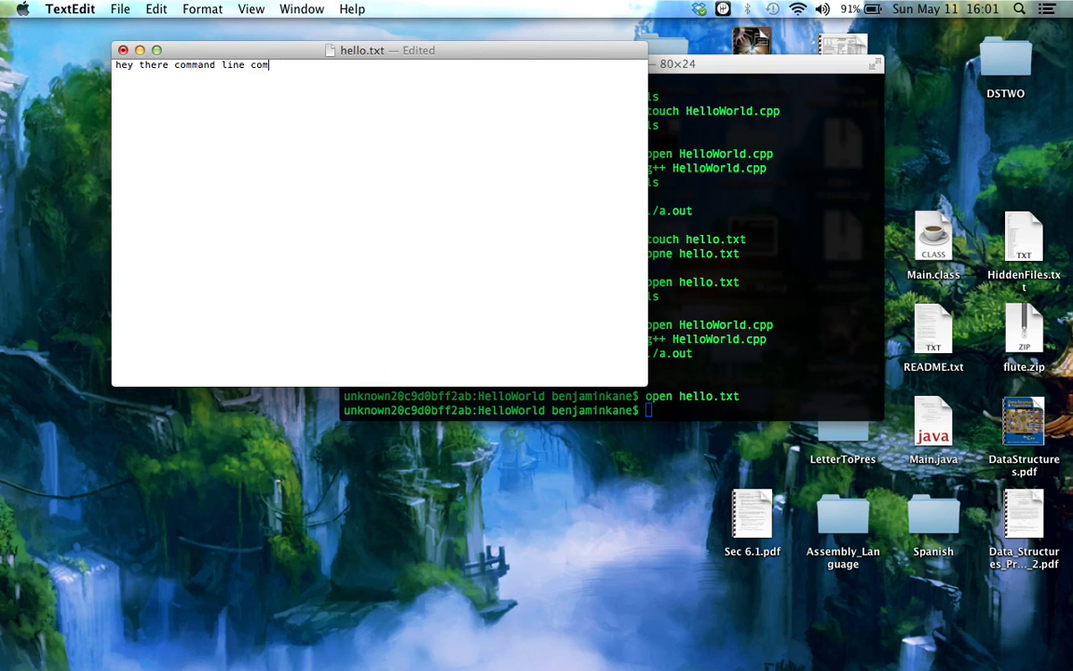
key(backspace)
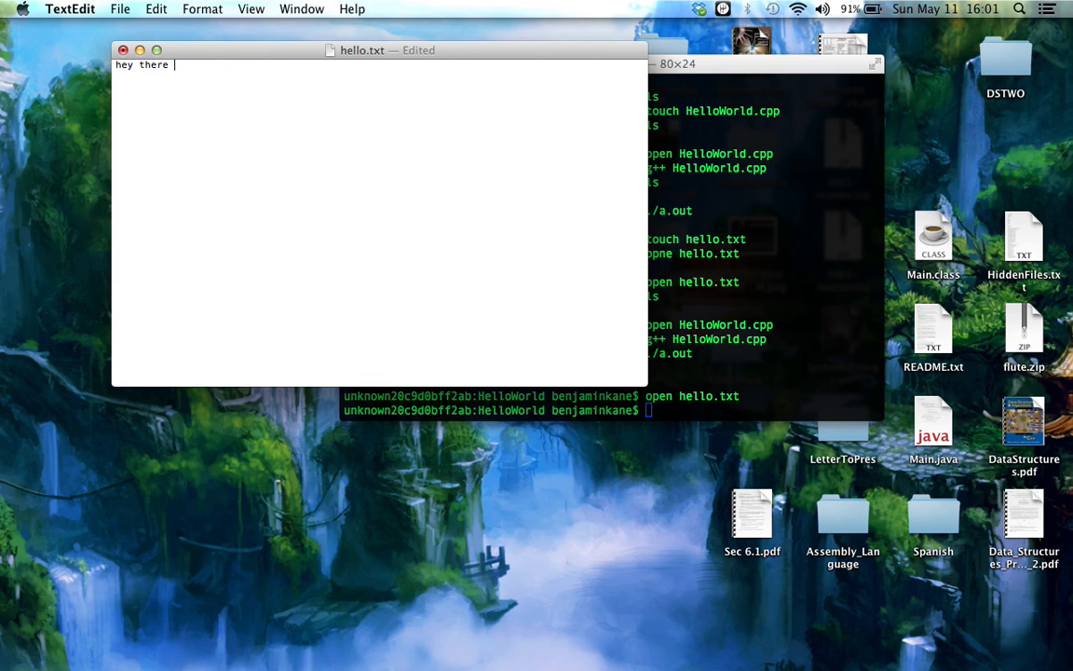
text(different)
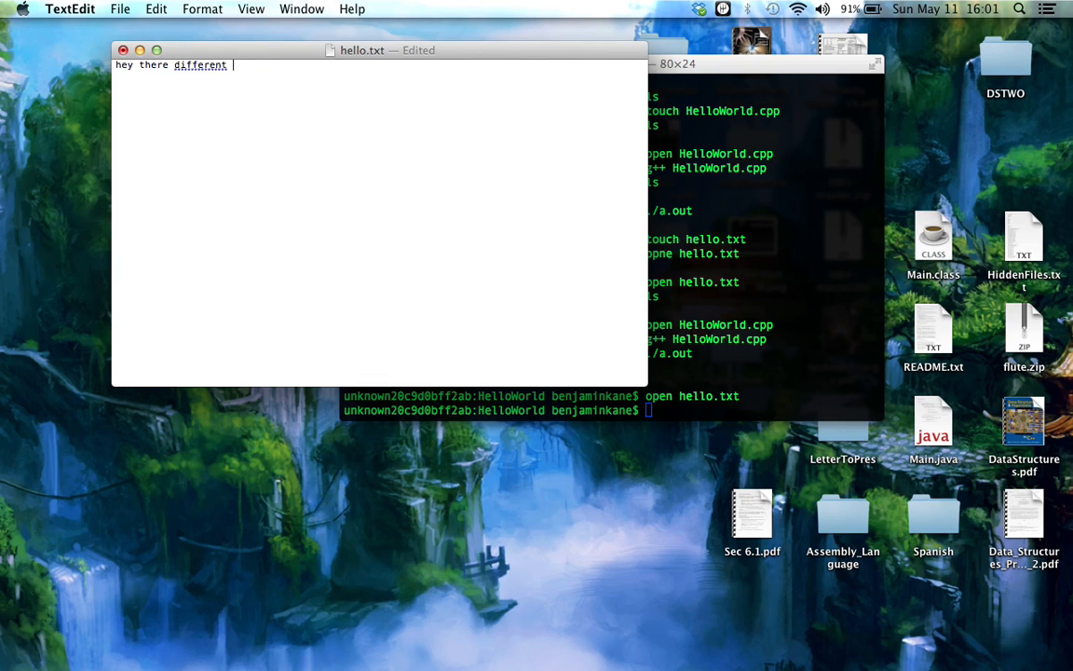
text(fil)
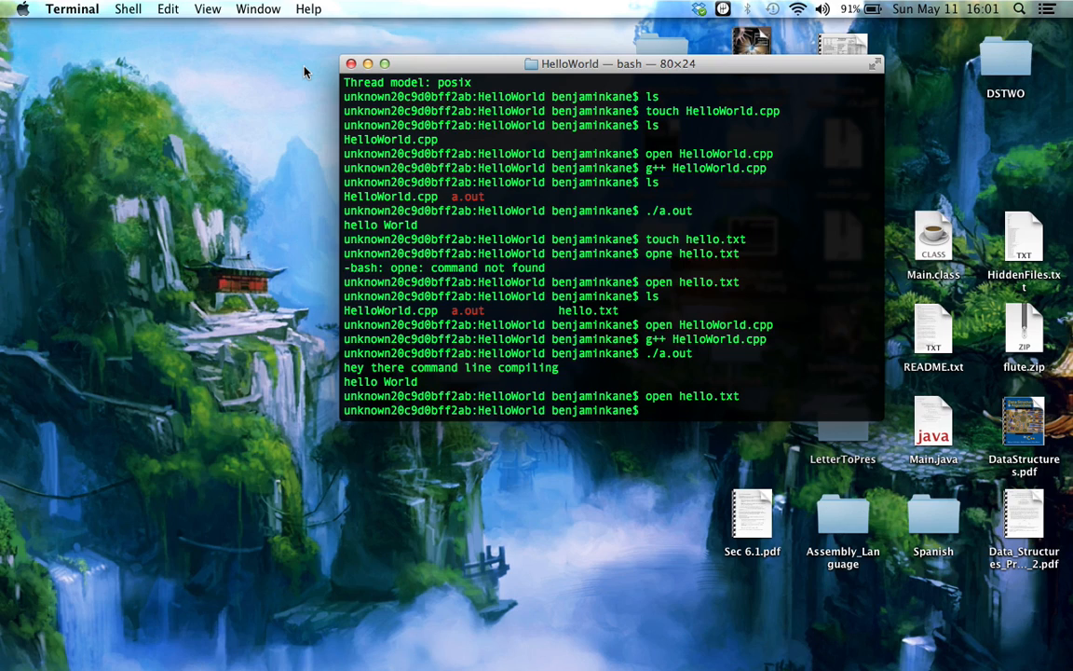
- Discard a partial g++ command and rerun ./a.out, printing 'hey there different file'
text(g++)
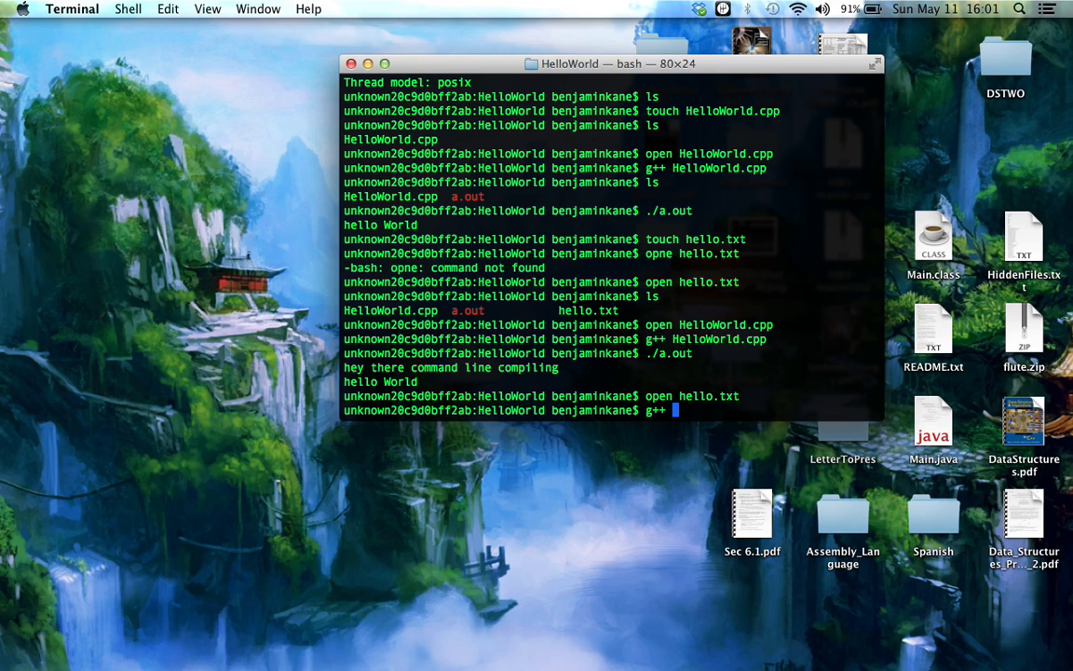
text(H)
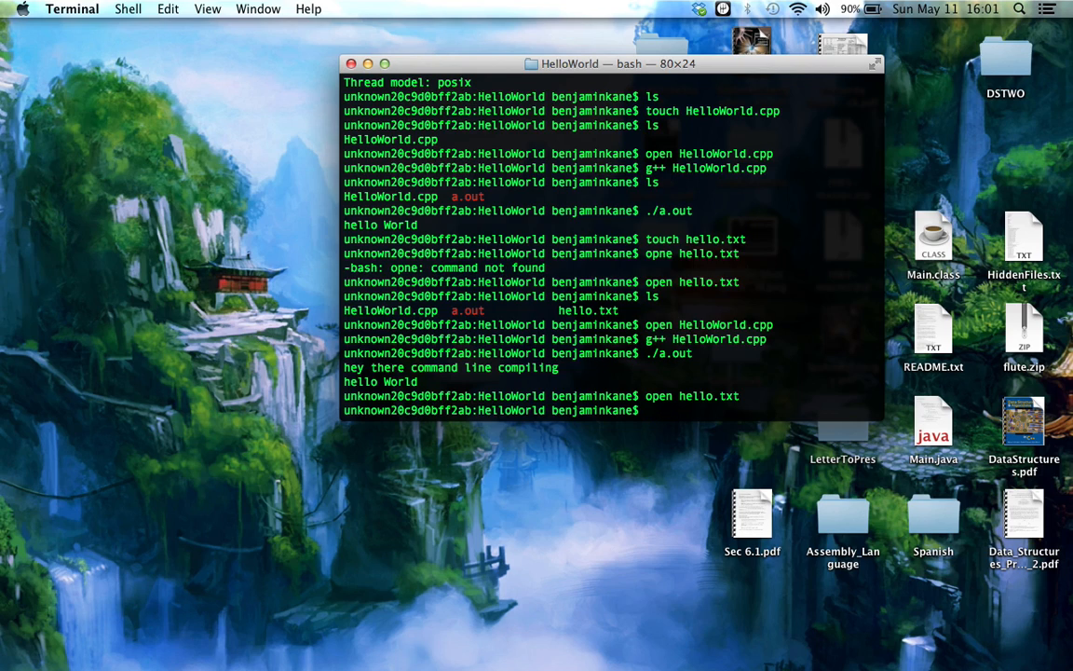
key(Return)
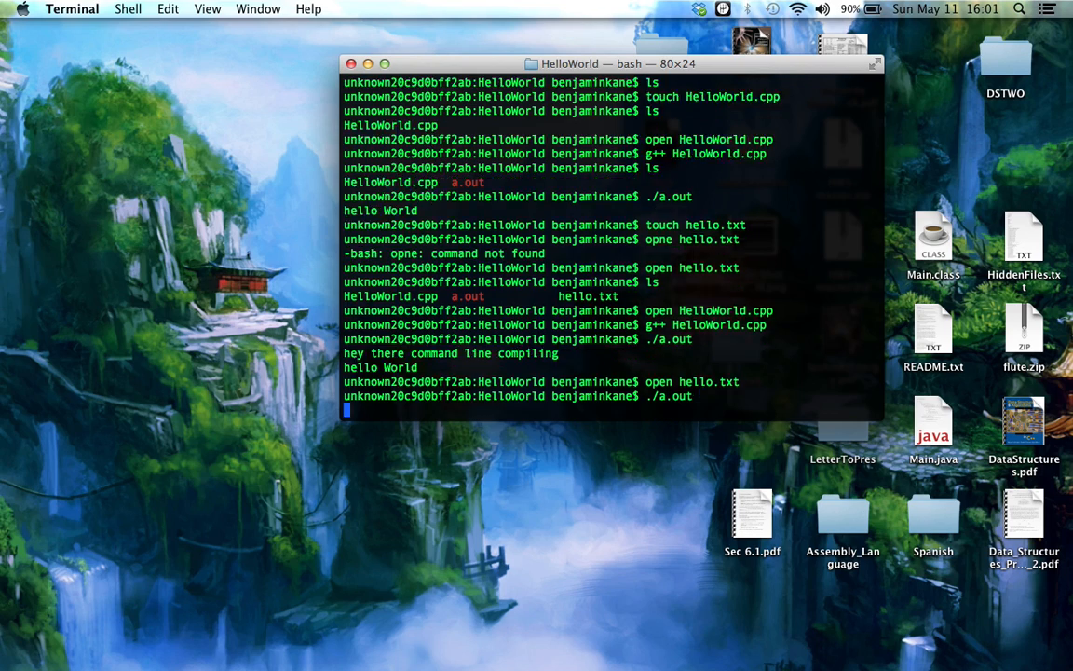
key(Return)
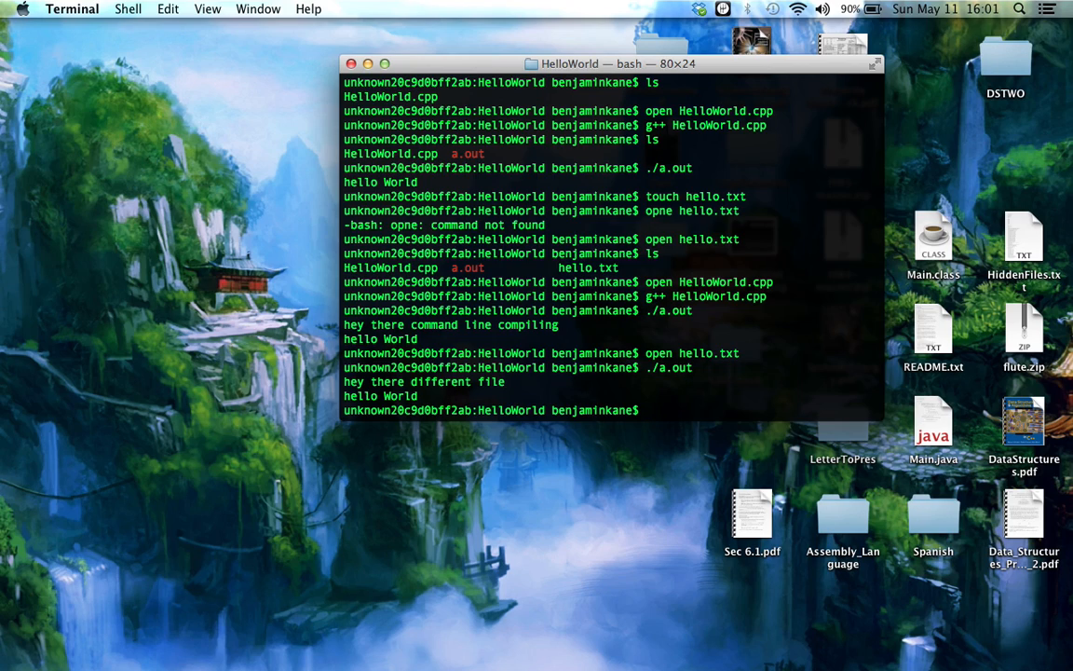